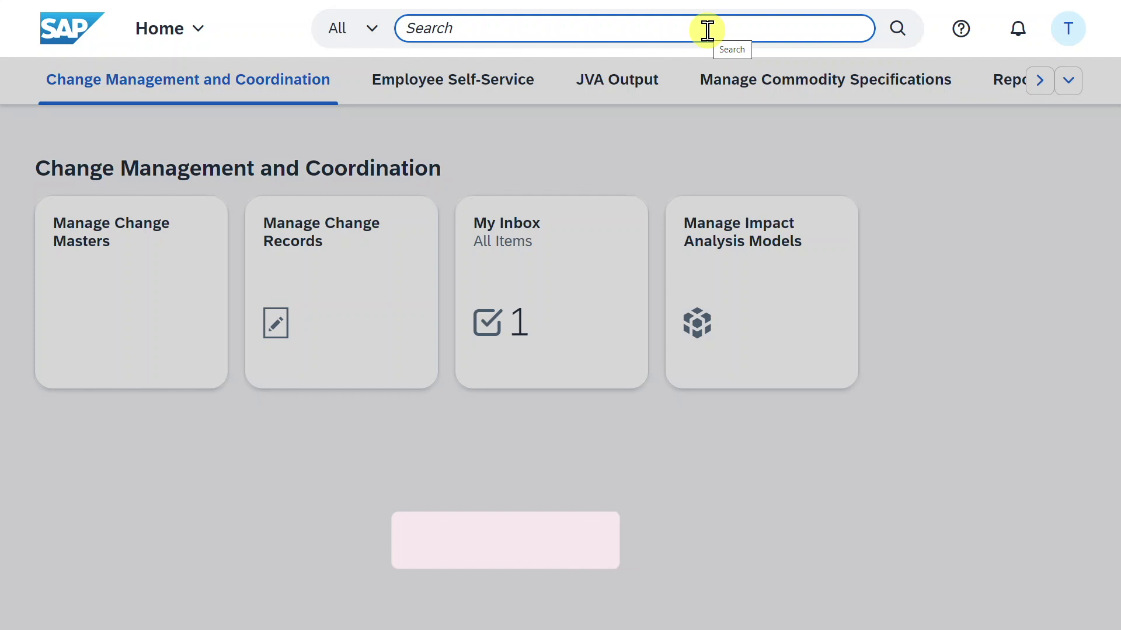
- Search the launchpad for 'upload customer open items' and launch that app
{"action": "type", "text": "upload customer op"}
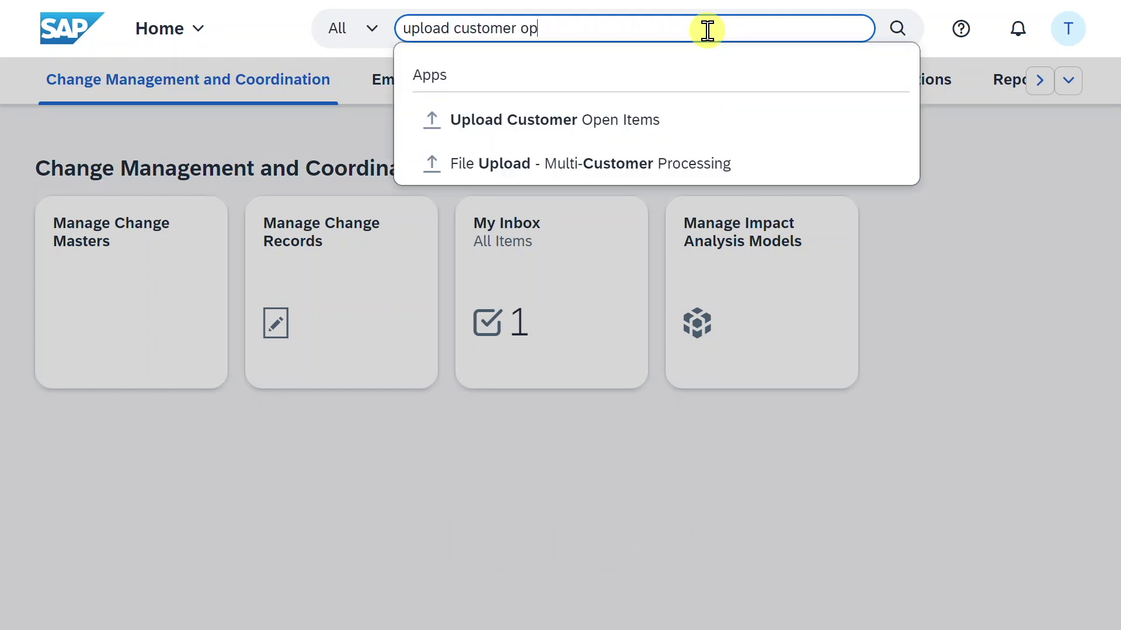
{"action": "type", "text": "en items"}
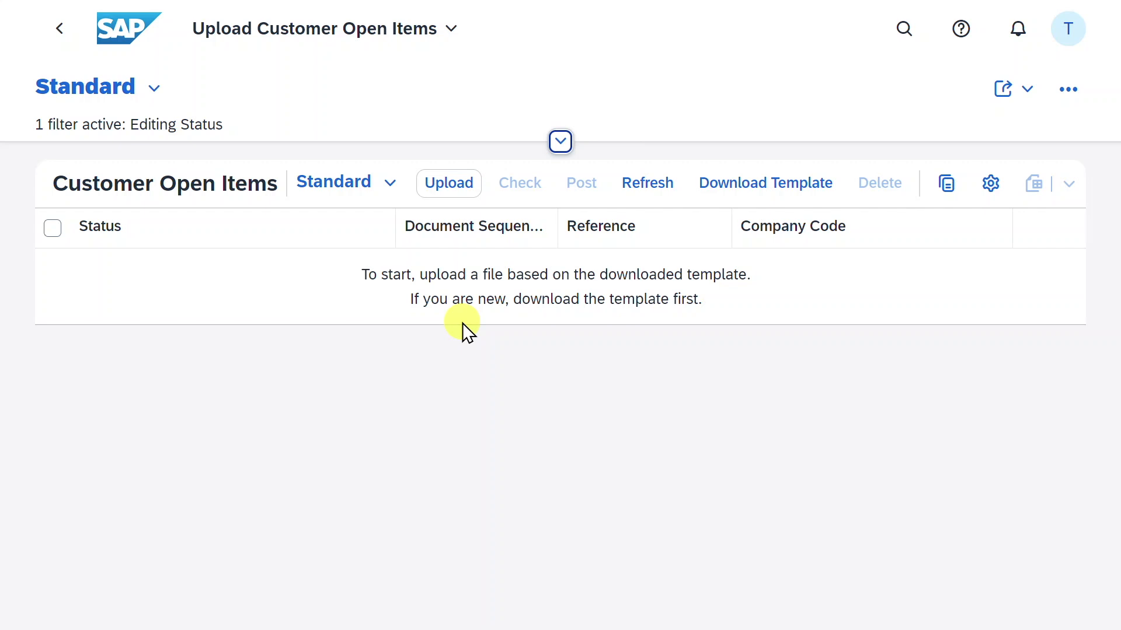
{"action": "mouse_move", "coordinate": [449, 183]}
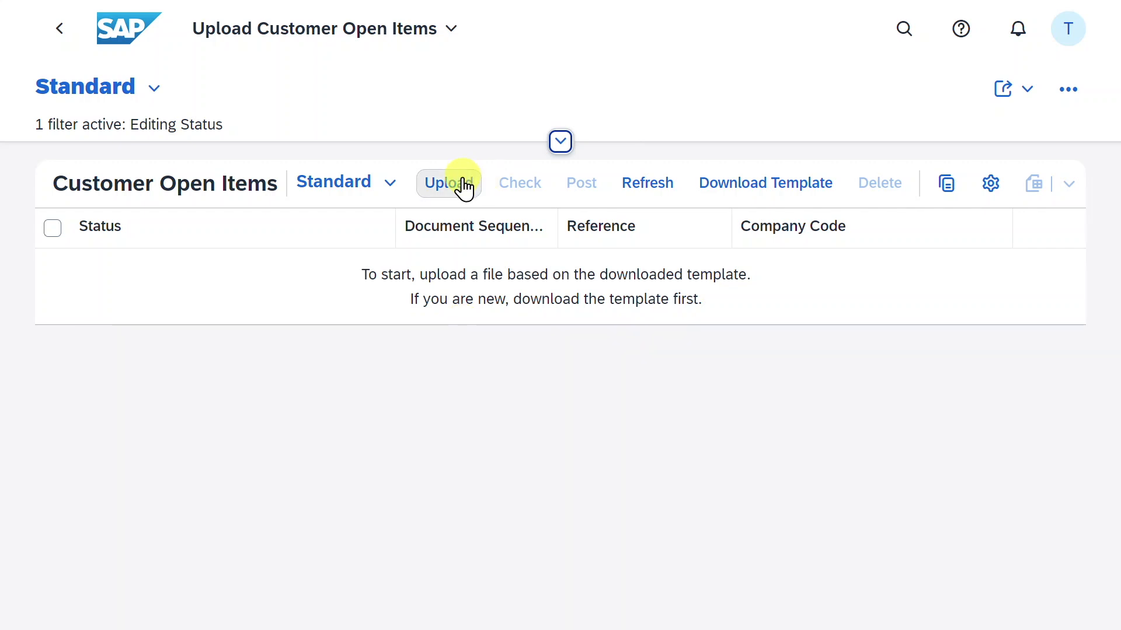
{"action": "mouse_move", "coordinate": [647, 183]}
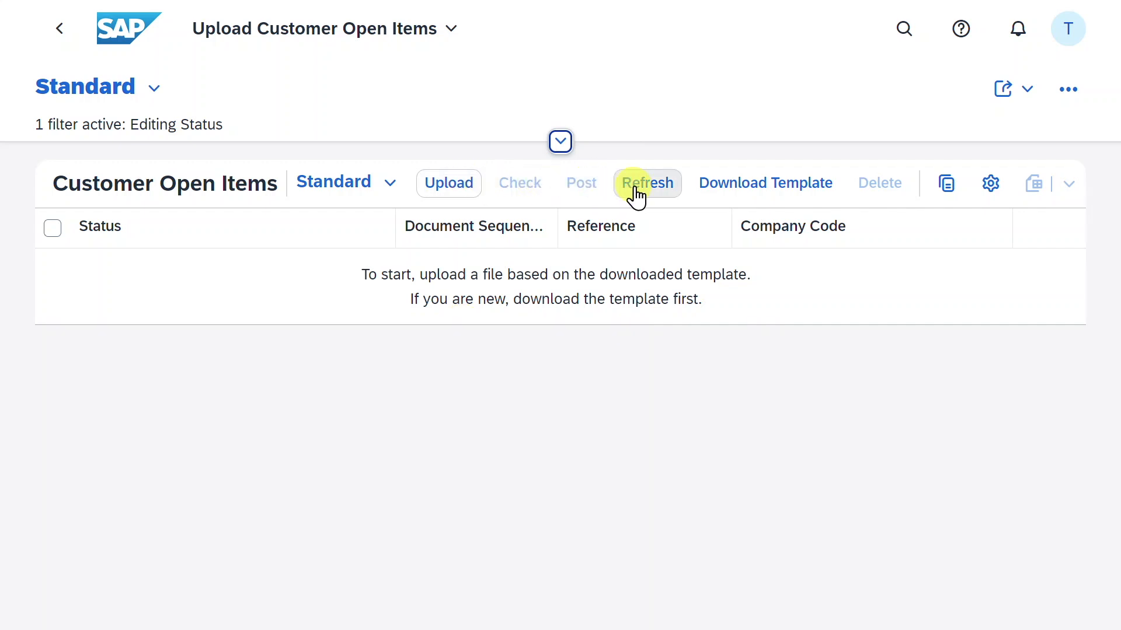
{"action": "mouse_move", "coordinate": [719, 194]}
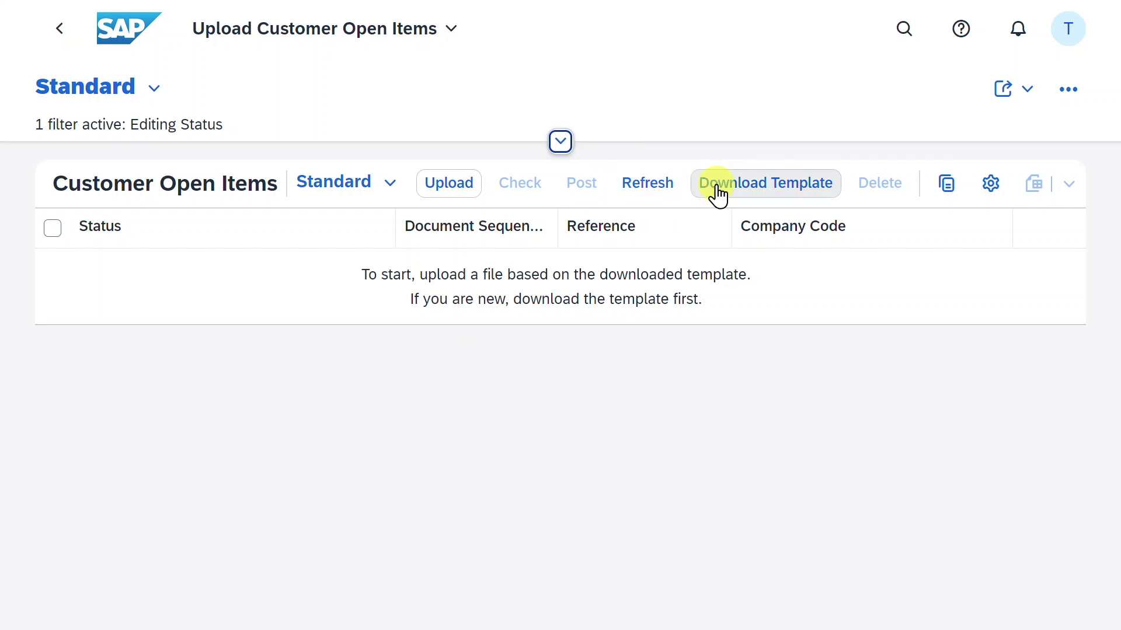
- Download the English MS Excel Workbook (*.xlsx) template for customer open items
{"action": "left_click", "coordinate": [764, 183]}
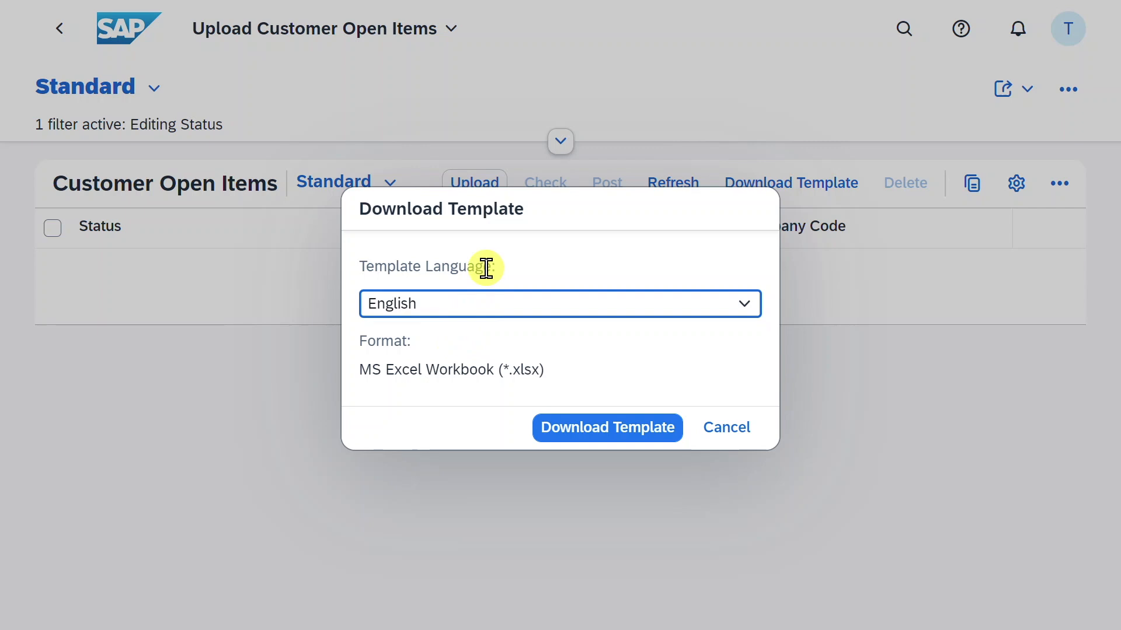
{"action": "mouse_move", "coordinate": [477, 334]}
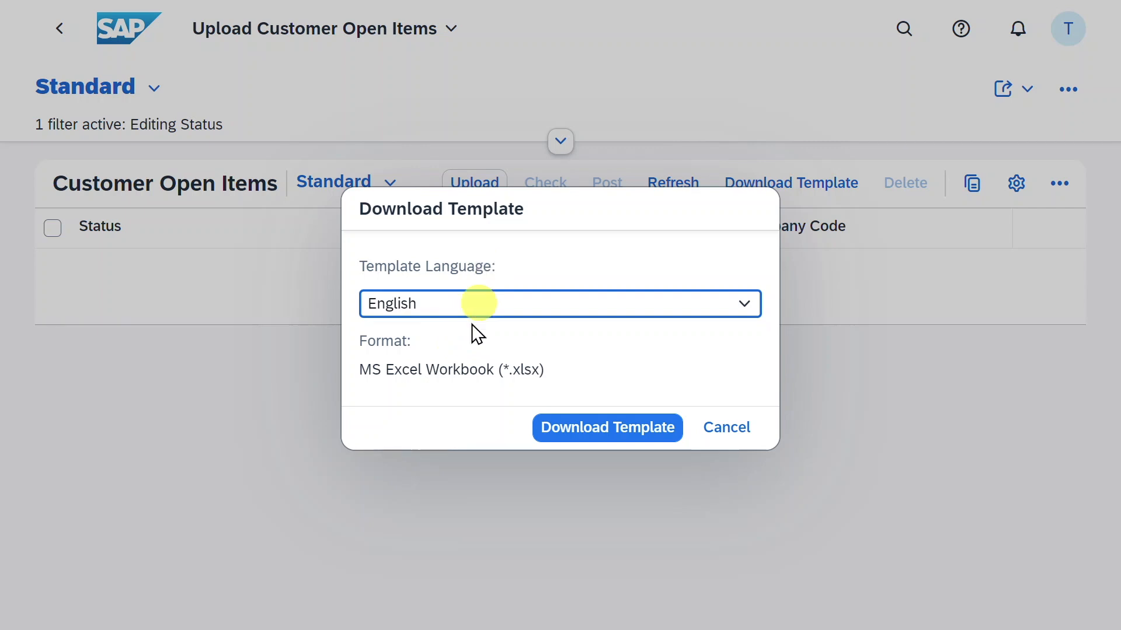
{"action": "mouse_move", "coordinate": [465, 370]}
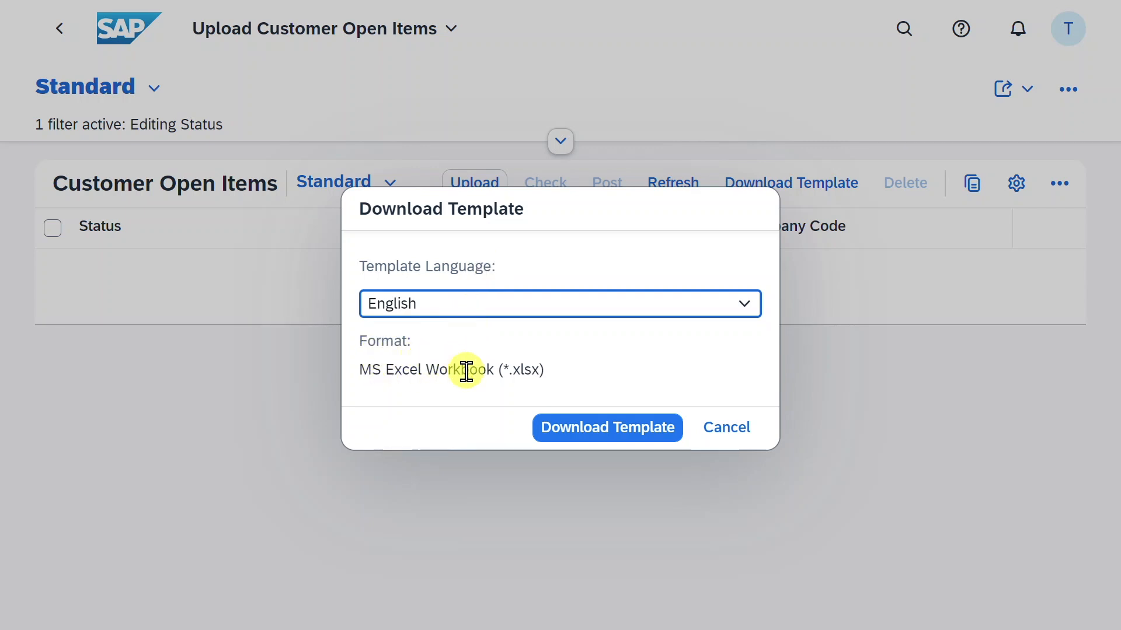
{"action": "mouse_move", "coordinate": [538, 381]}
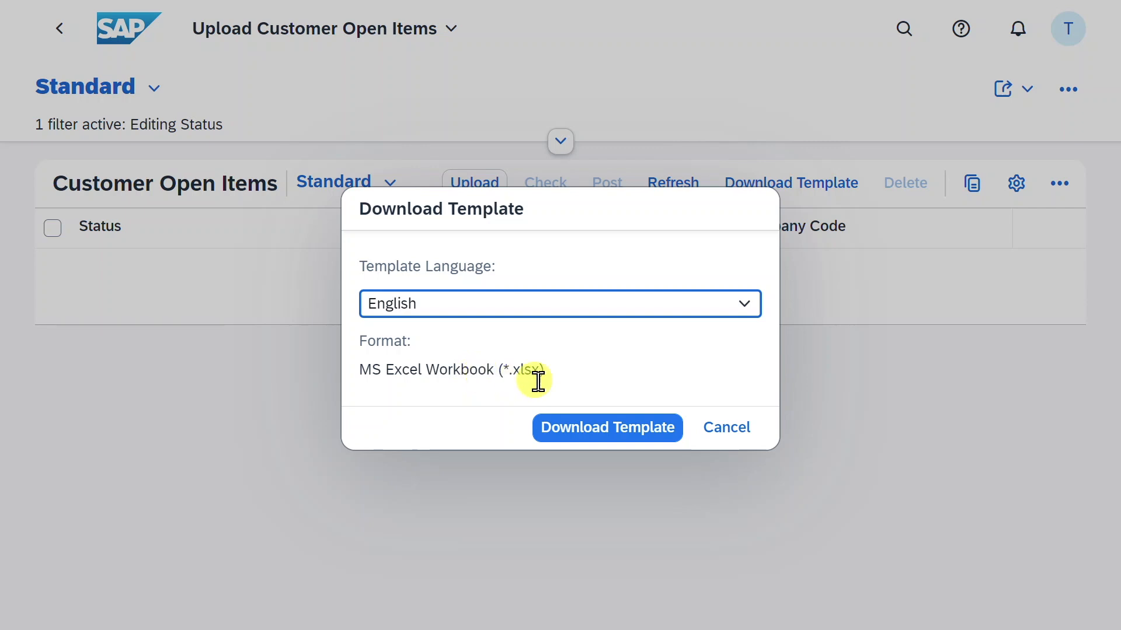
{"action": "mouse_move", "coordinate": [607, 427]}
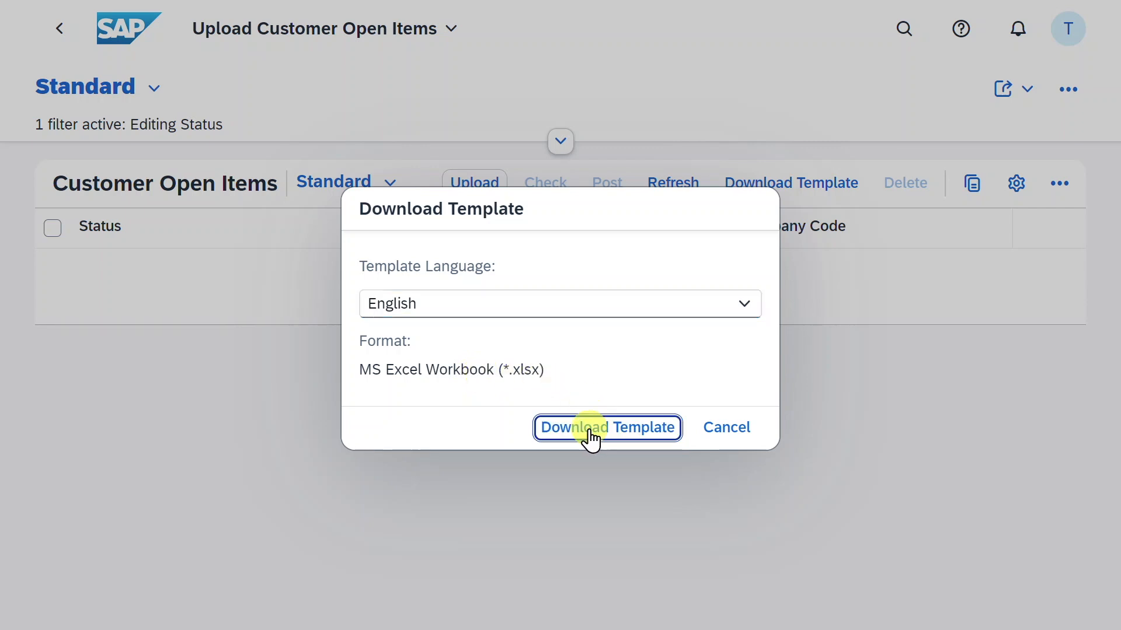
{"action": "left_click", "coordinate": [607, 428]}
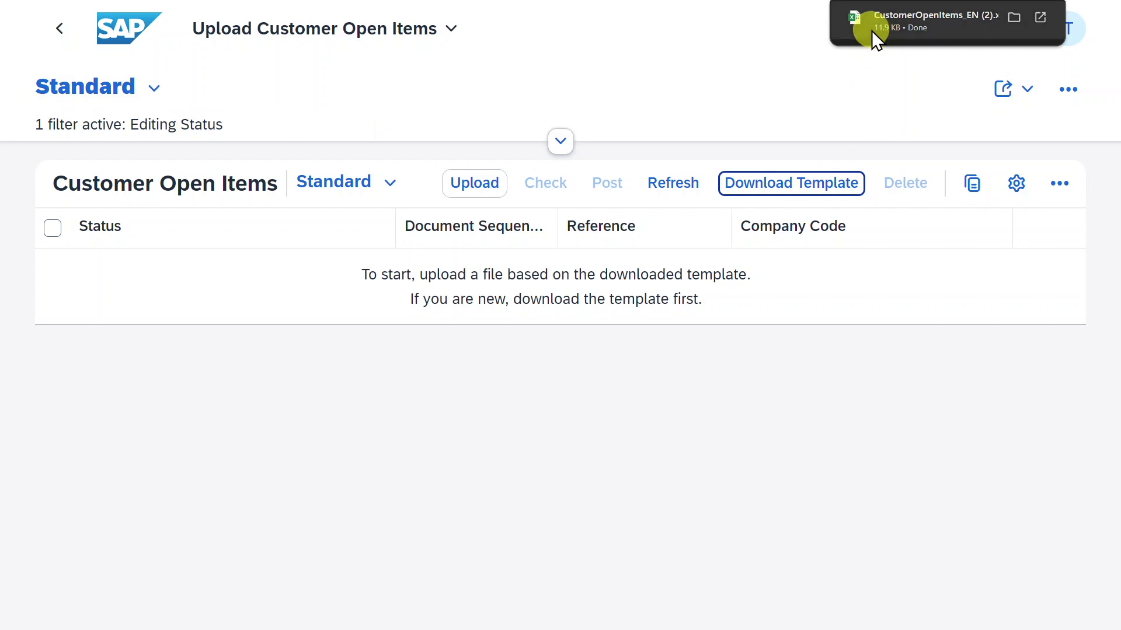
- Open the downloaded template in Excel and enter the first row's document sequence number
{"action": "left_click", "coordinate": [922, 16]}
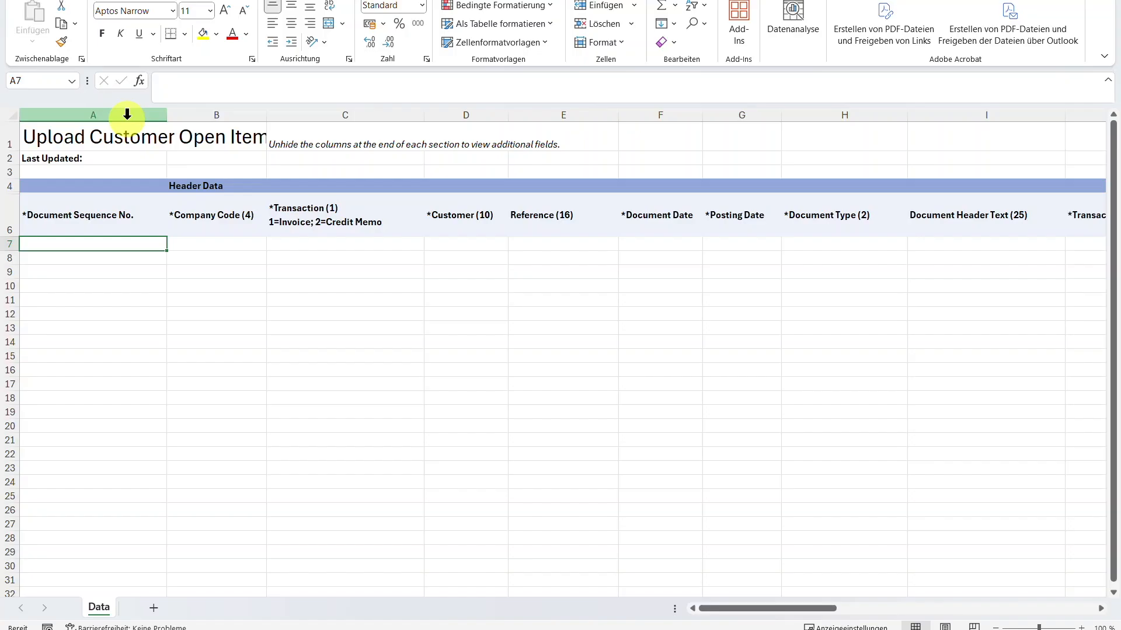
{"action": "left_click", "coordinate": [93, 215]}
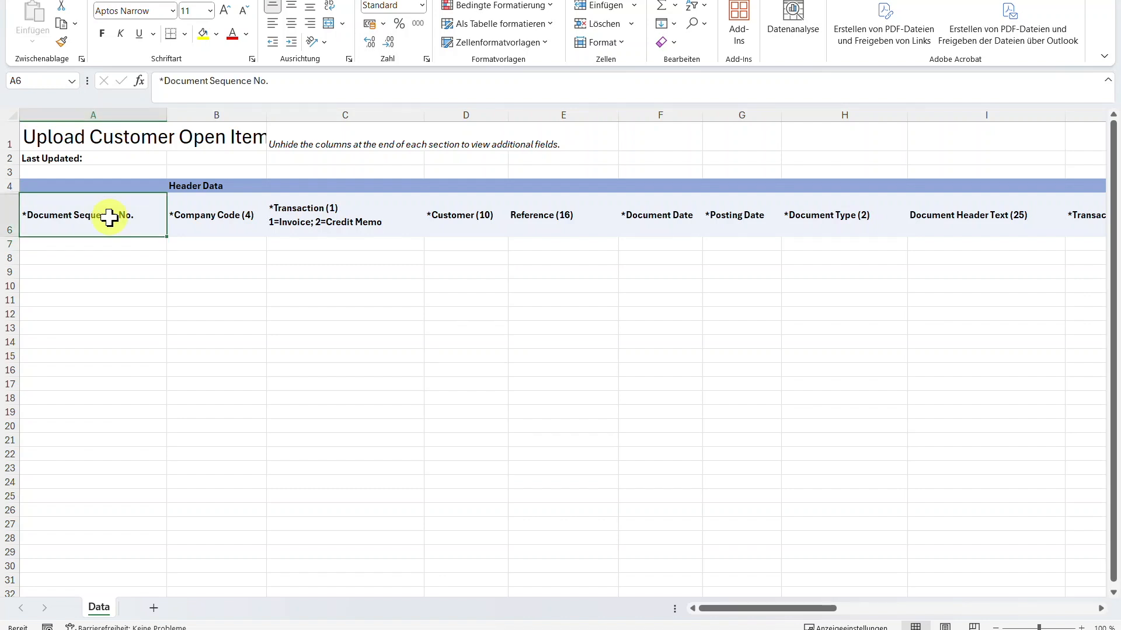
{"action": "left_click", "coordinate": [93, 244]}
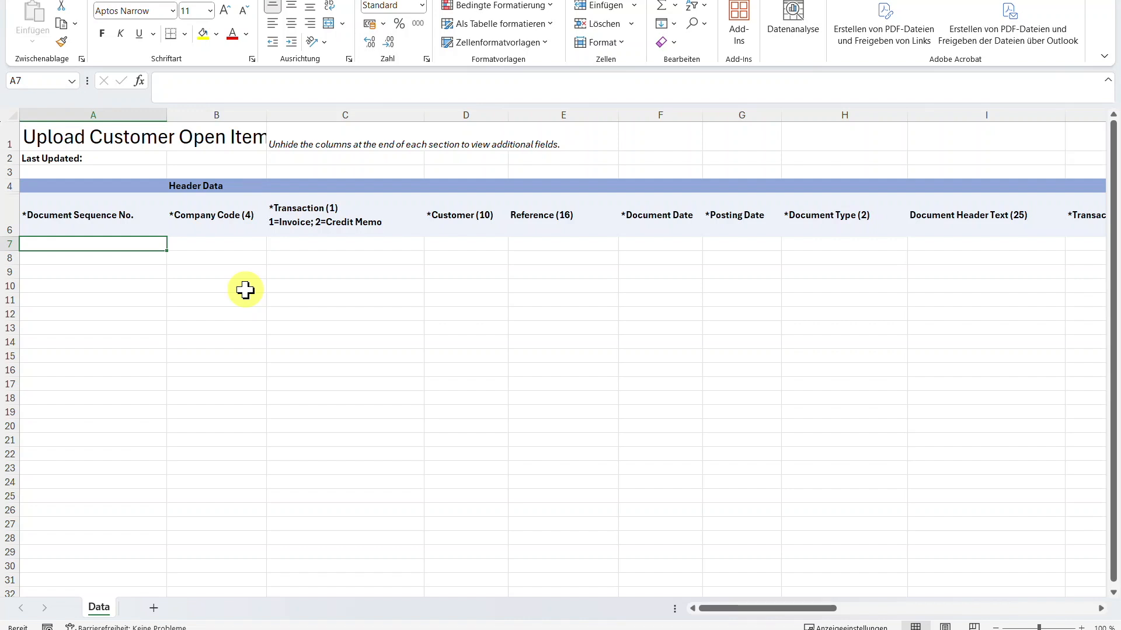
{"action": "type", "text": "2"}
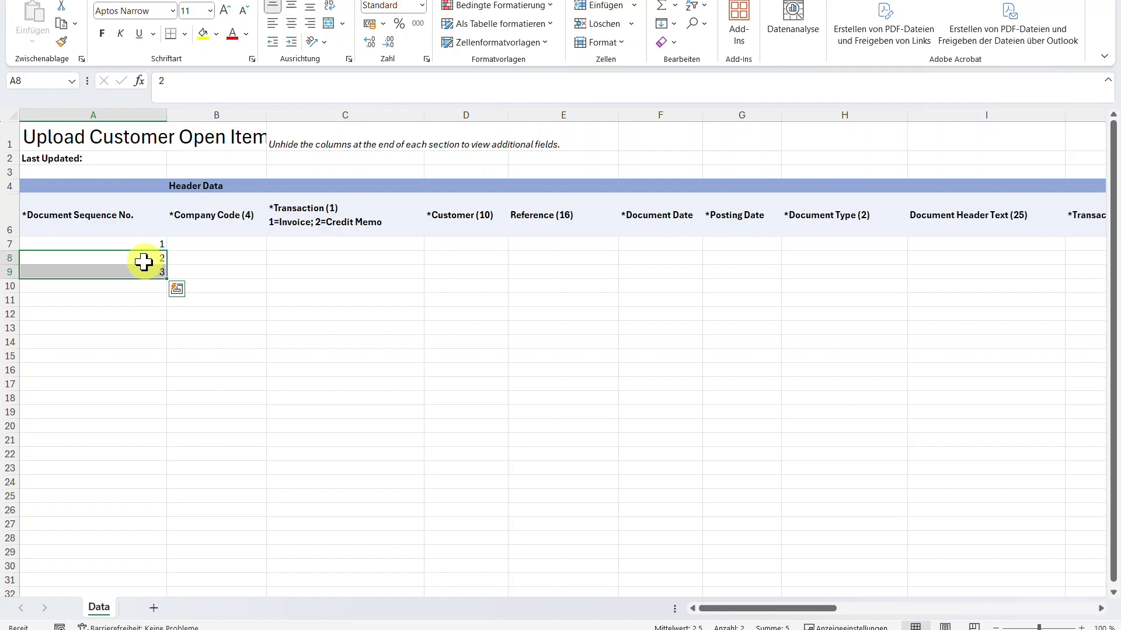
{"action": "mouse_move", "coordinate": [156, 267]}
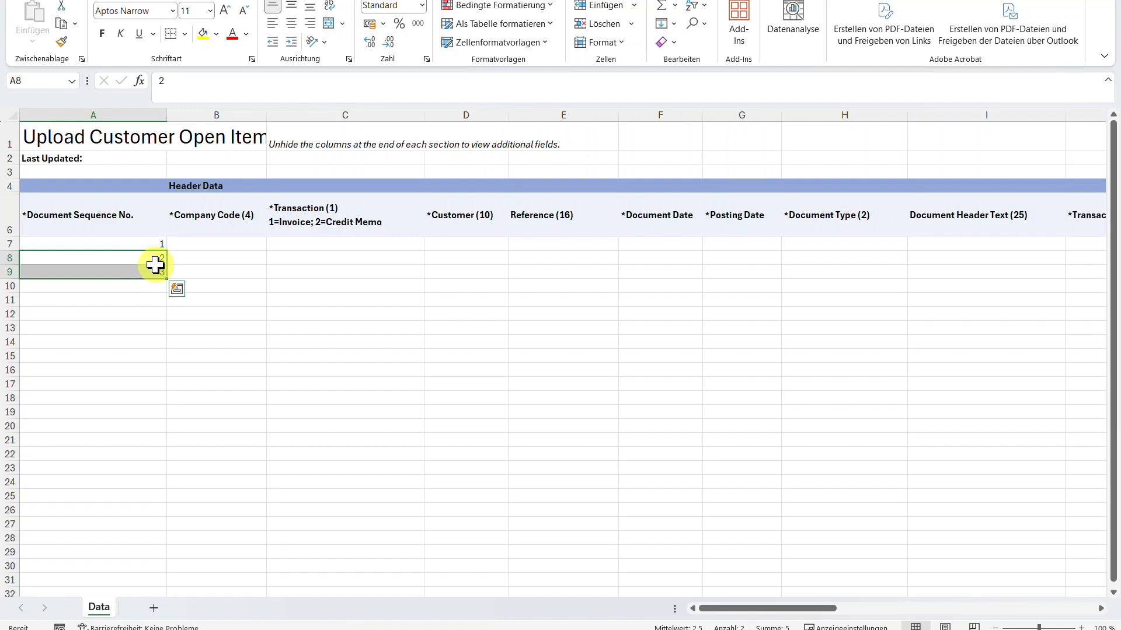
{"action": "left_click", "coordinate": [216, 243]}
{"action": "type", "text": "1010"}
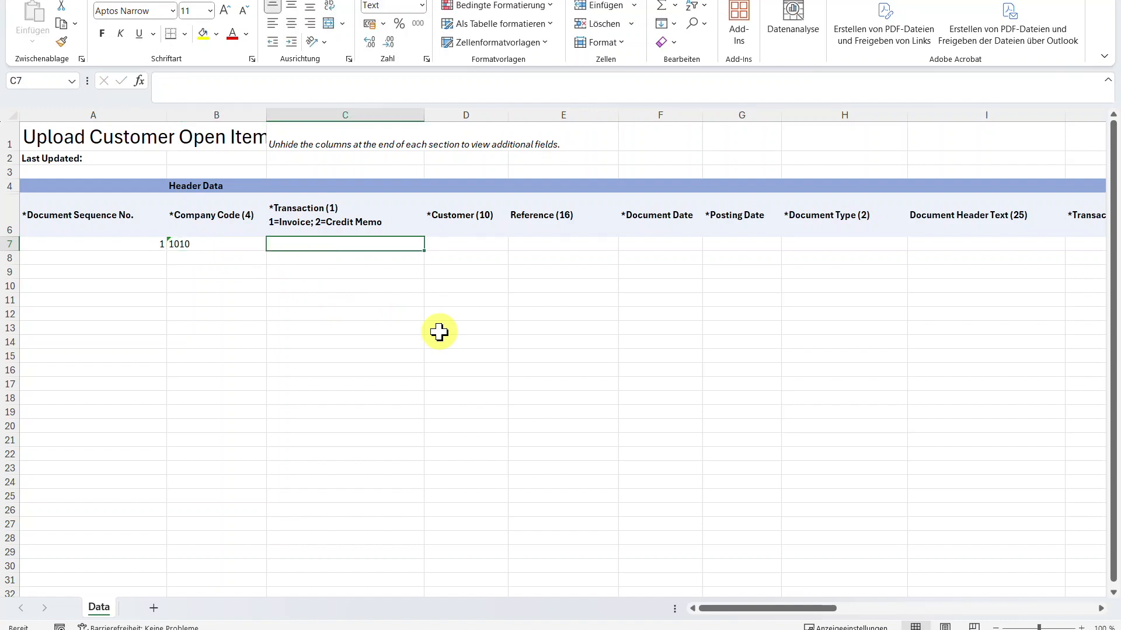
{"action": "mouse_move", "coordinate": [354, 222]}
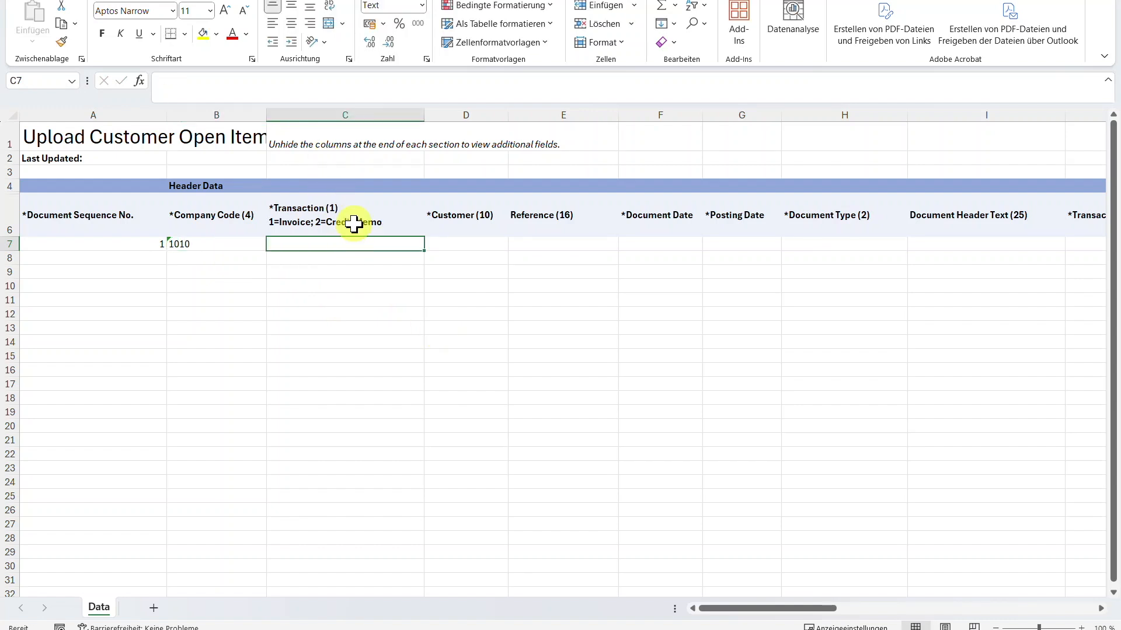
{"action": "mouse_move", "coordinate": [369, 252]}
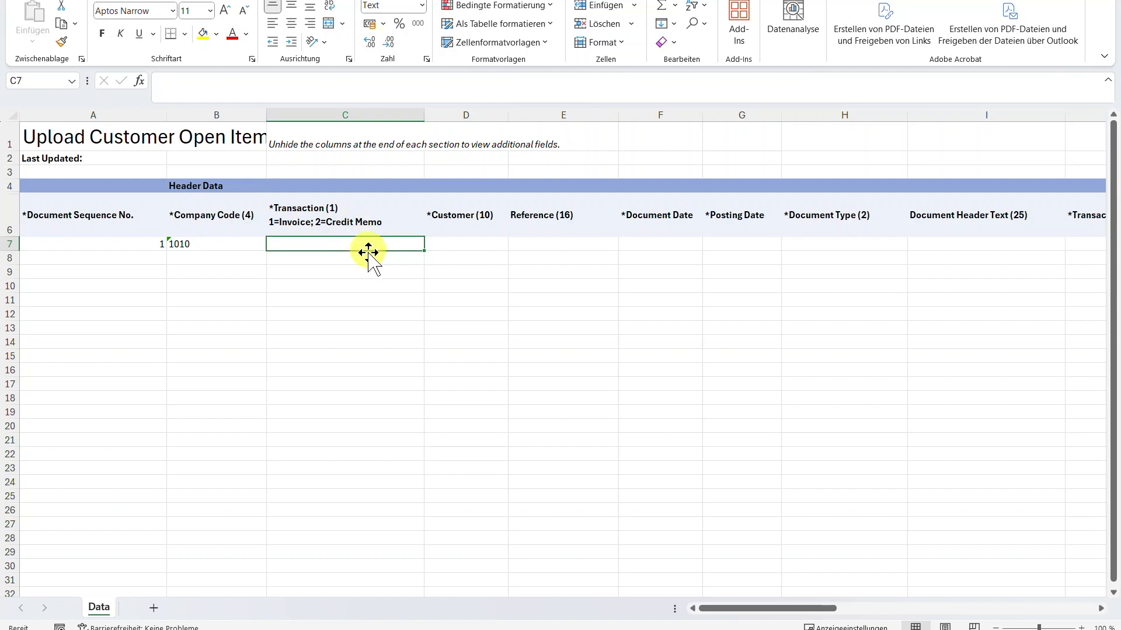
- Enter transaction 1, customer 1000455, reference Test, dates 03.09.2024 and document type DR
{"action": "type", "text": "1"}
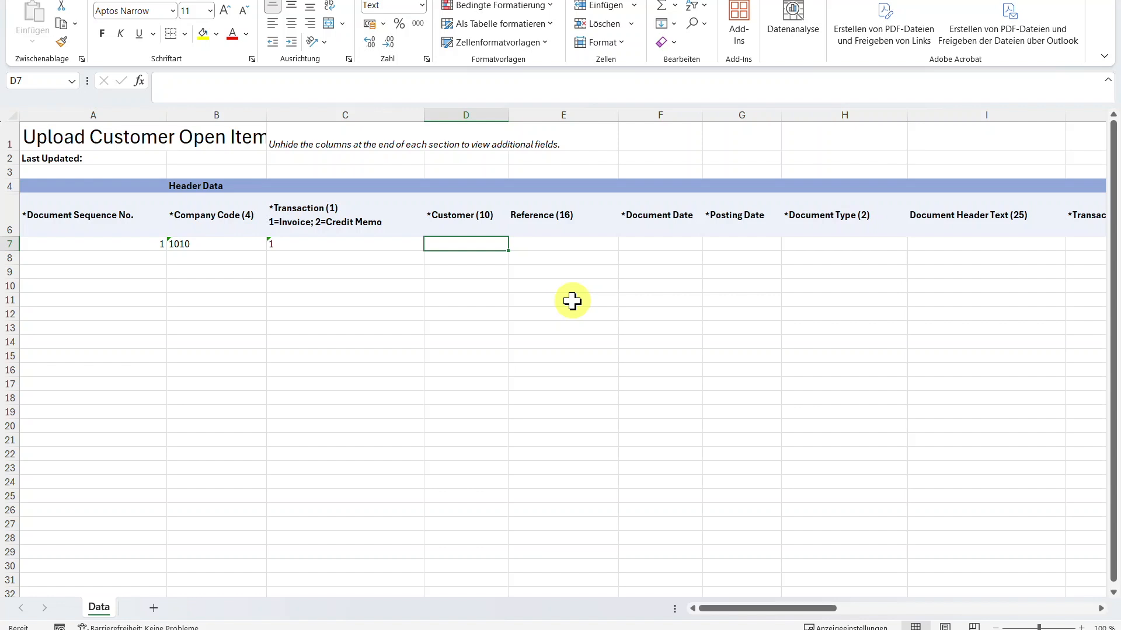
{"action": "type", "text": "1000455"}
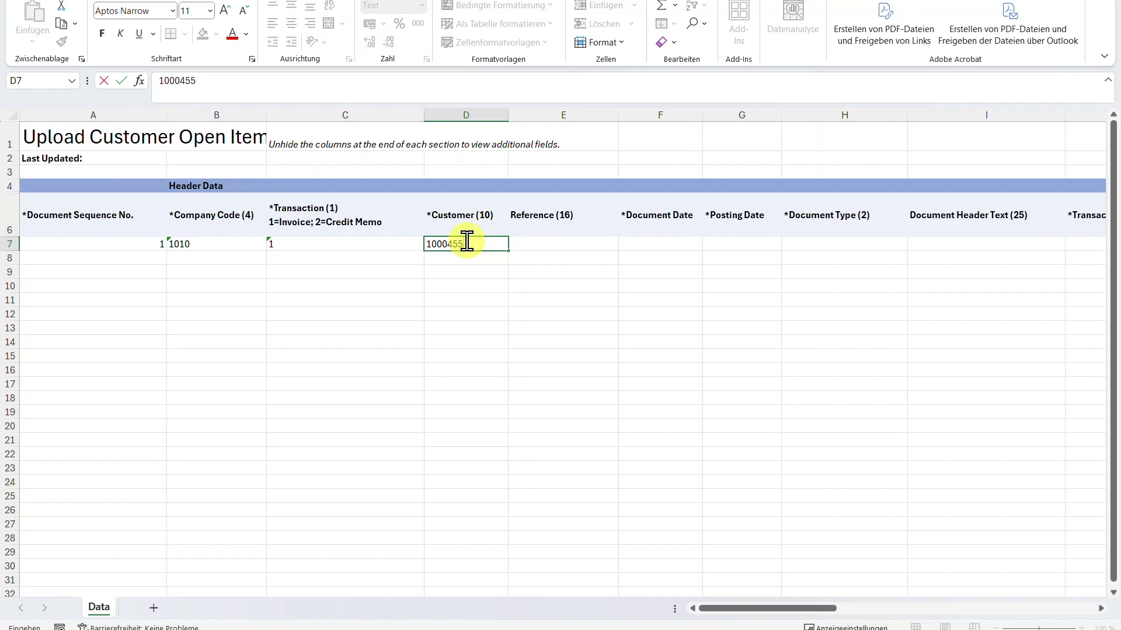
{"action": "left_click", "coordinate": [659, 242]}
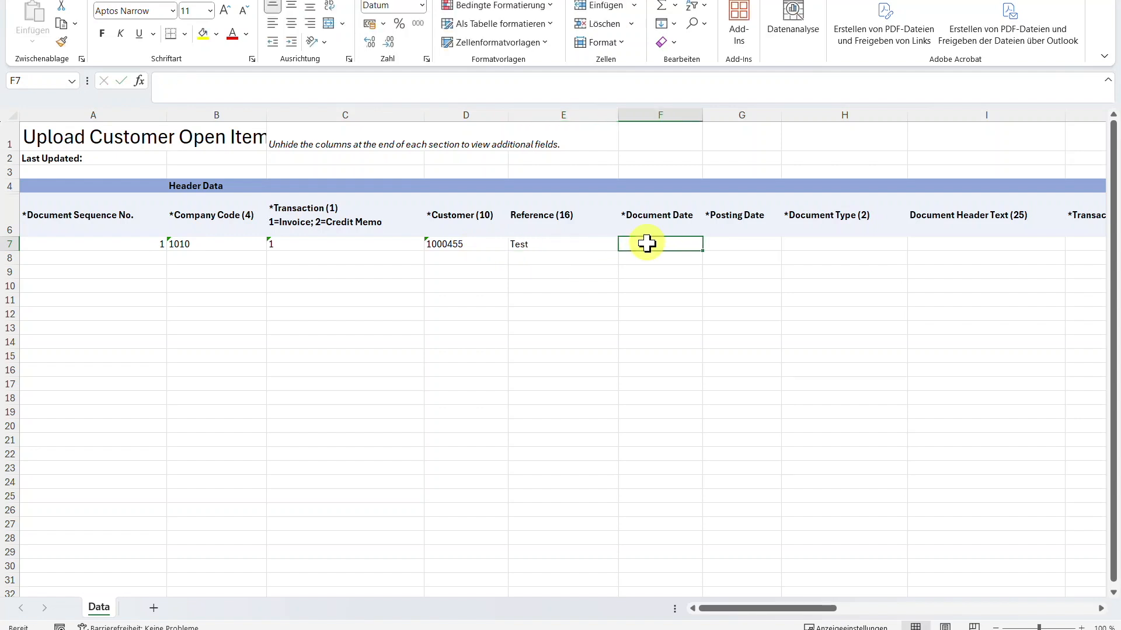
{"action": "type", "text": "03.09.2024"}
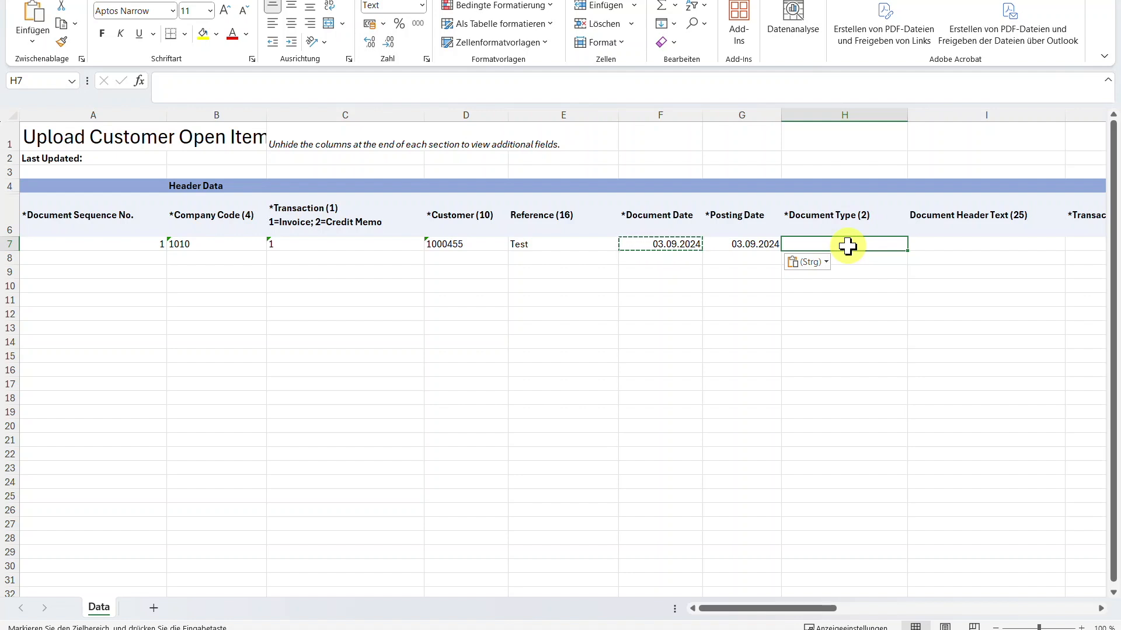
{"action": "type", "text": "DR"}
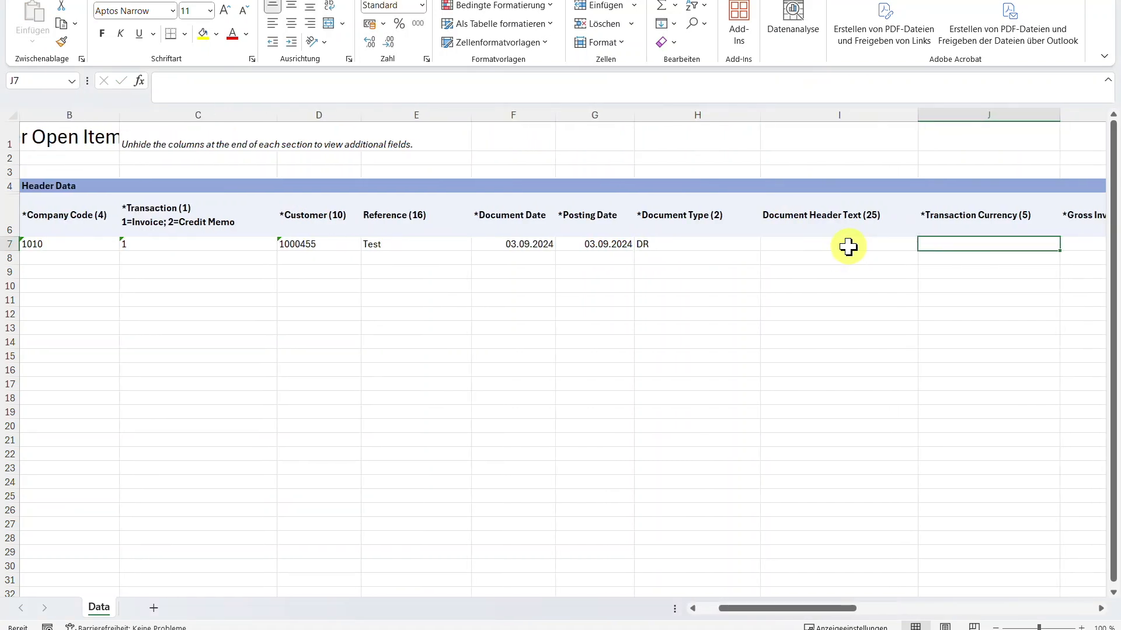
- Enter transaction currency EUR in J7 and gross invoice amount 1100 in K7
{"action": "type", "text": "EUR"}
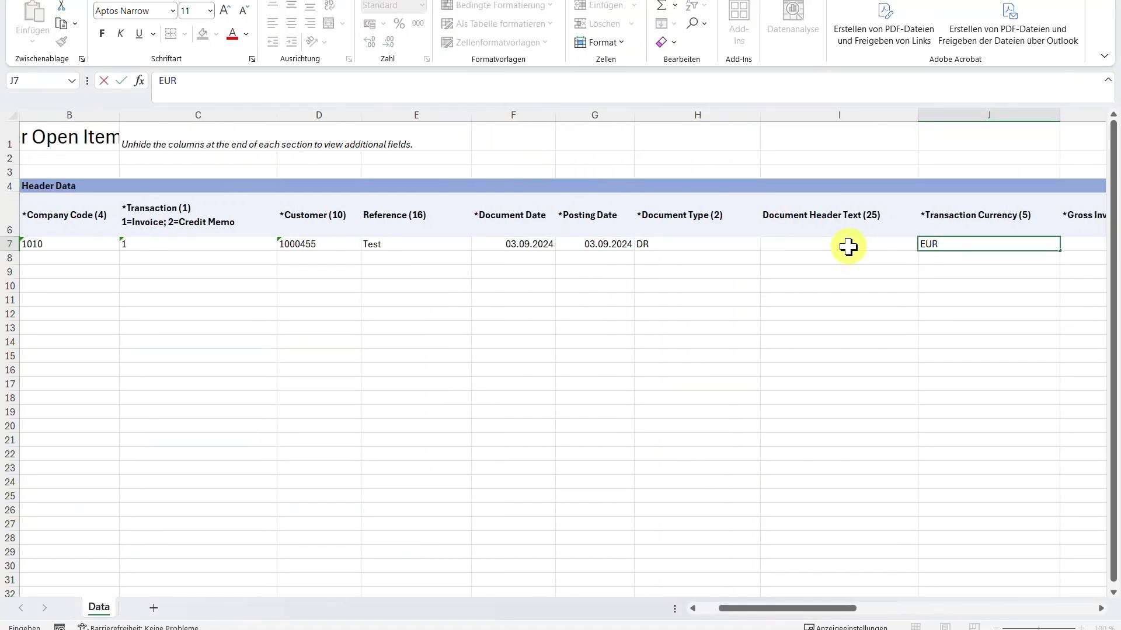
{"action": "left_click", "coordinate": [848, 246]}
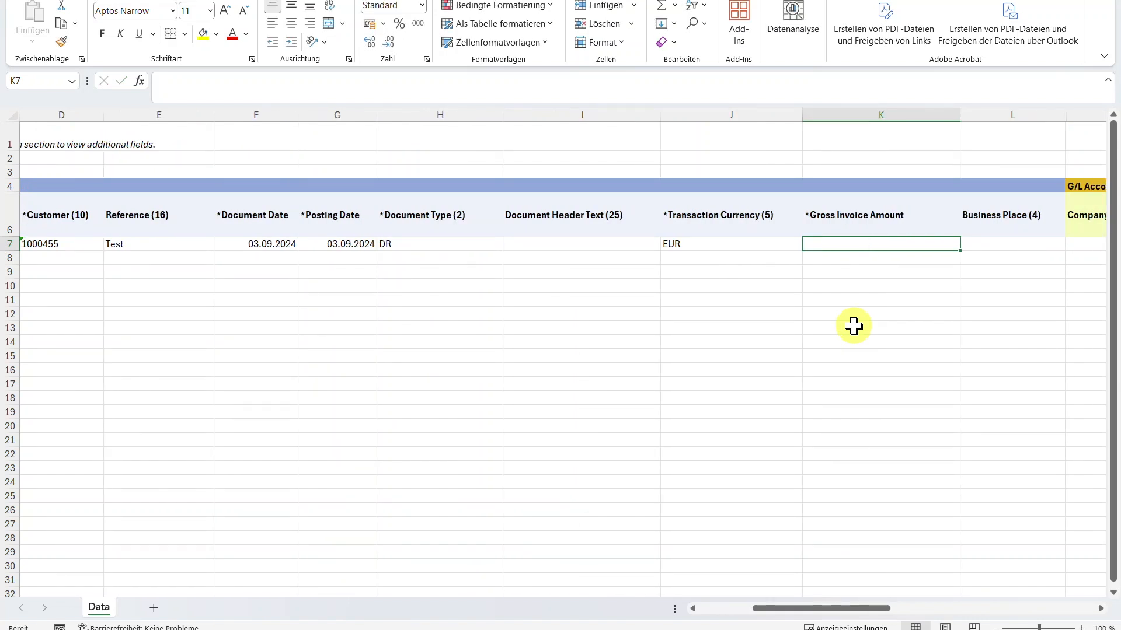
{"action": "type", "text": "1100"}
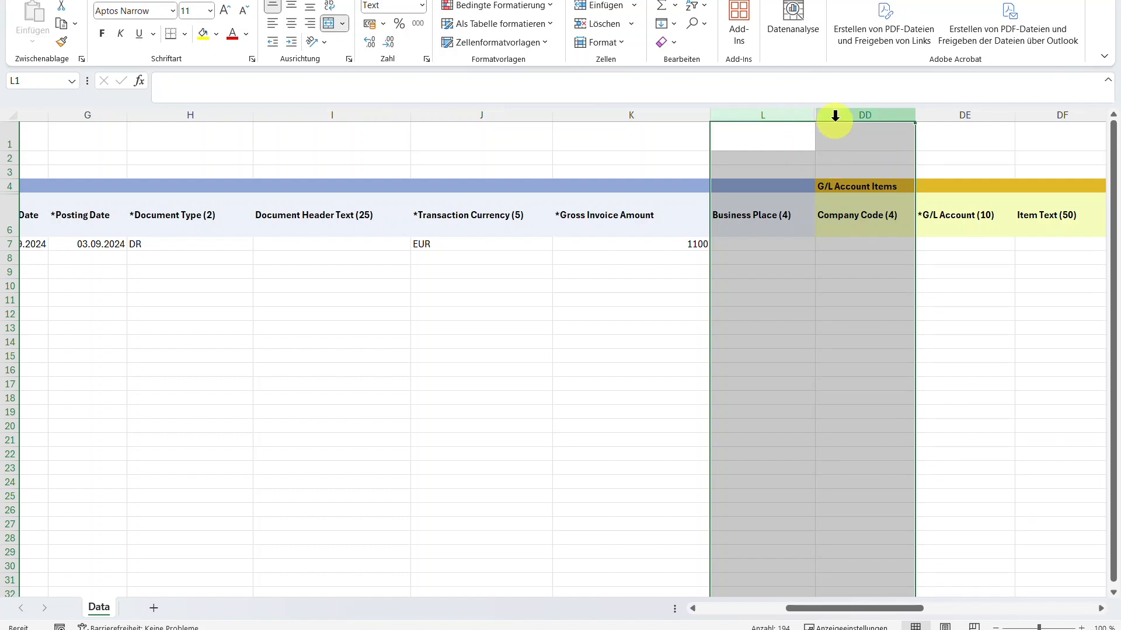
- Unhide the template's hidden columns and scroll past Partner Bank Type and Credit Control Area
{"action": "right_click", "coordinate": [834, 119]}
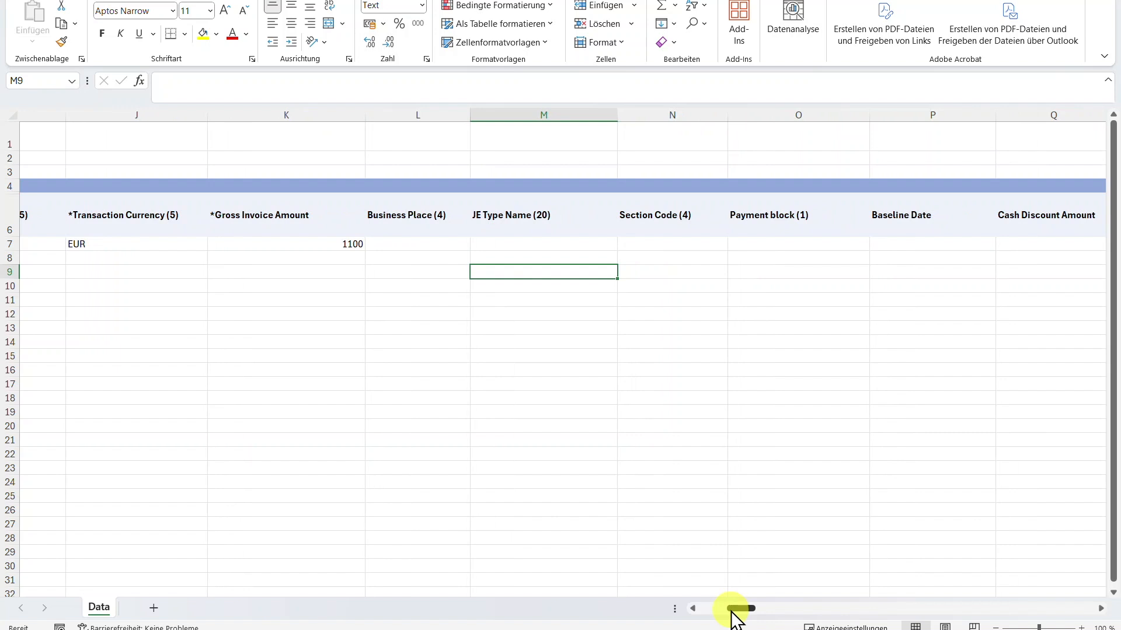
{"action": "left_click", "coordinate": [798, 248]}
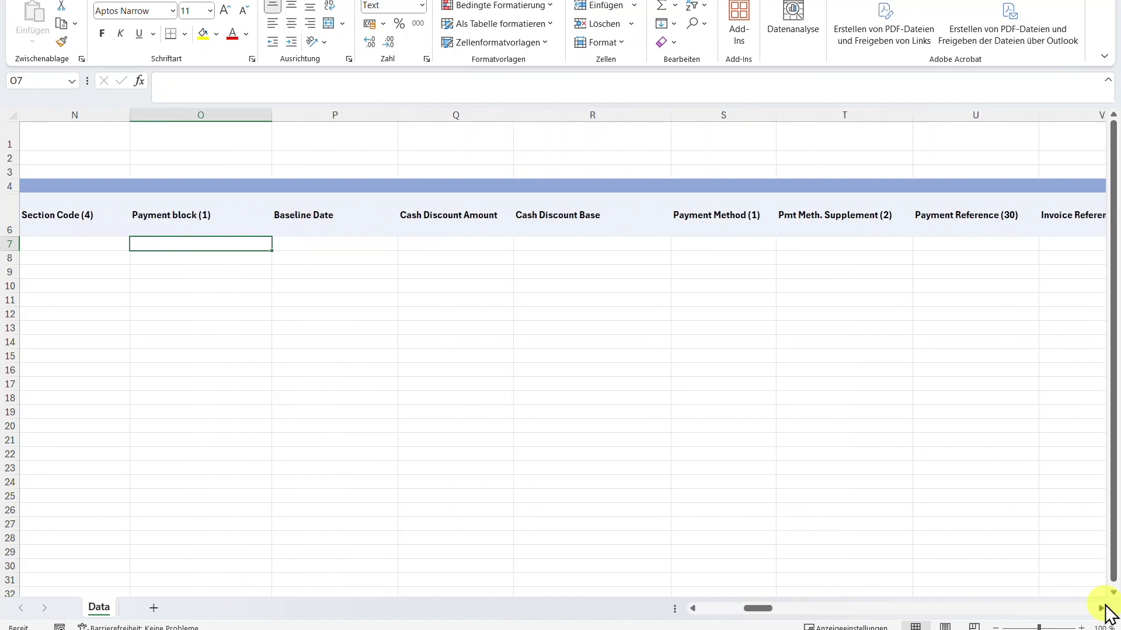
{"action": "scroll", "scroll_direction": "right", "scroll_amount": 3}
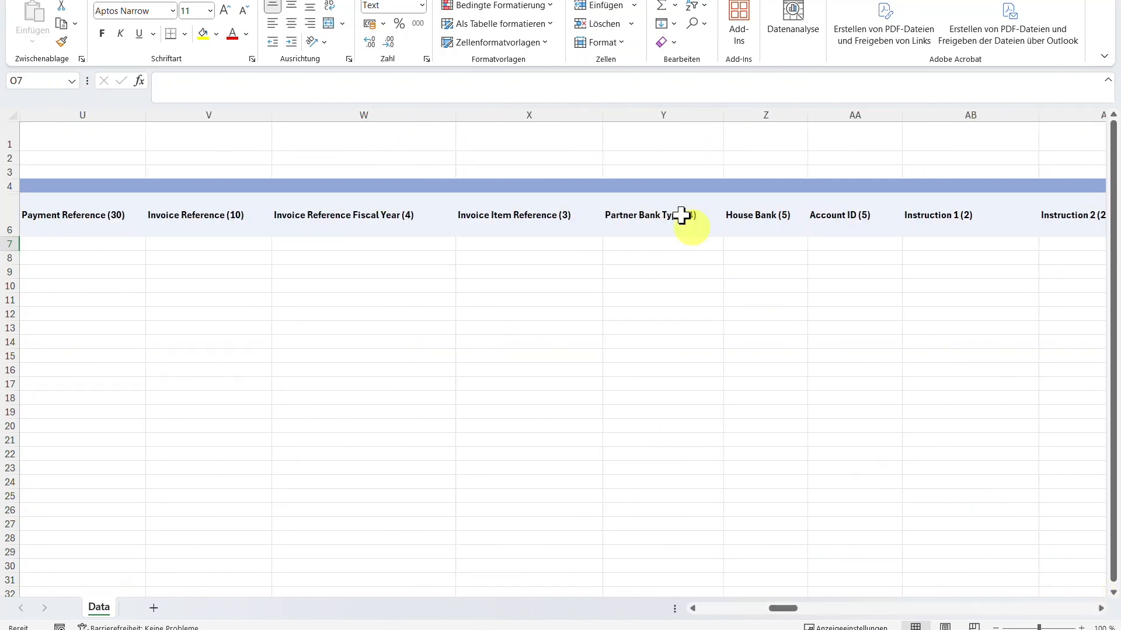
{"action": "left_click", "coordinate": [662, 215]}
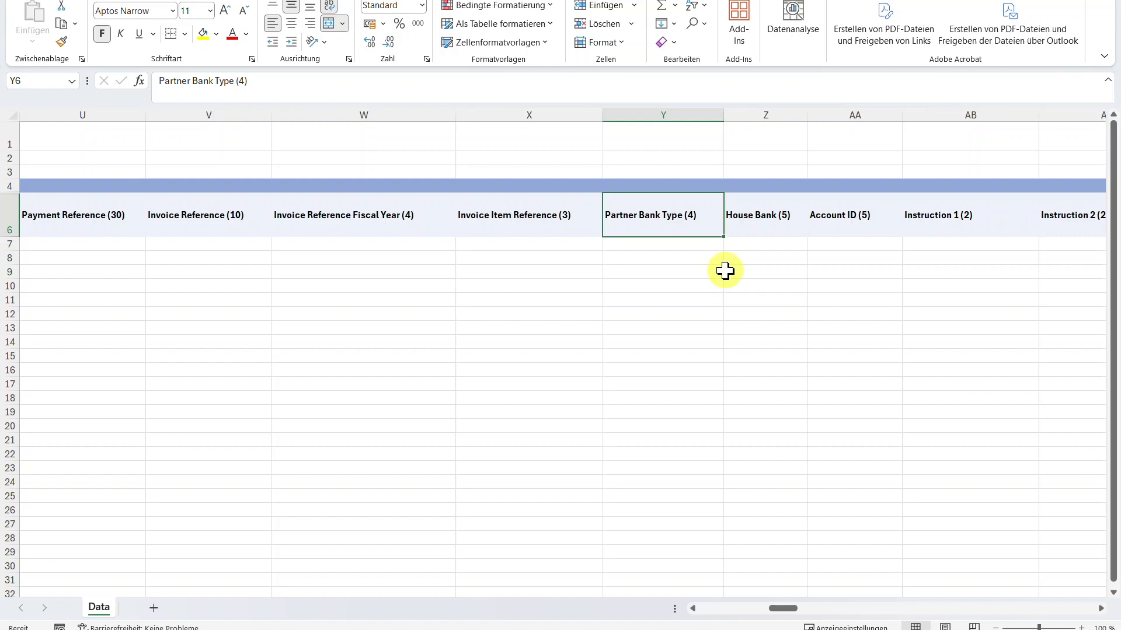
{"action": "mouse_move", "coordinate": [676, 239]}
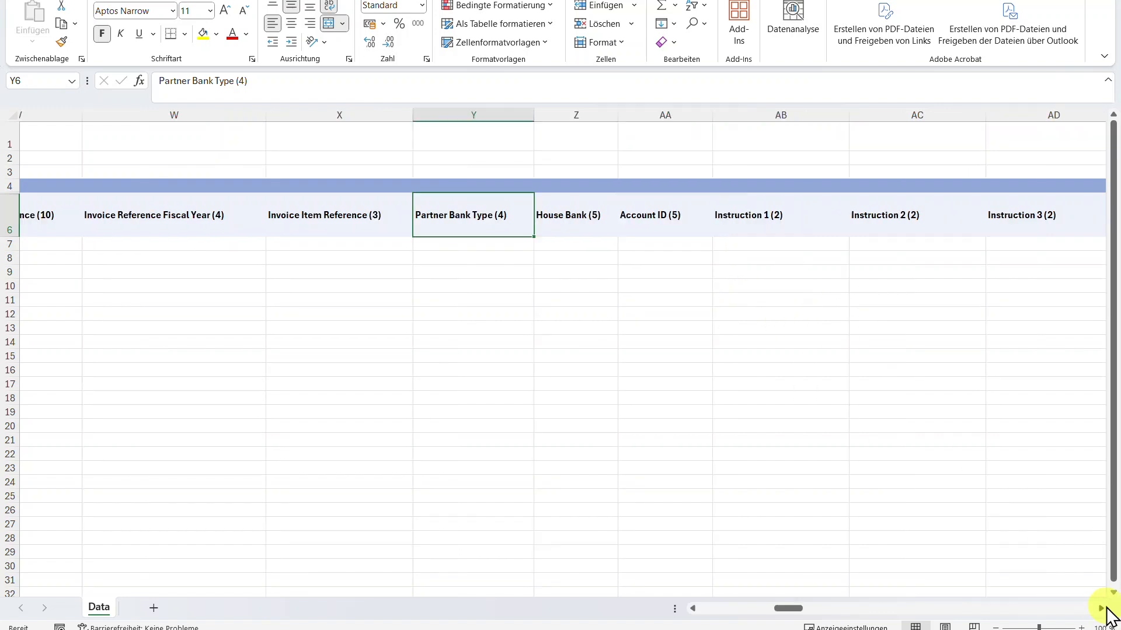
{"action": "scroll", "scroll_direction": "right", "scroll_amount": 3}
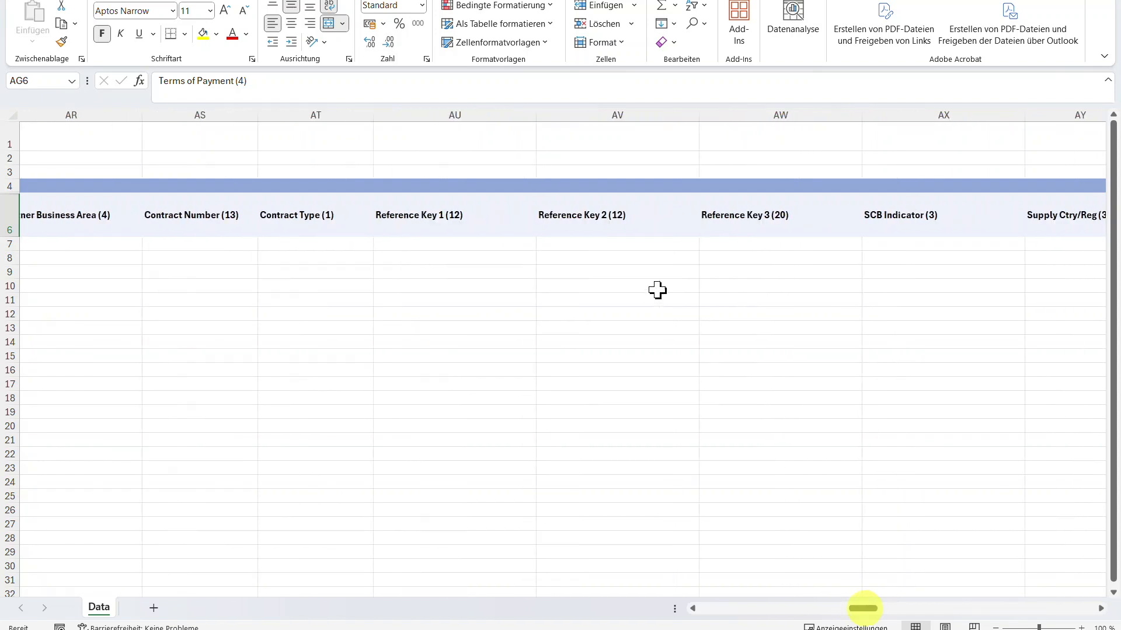
{"action": "left_click", "coordinate": [616, 243]}
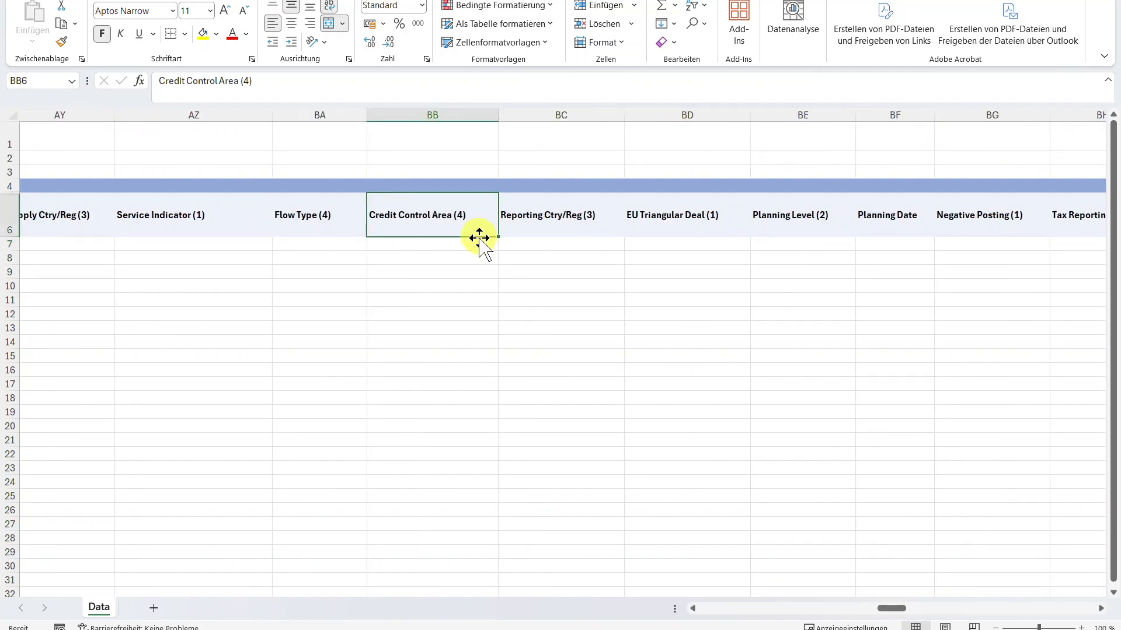
- Check the tax date and alternative payer cells, then select the G/L Company Code cell
{"action": "left_click", "coordinate": [432, 244]}
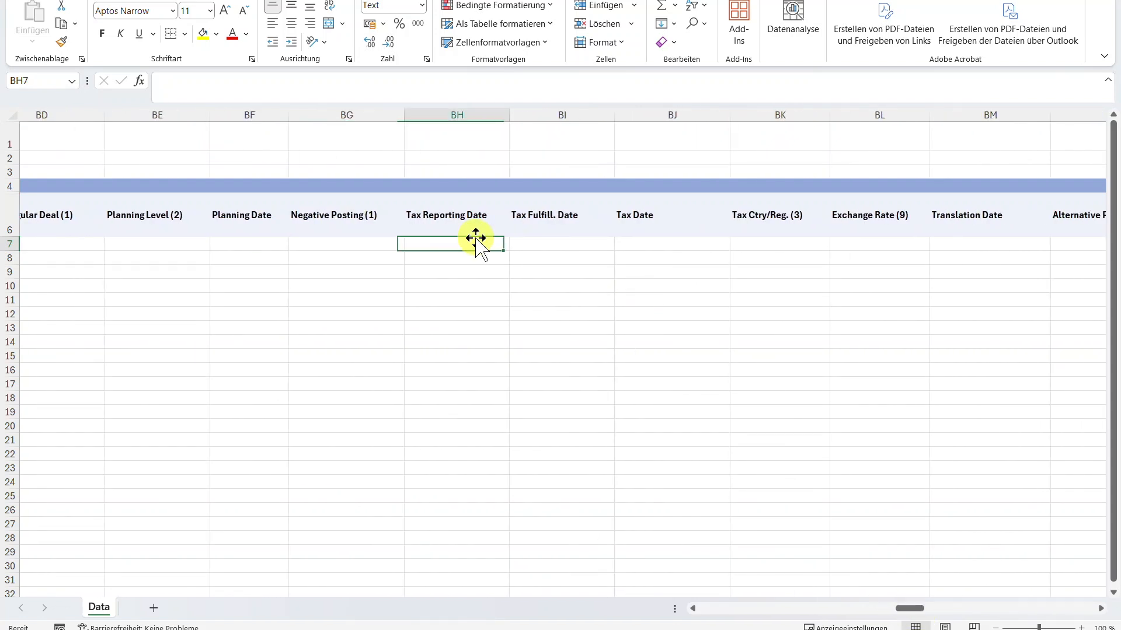
{"action": "left_click", "coordinate": [561, 243]}
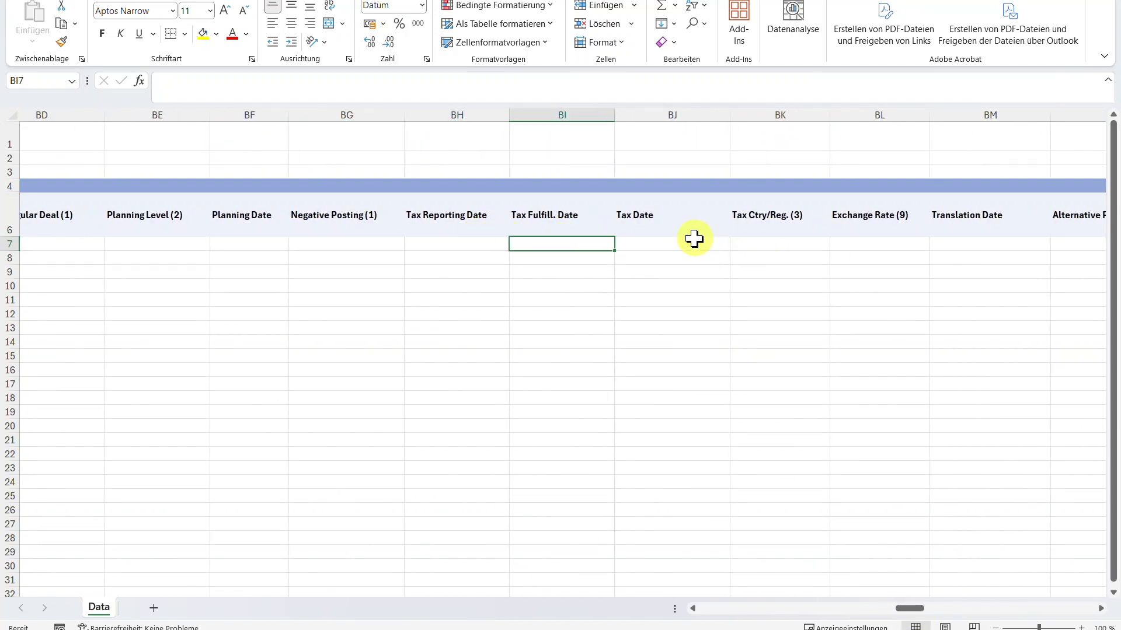
{"action": "left_click", "coordinate": [671, 244]}
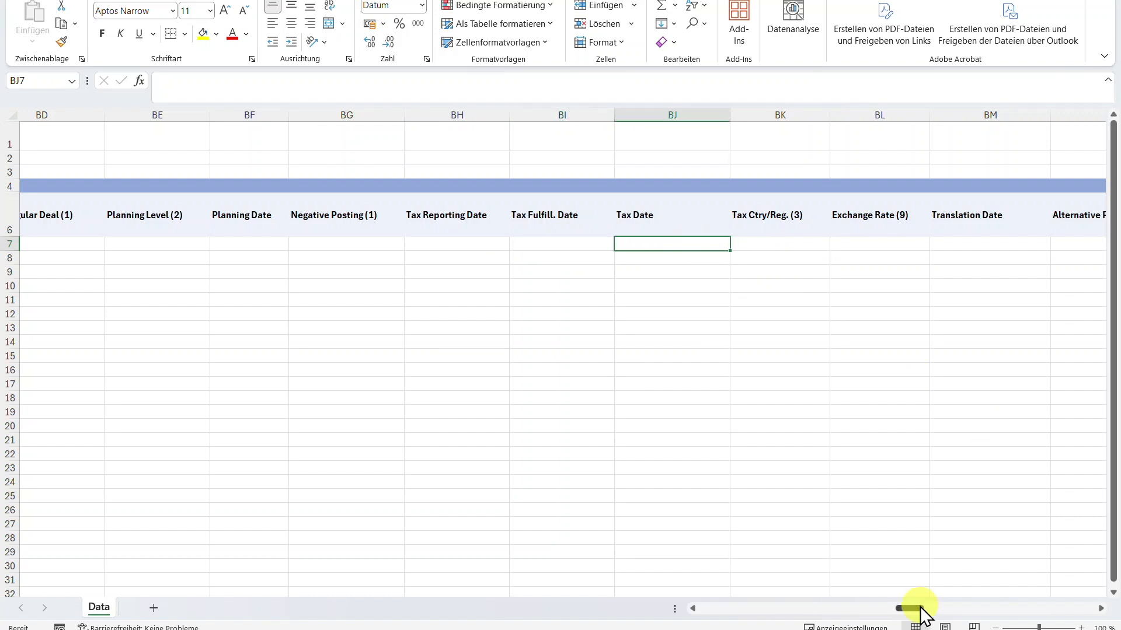
{"action": "scroll", "scroll_direction": "right", "scroll_amount": 3}
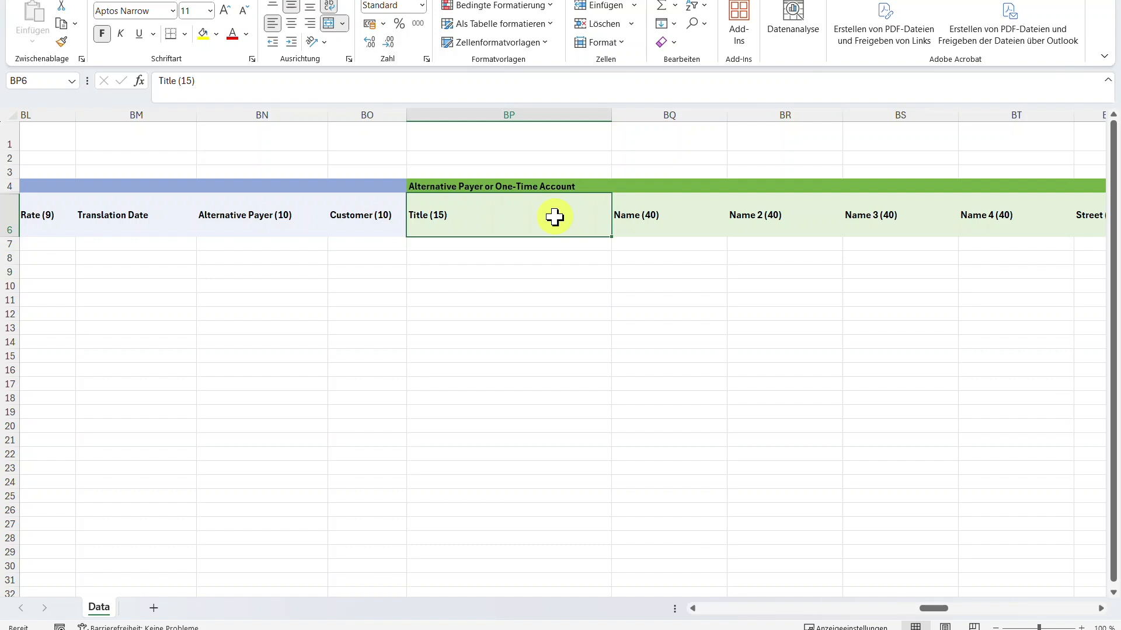
{"action": "left_click", "coordinate": [668, 244]}
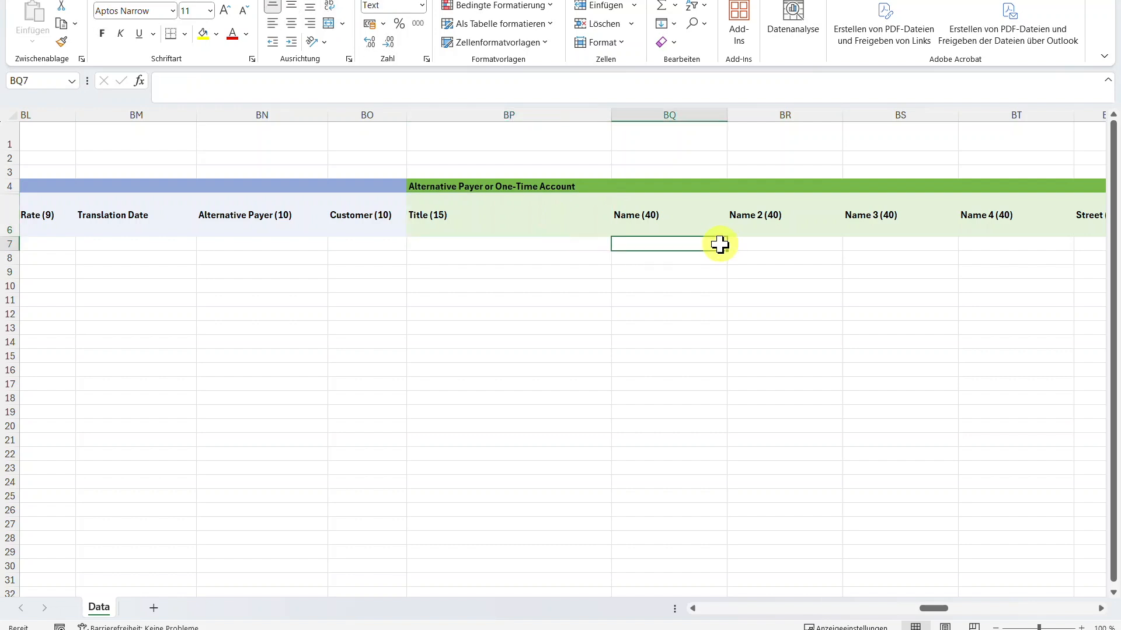
{"action": "left_click", "coordinate": [983, 244]}
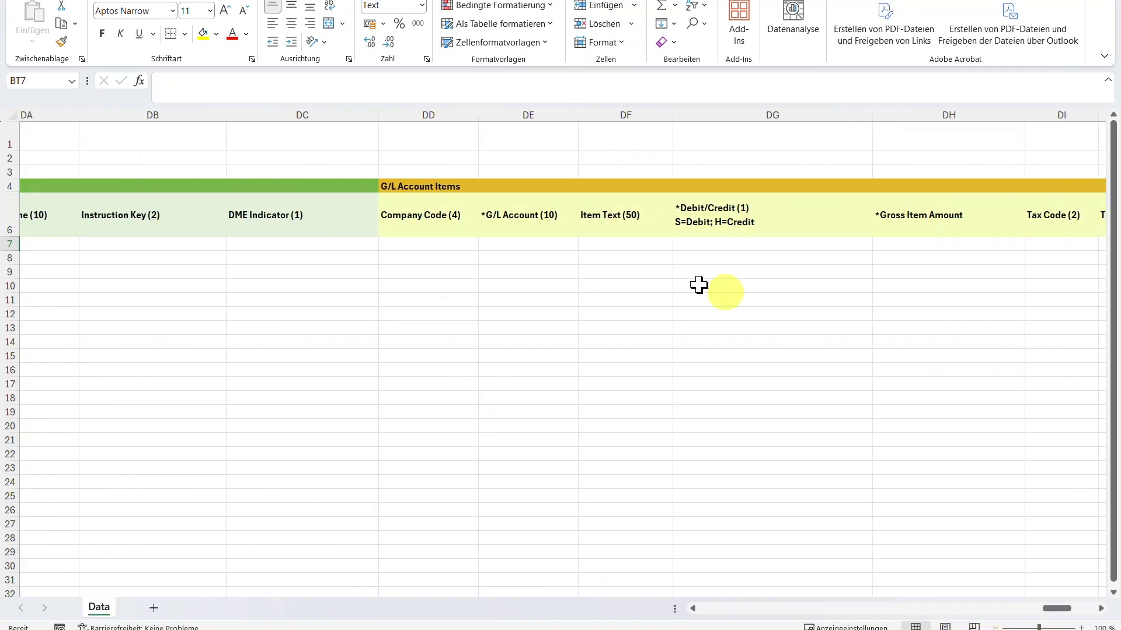
{"action": "left_click", "coordinate": [427, 244]}
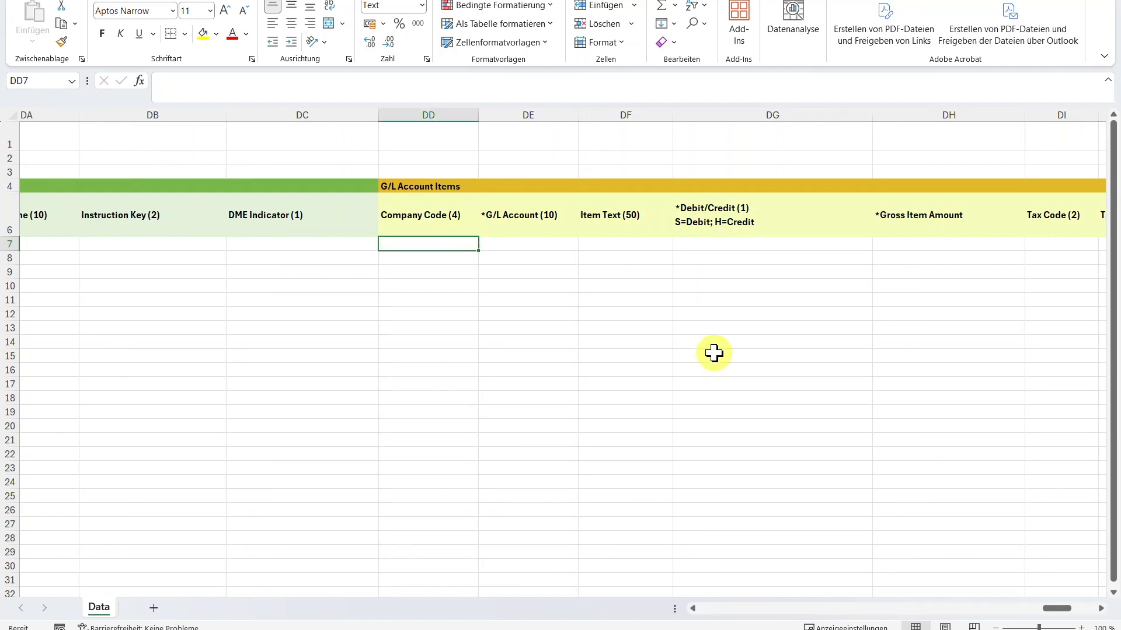
- Enter company code 1010, G/L account 70020000 and credit indicator H on the G/L line
{"action": "type", "text": "1010"}
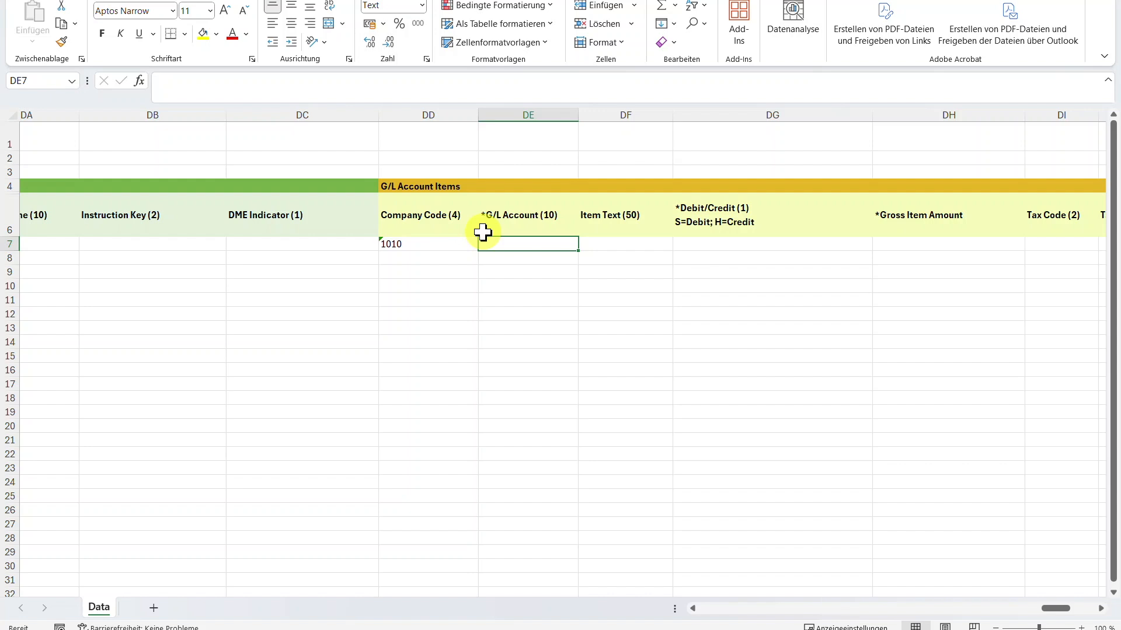
{"action": "type", "text": "70020000"}
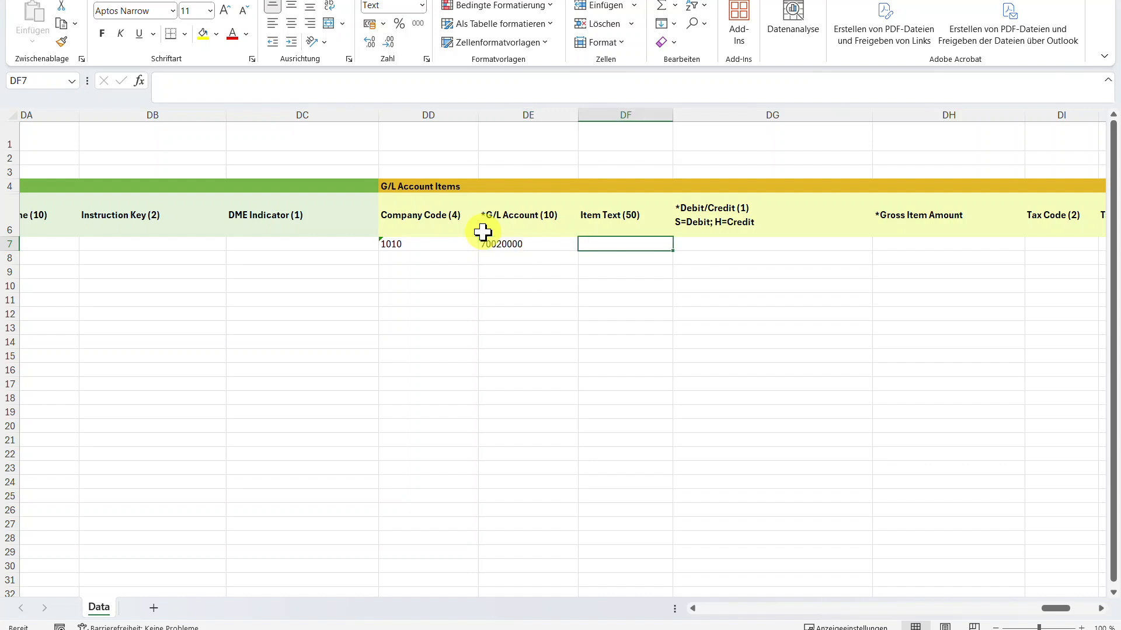
{"action": "left_click", "coordinate": [772, 242]}
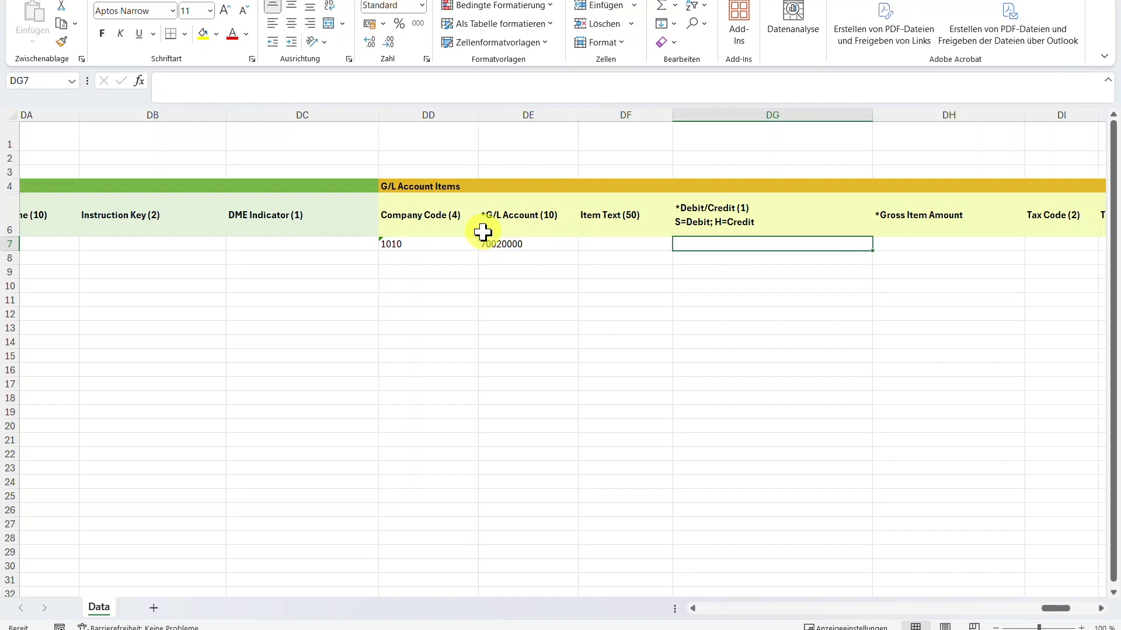
{"action": "type", "text": "H"}
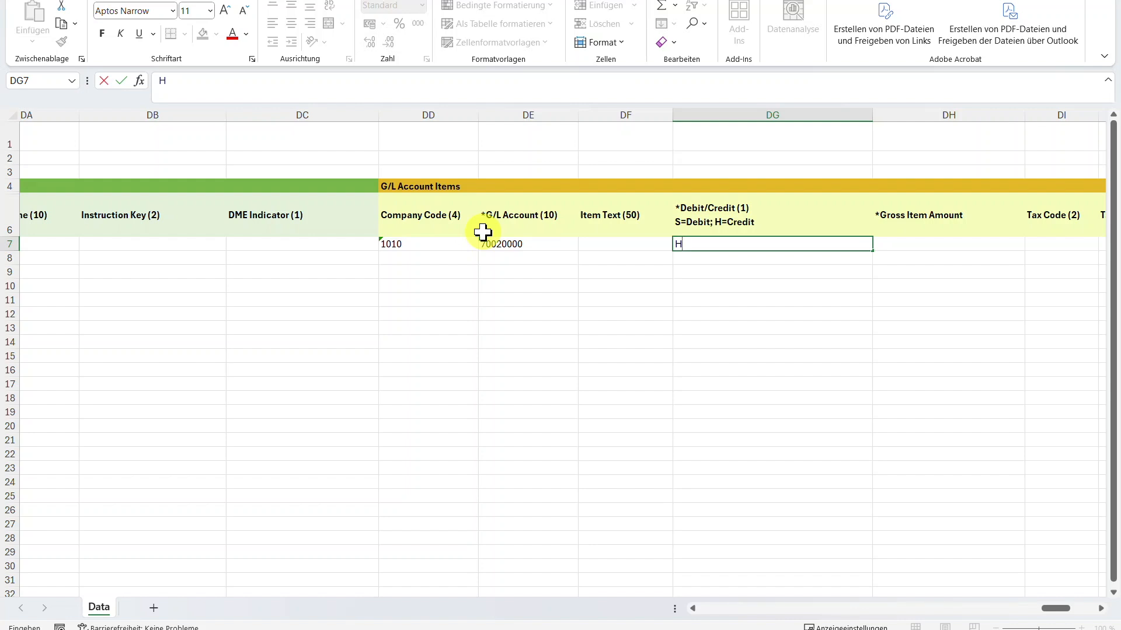
{"action": "mouse_move", "coordinate": [713, 252]}
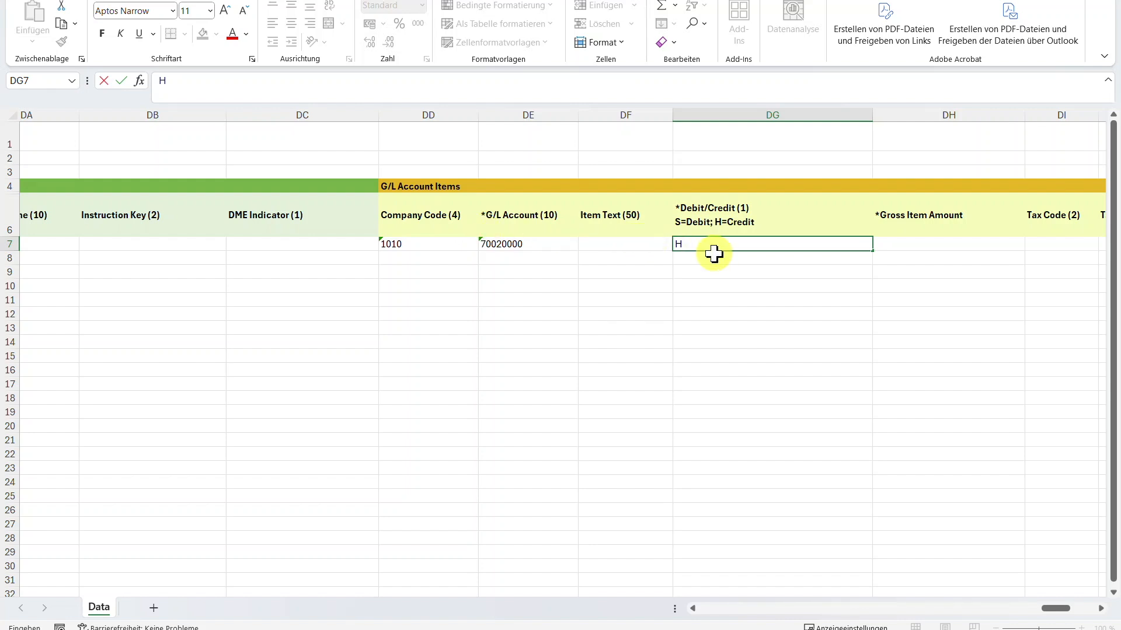
{"action": "key", "text": "tab"}
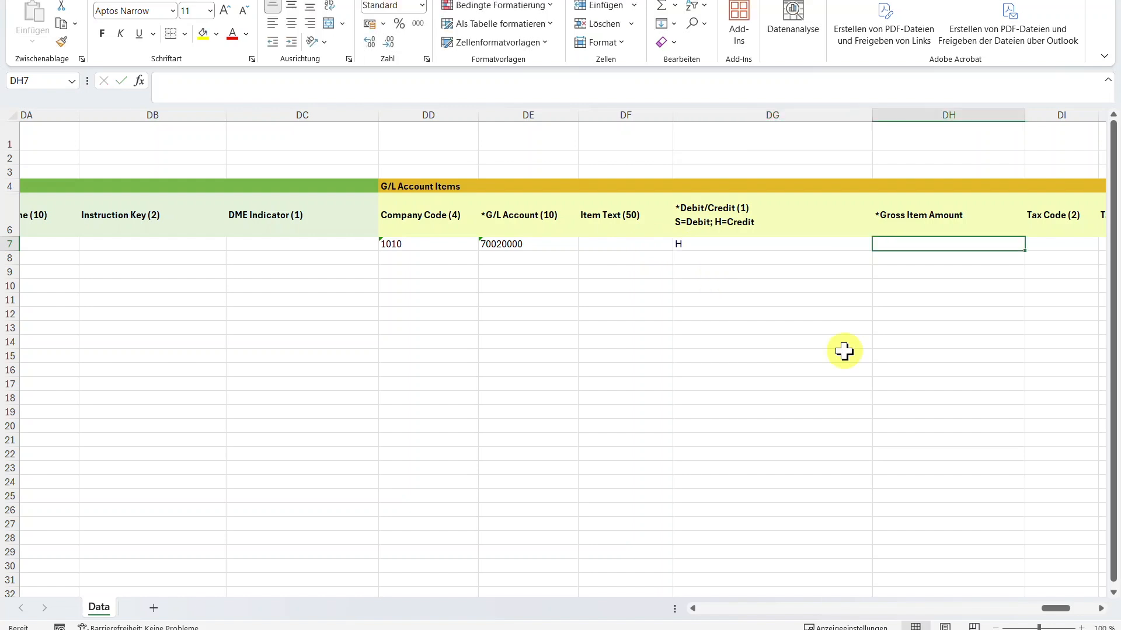
- Enter gross amount 1000, tax code A0 and profit center 1002227 on the G/L line
{"action": "type", "text": "10"}
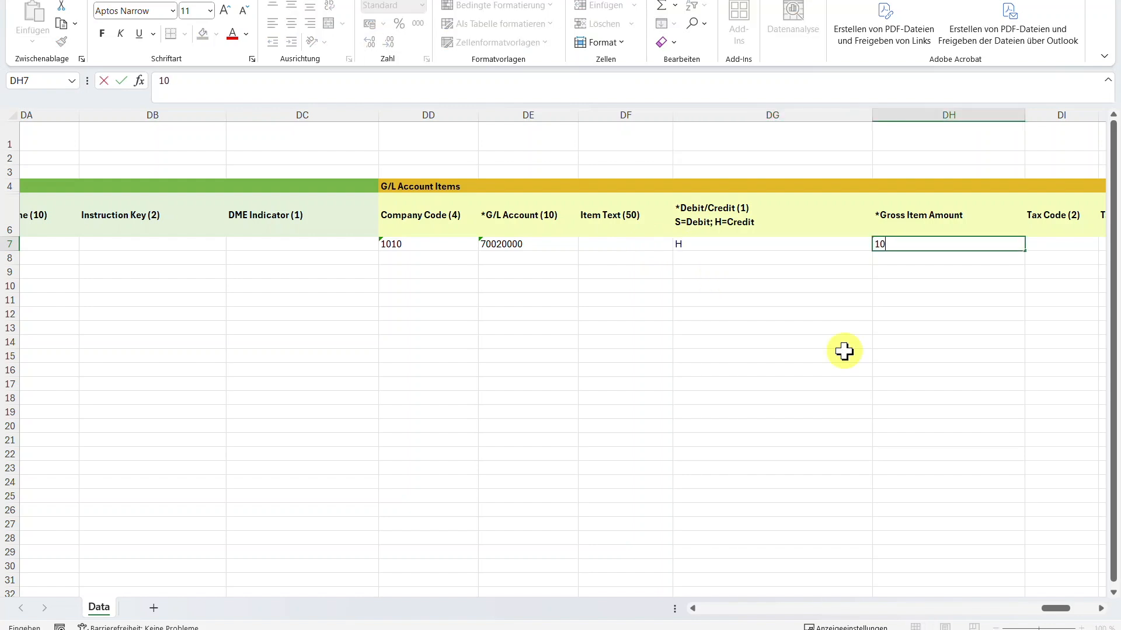
{"action": "type", "text": "00"}
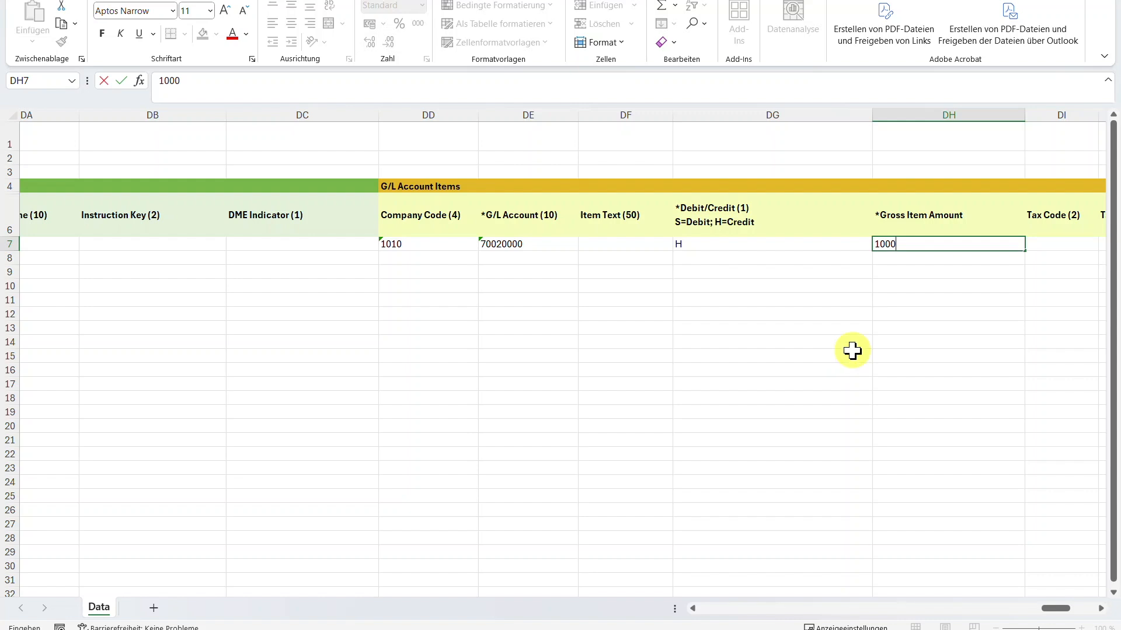
{"action": "key", "text": "tab"}
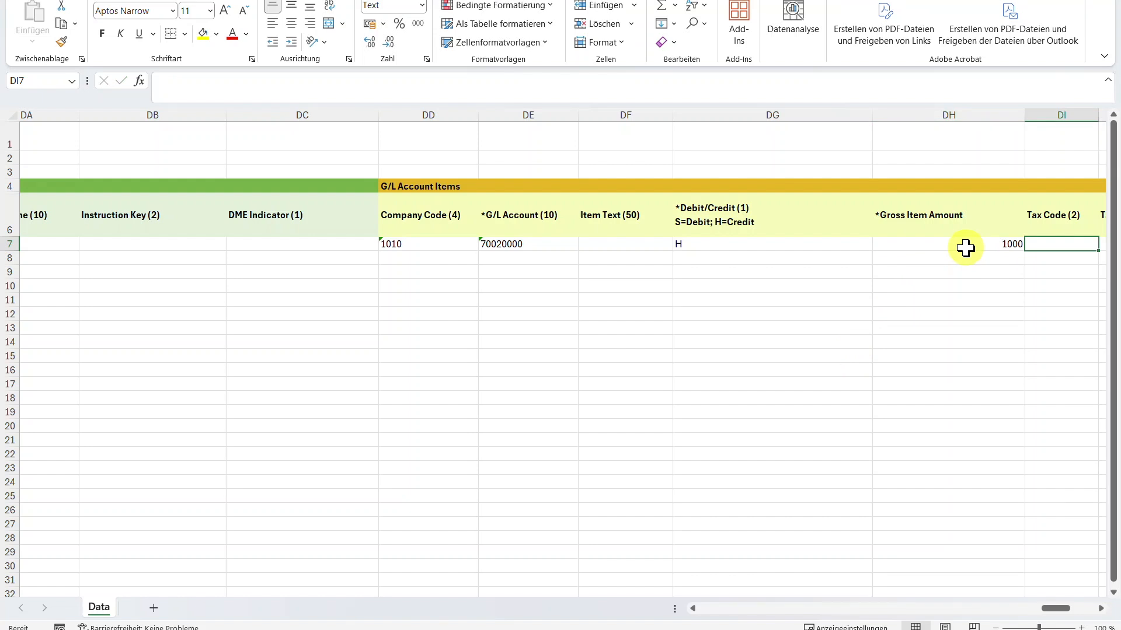
{"action": "type", "text": "A0"}
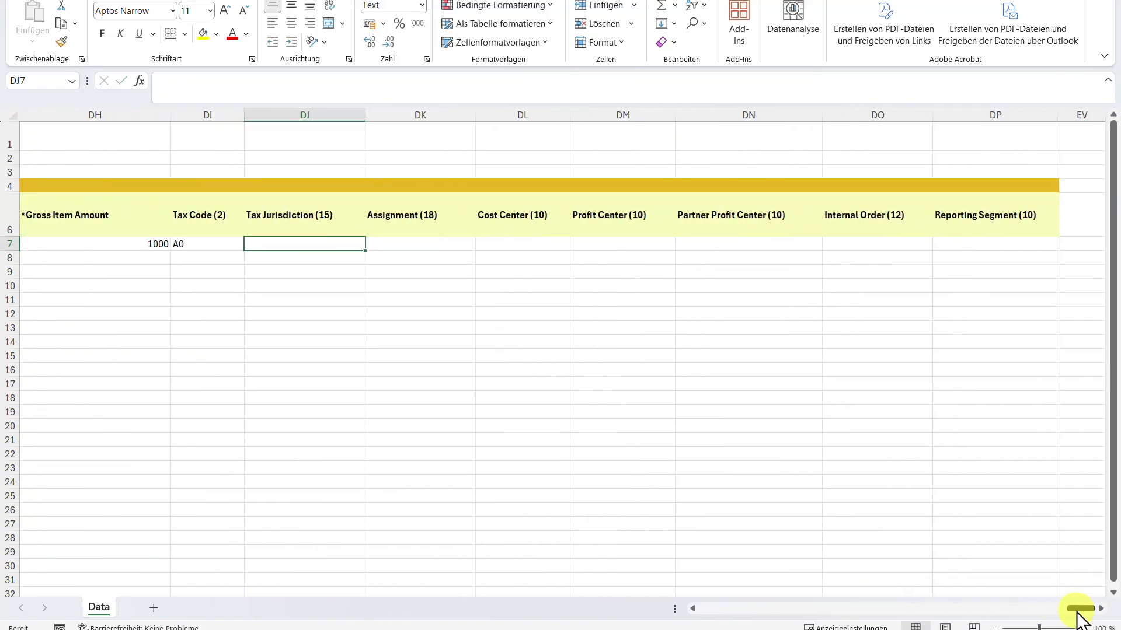
{"action": "left_click", "coordinate": [620, 244]}
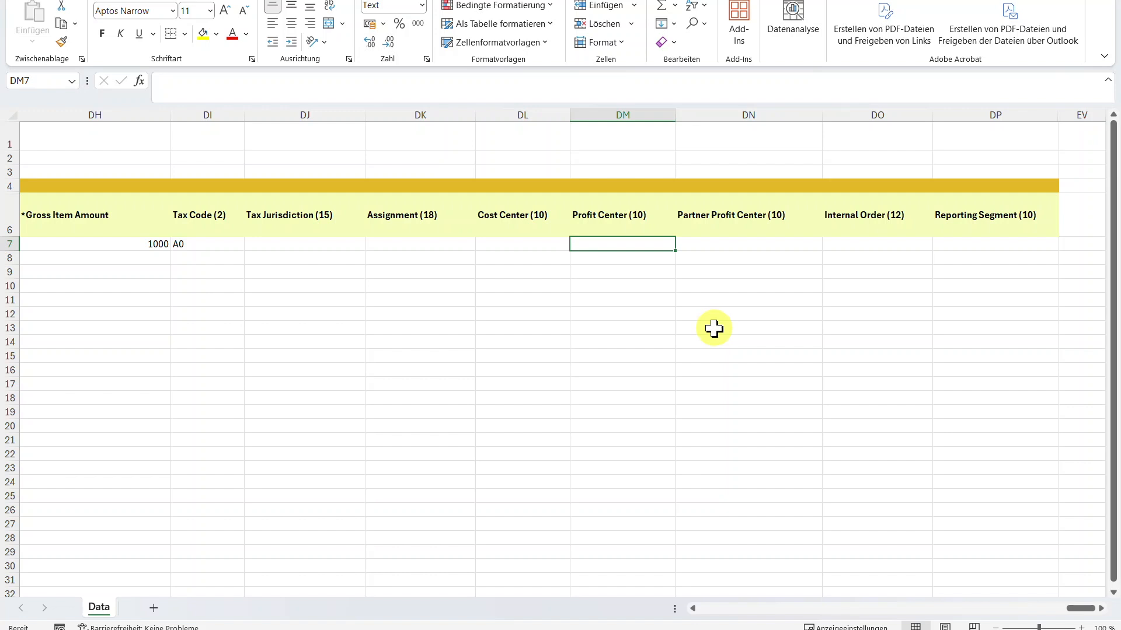
{"action": "mouse_move", "coordinate": [652, 294]}
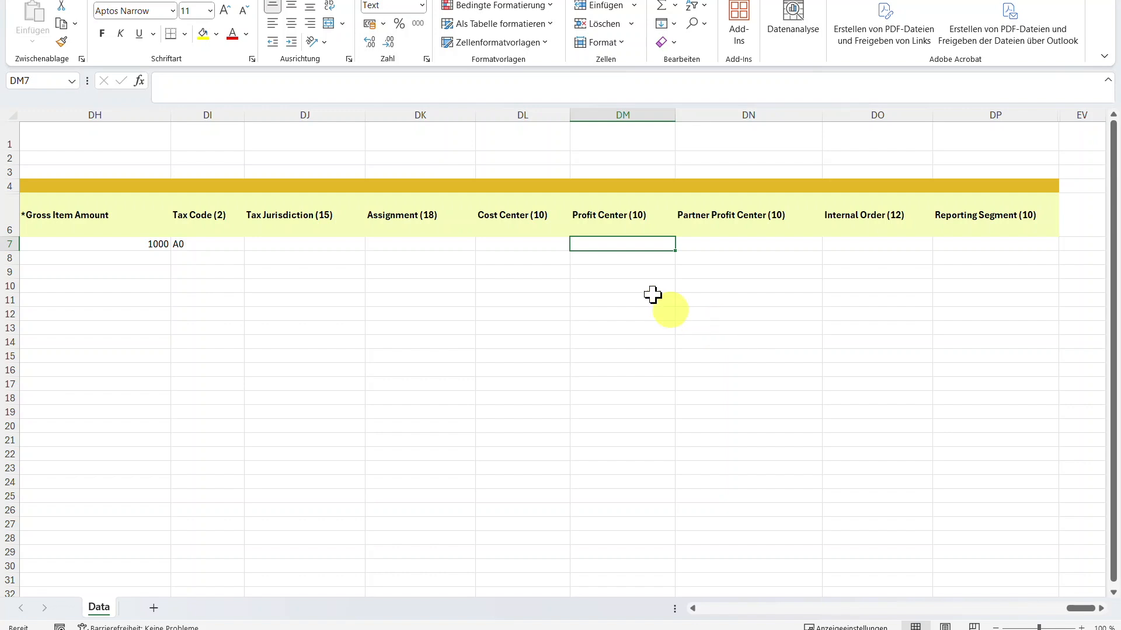
{"action": "type", "text": "1002227"}
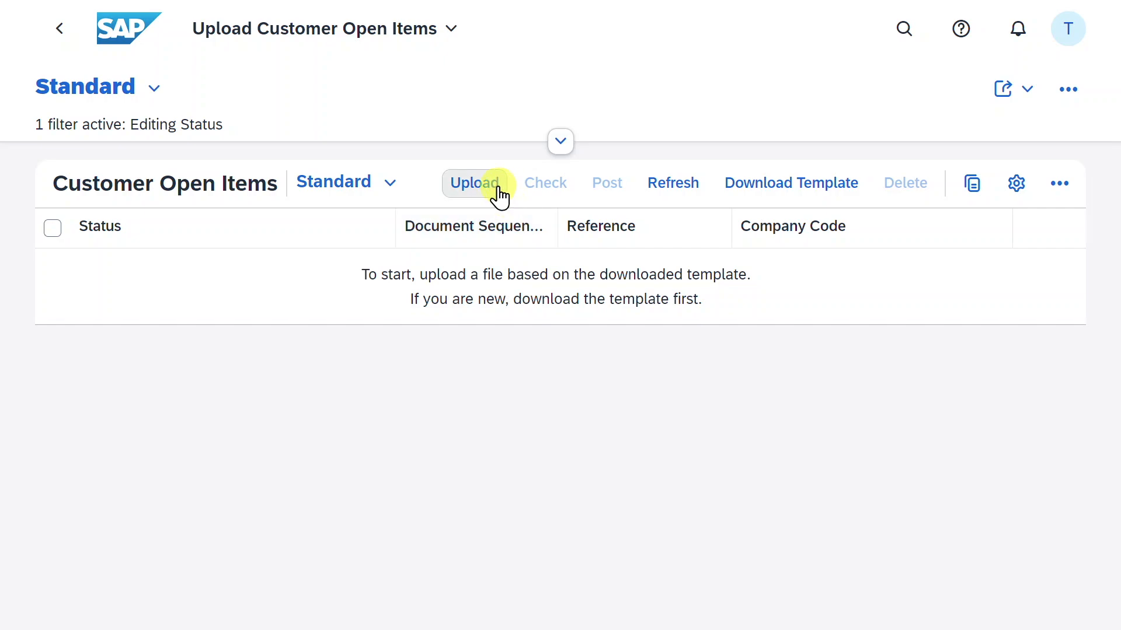
- Upload the CustomerOpenItems_EN (2) workbook into Upload Customer Open Items
{"action": "left_click", "coordinate": [474, 183]}
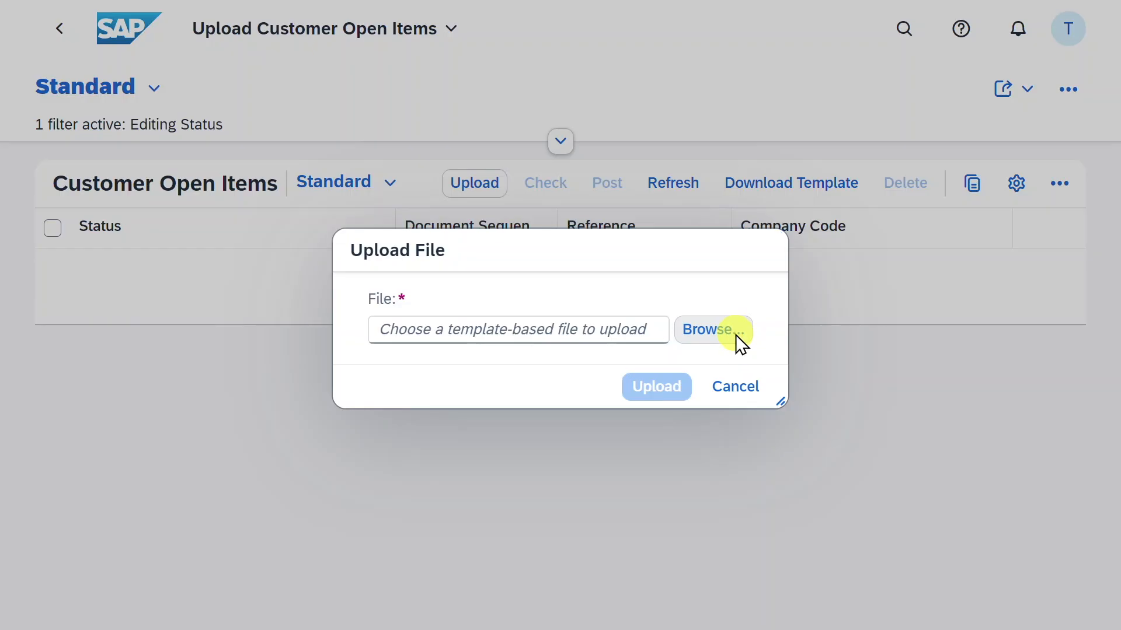
{"action": "left_click", "coordinate": [713, 329]}
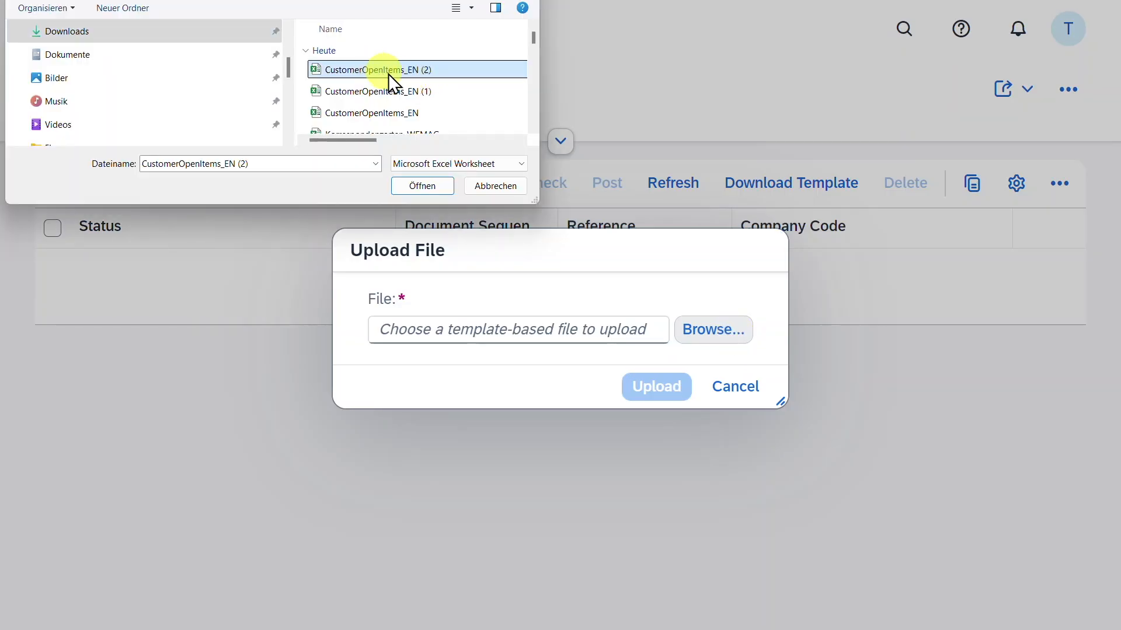
{"action": "left_click", "coordinate": [422, 186]}
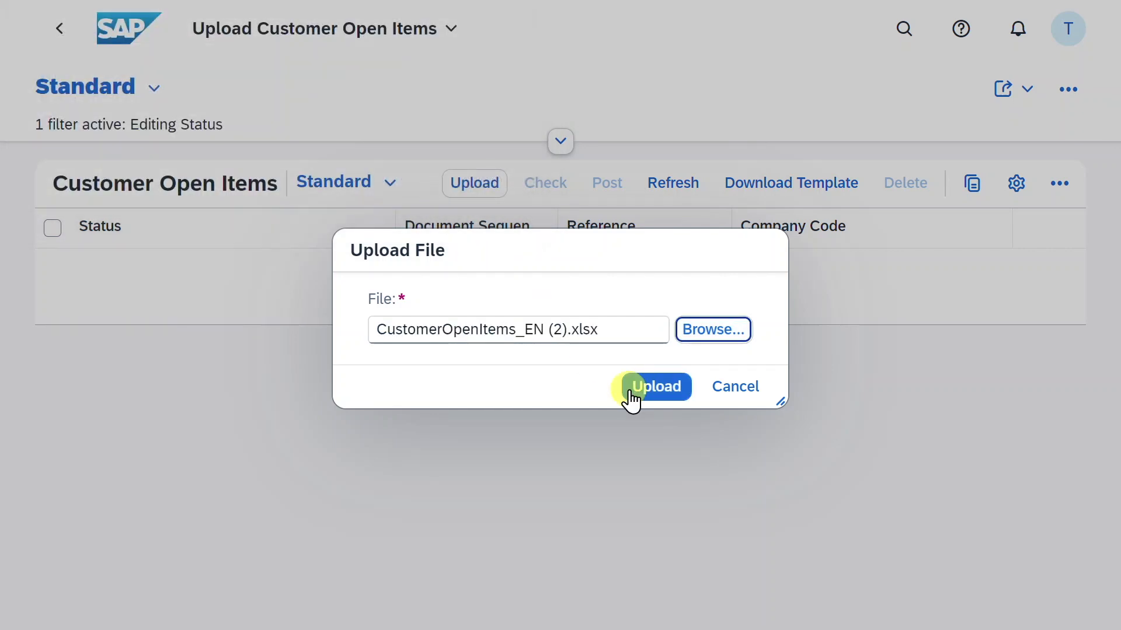
{"action": "left_click", "coordinate": [656, 386]}
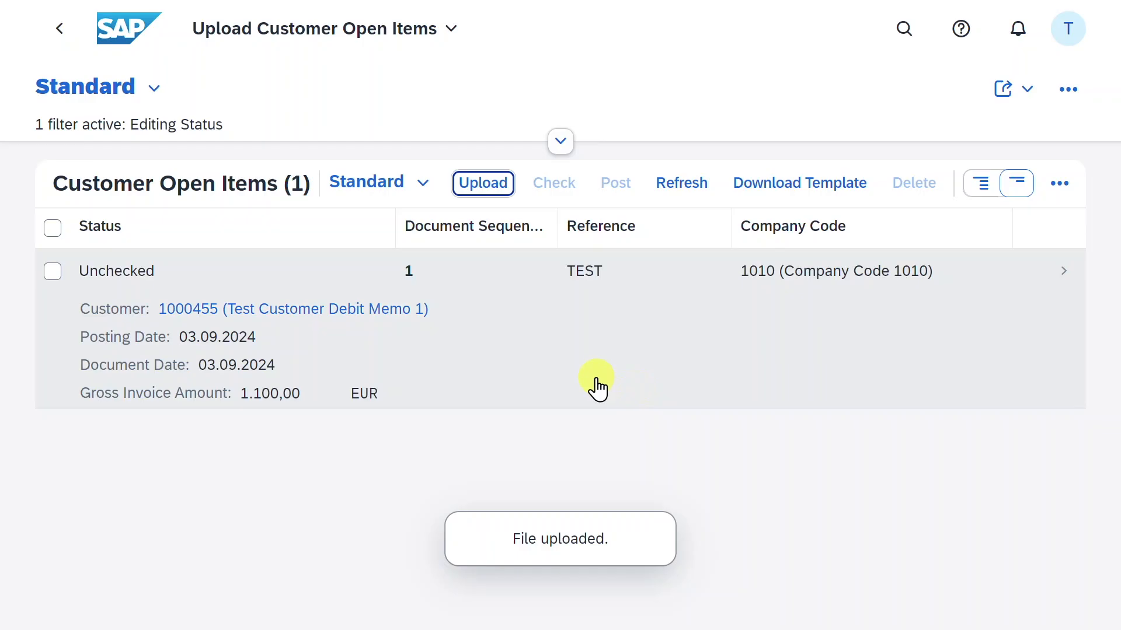
{"action": "mouse_move", "coordinate": [530, 406]}
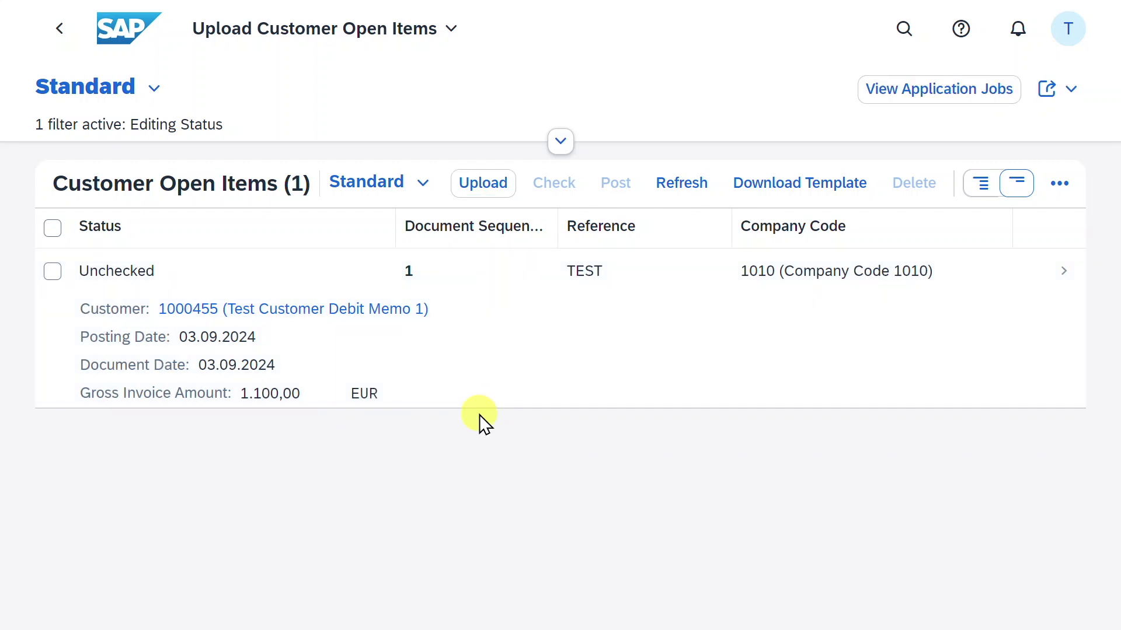
{"action": "mouse_move", "coordinate": [483, 183]}
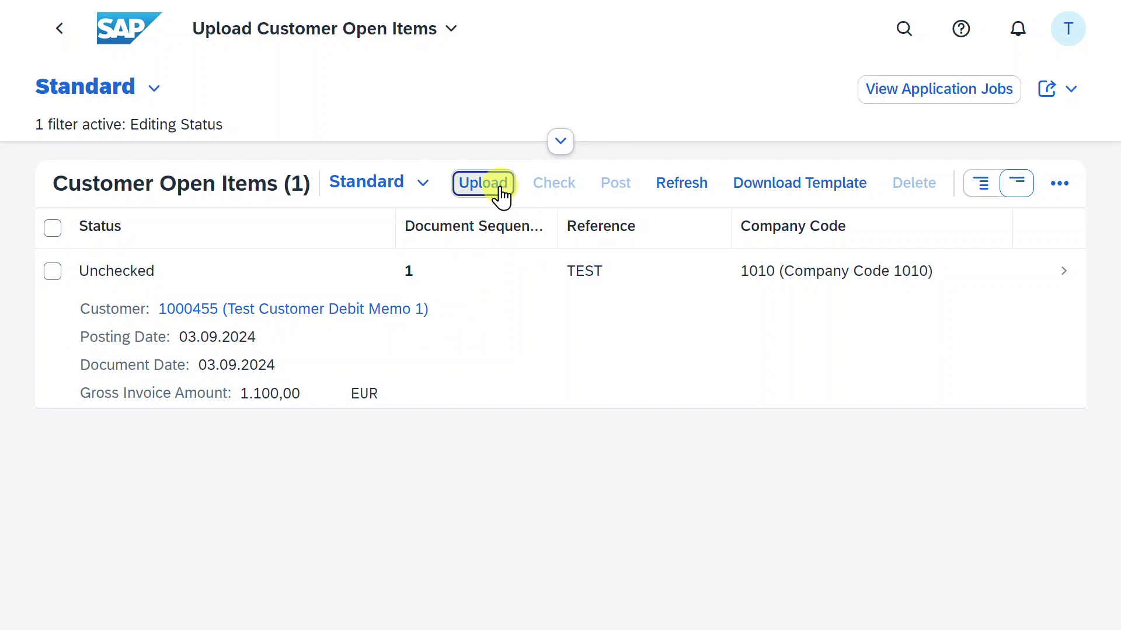
{"action": "left_click", "coordinate": [483, 183]}
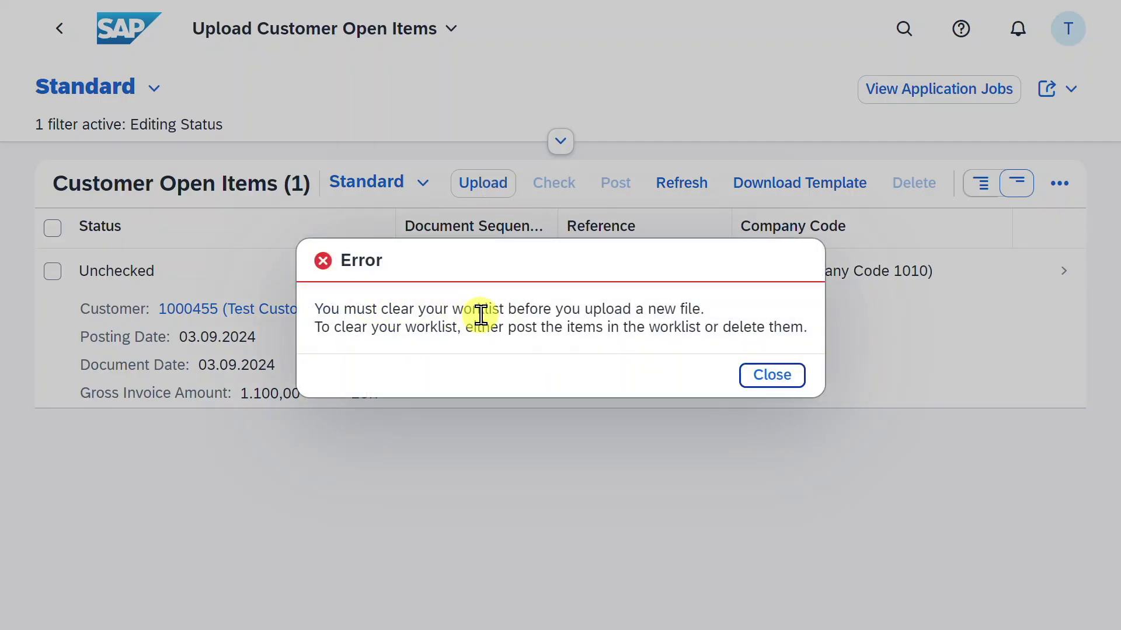
{"action": "mouse_move", "coordinate": [731, 334]}
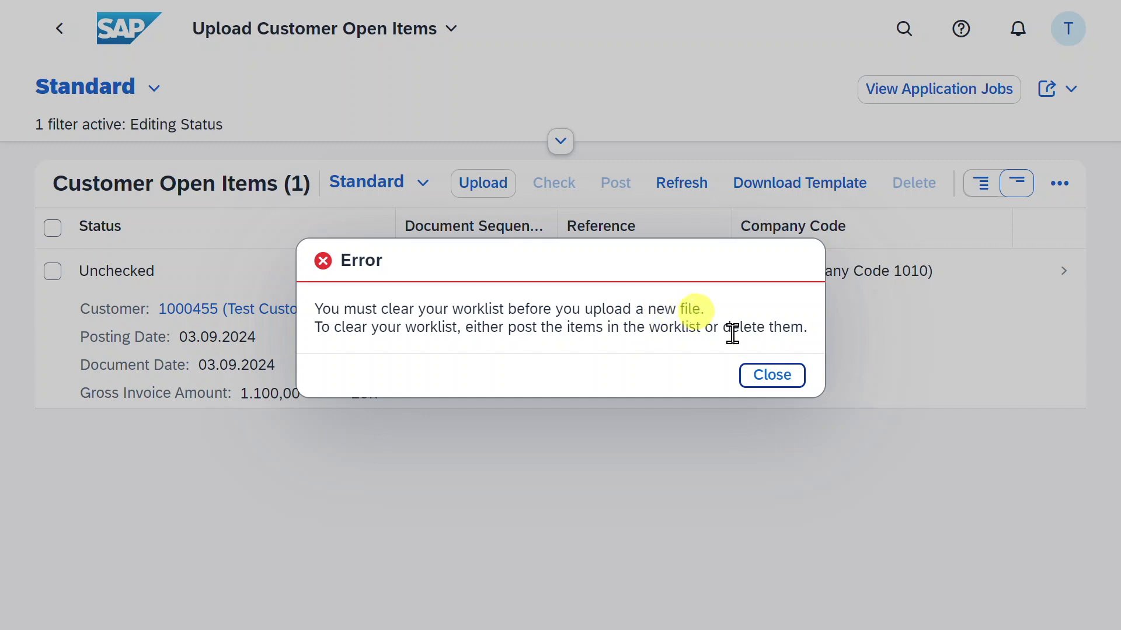
{"action": "left_click", "coordinate": [771, 374]}
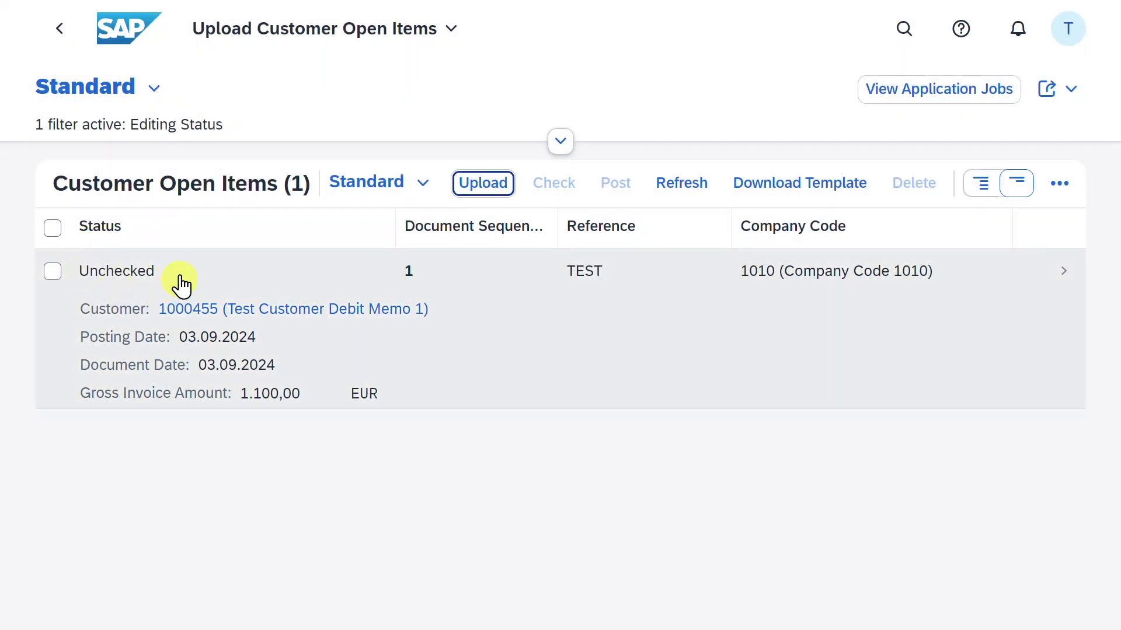
{"action": "mouse_move", "coordinate": [843, 329]}
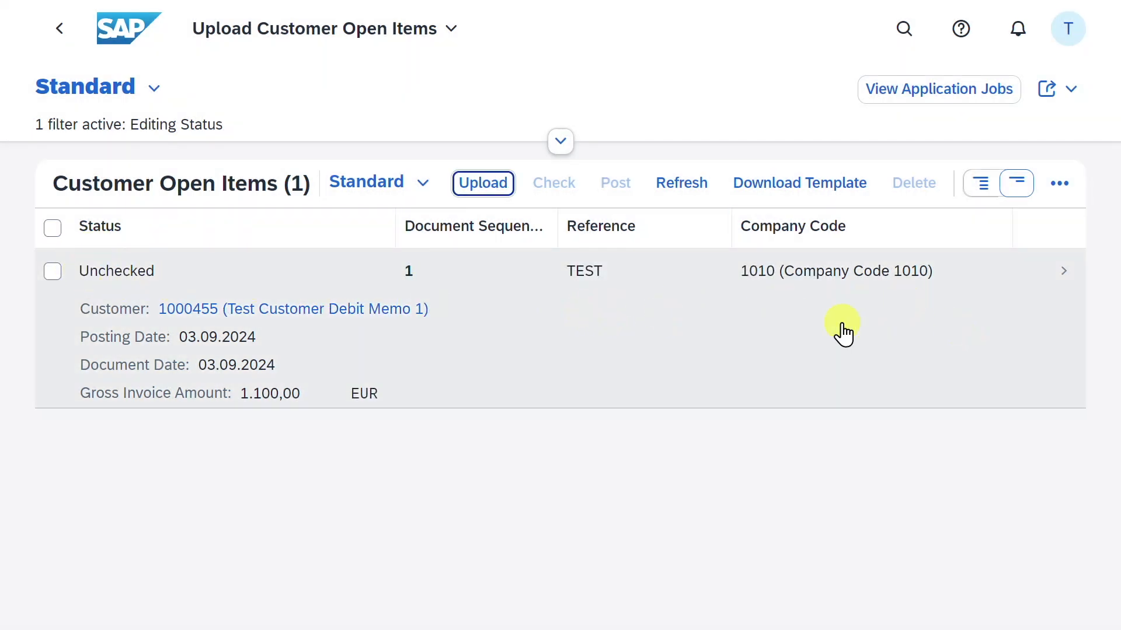
{"action": "mouse_move", "coordinate": [104, 171]}
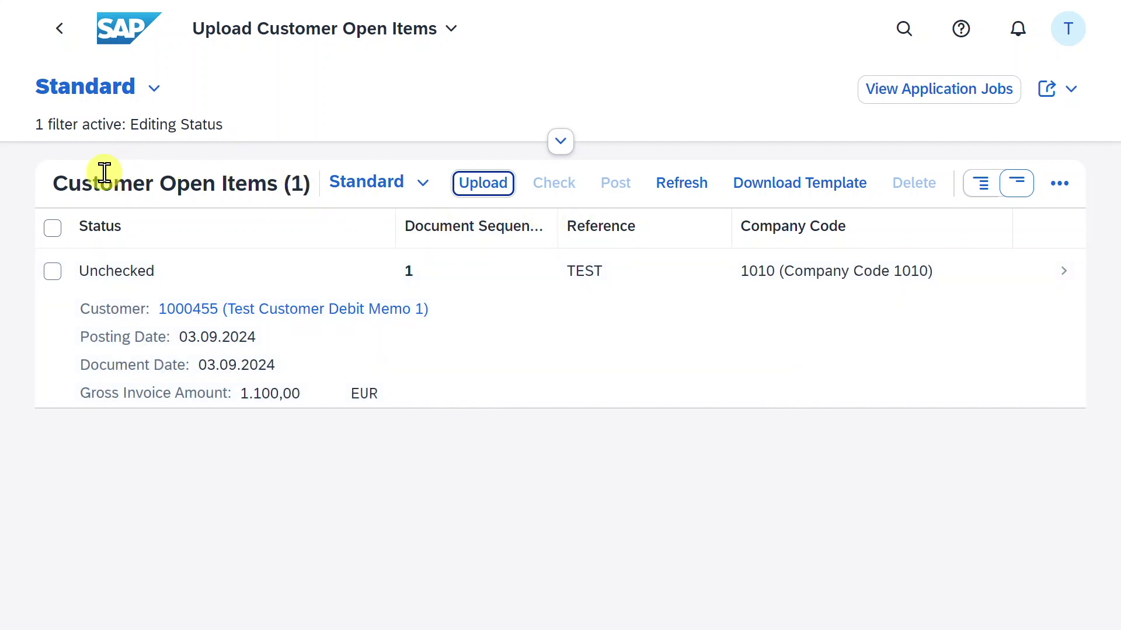
{"action": "mouse_move", "coordinate": [364, 272]}
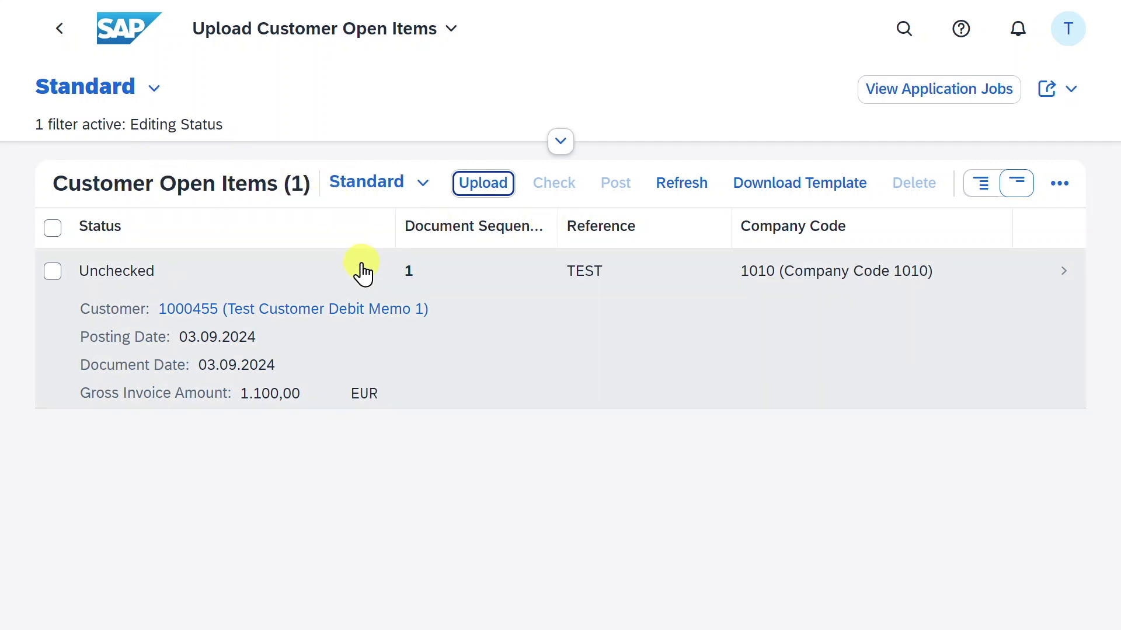
{"action": "mouse_move", "coordinate": [52, 271]}
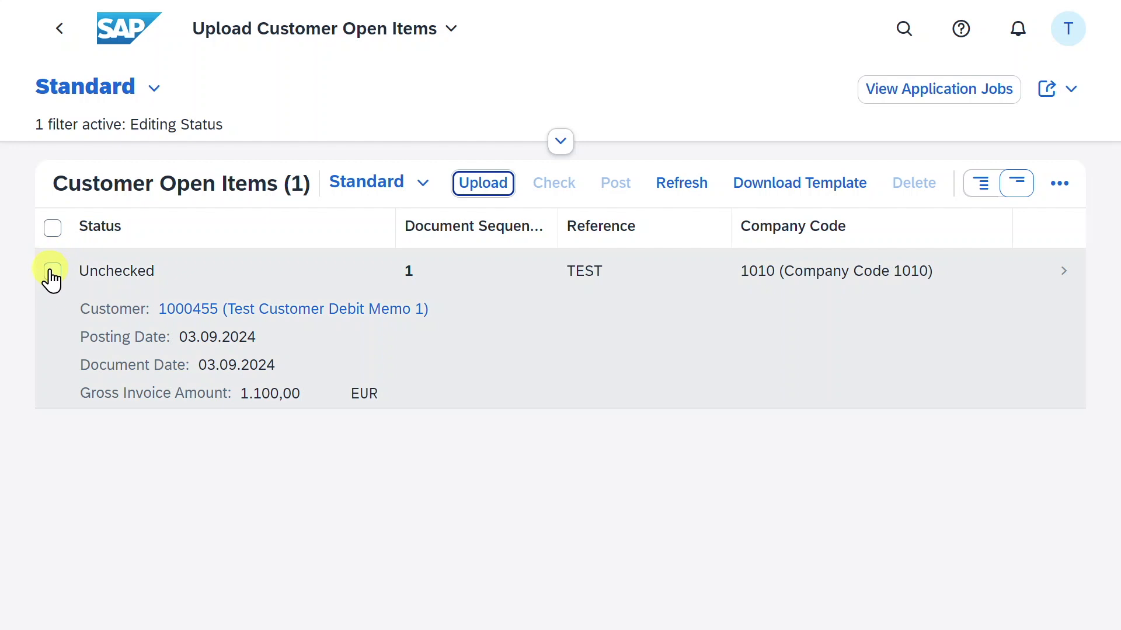
- Select the uploaded open item, run Check, and view its application jobs
{"action": "left_click", "coordinate": [52, 271]}
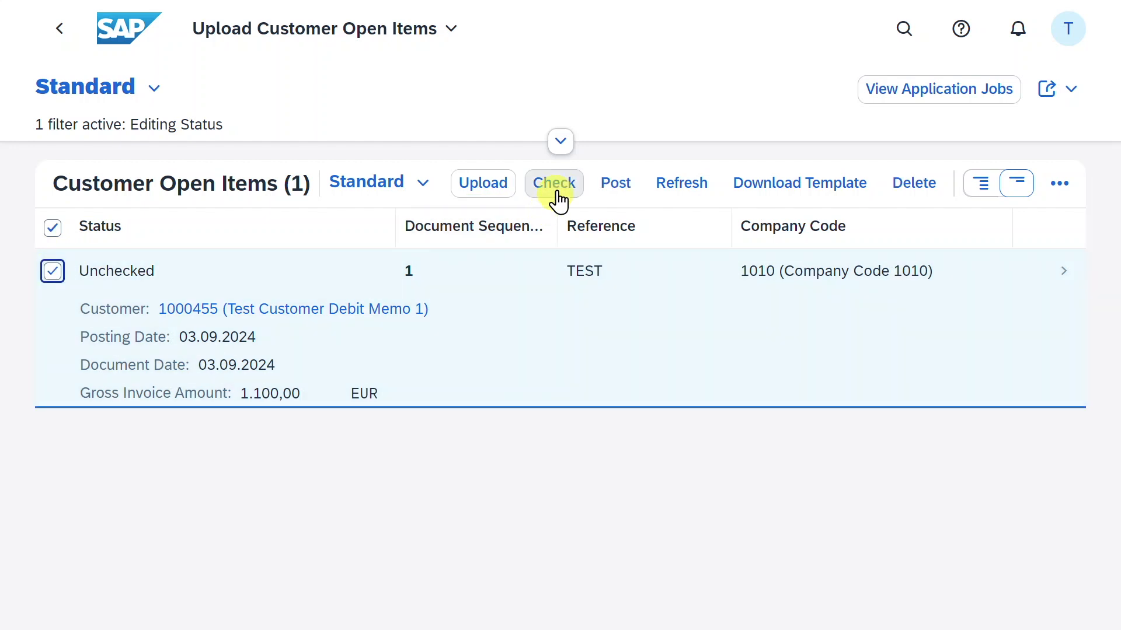
{"action": "left_click", "coordinate": [553, 183]}
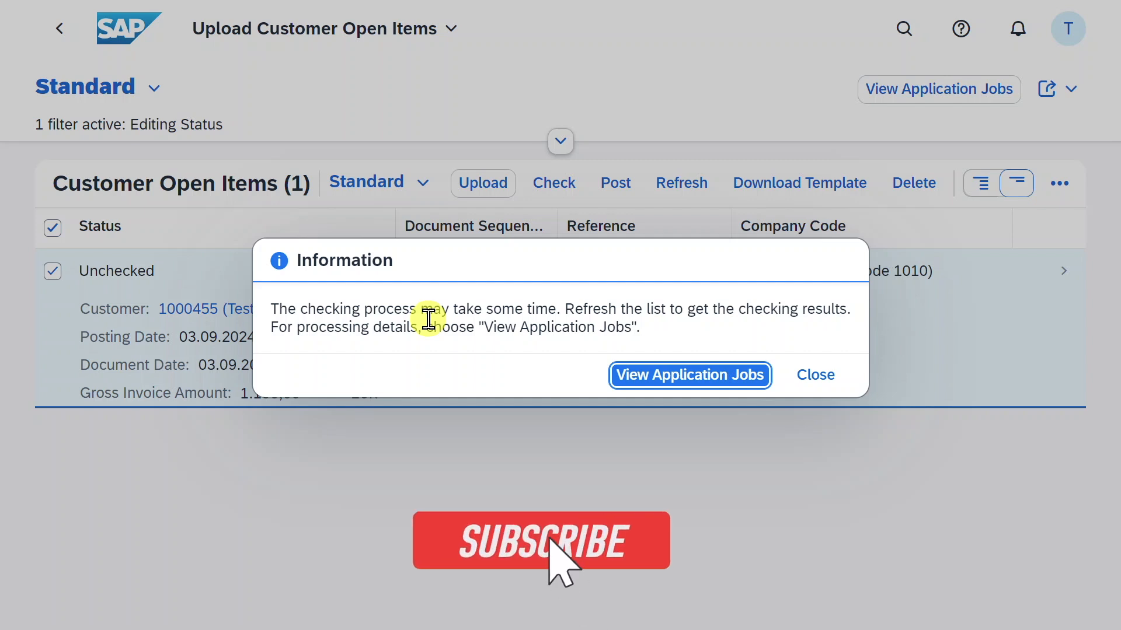
{"action": "left_click", "coordinate": [540, 541]}
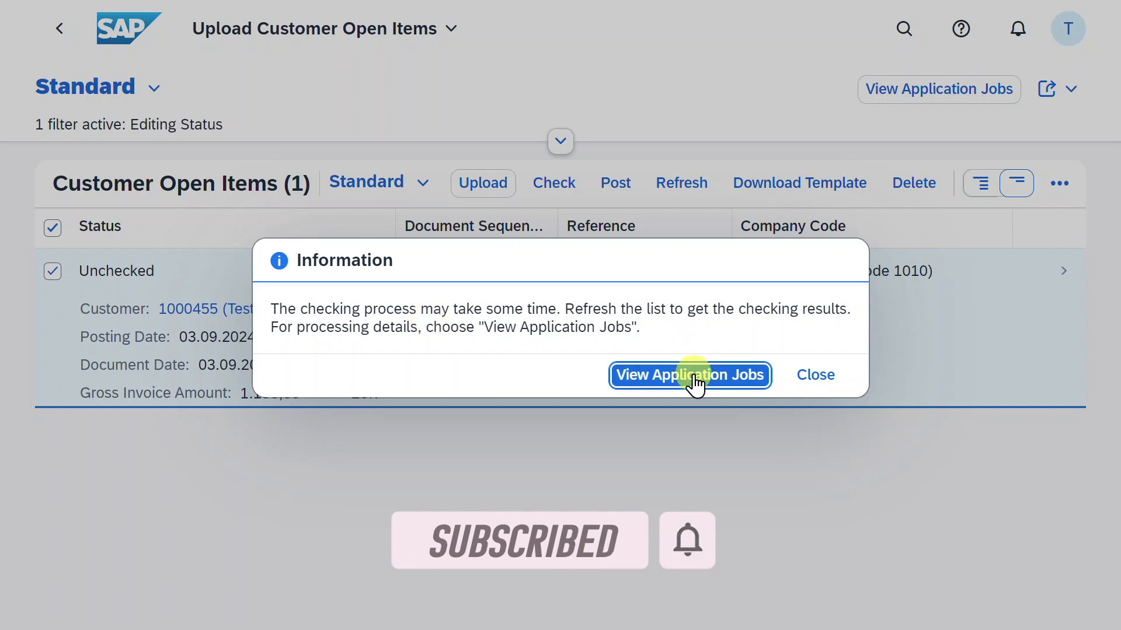
{"action": "left_click", "coordinate": [688, 374]}
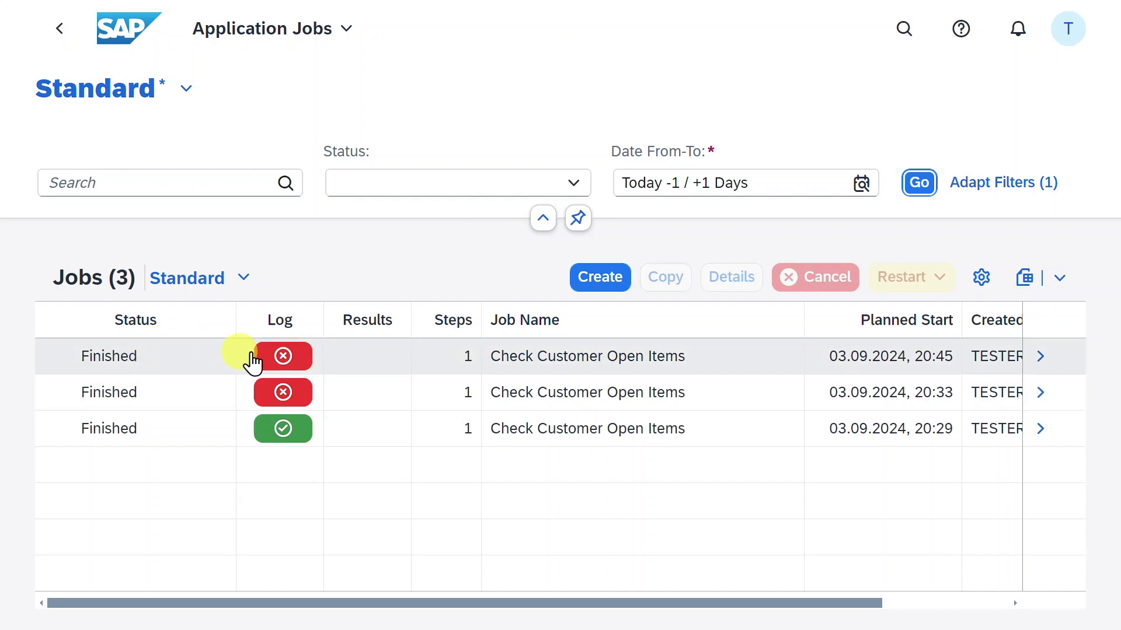
{"action": "mouse_move", "coordinate": [283, 356]}
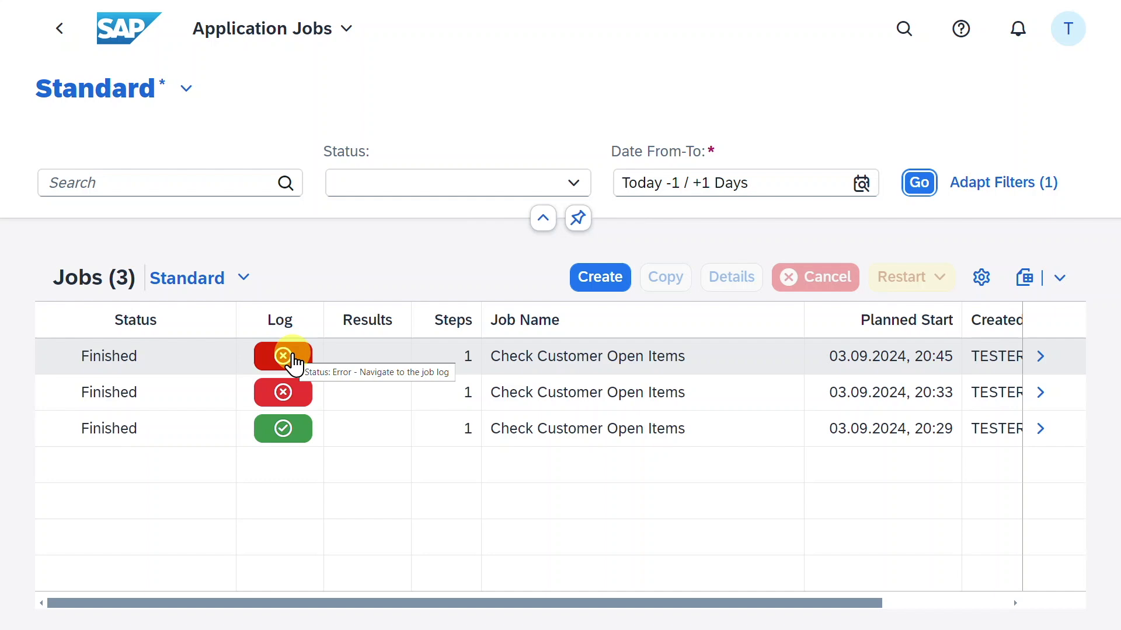
- Read the latest job's zero-balance error log, then go back to the open-items worklist
{"action": "left_click", "coordinate": [282, 356]}
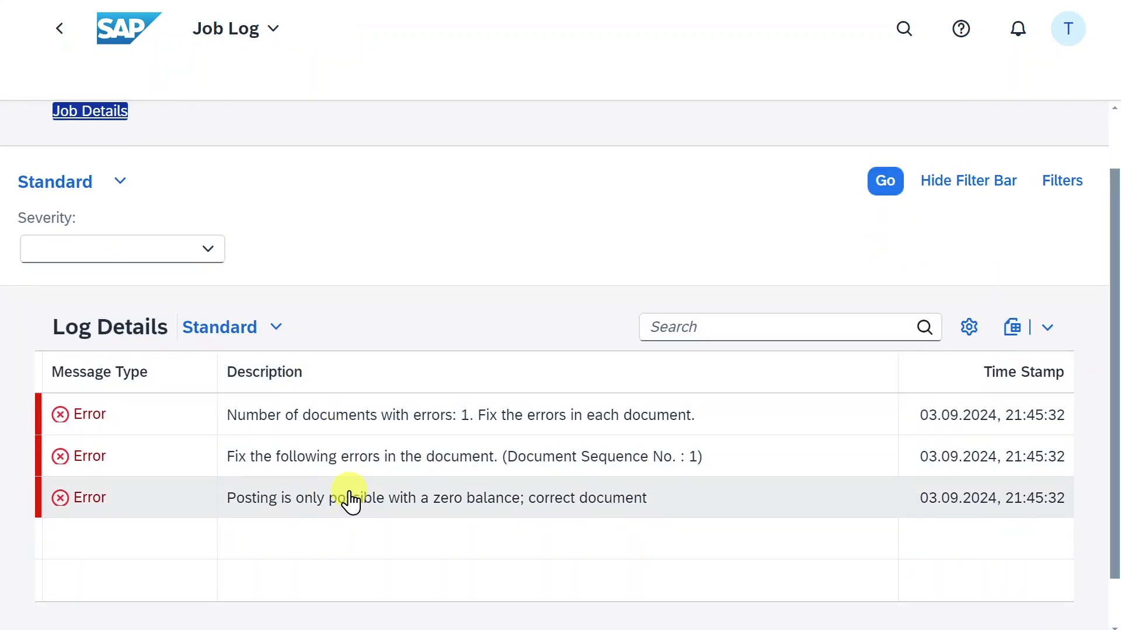
{"action": "mouse_move", "coordinate": [405, 507]}
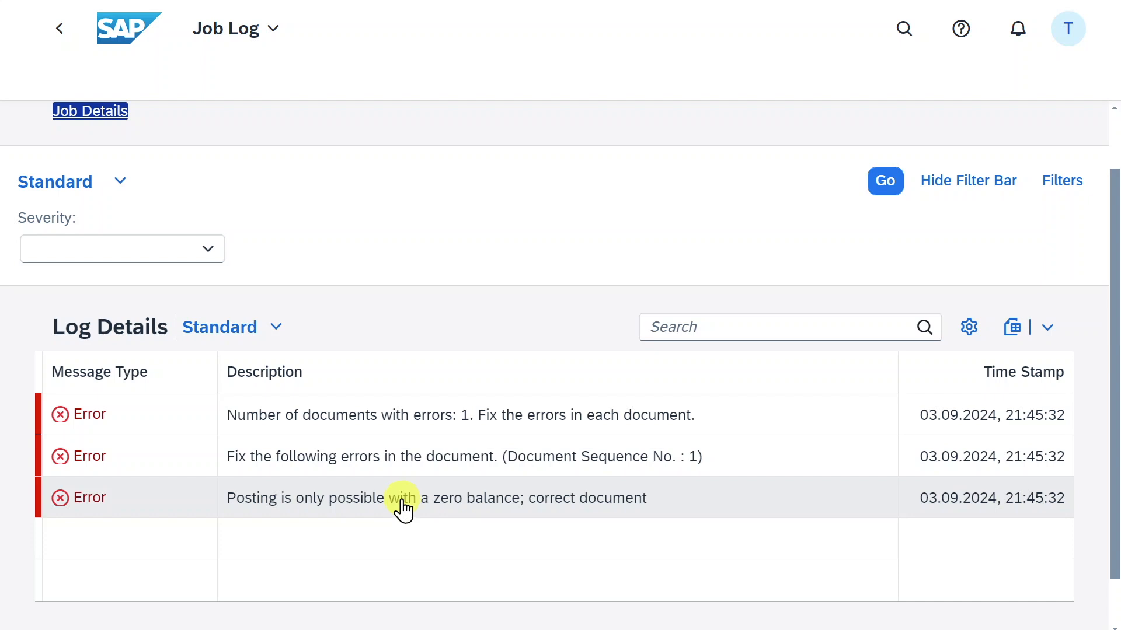
{"action": "mouse_move", "coordinate": [395, 500]}
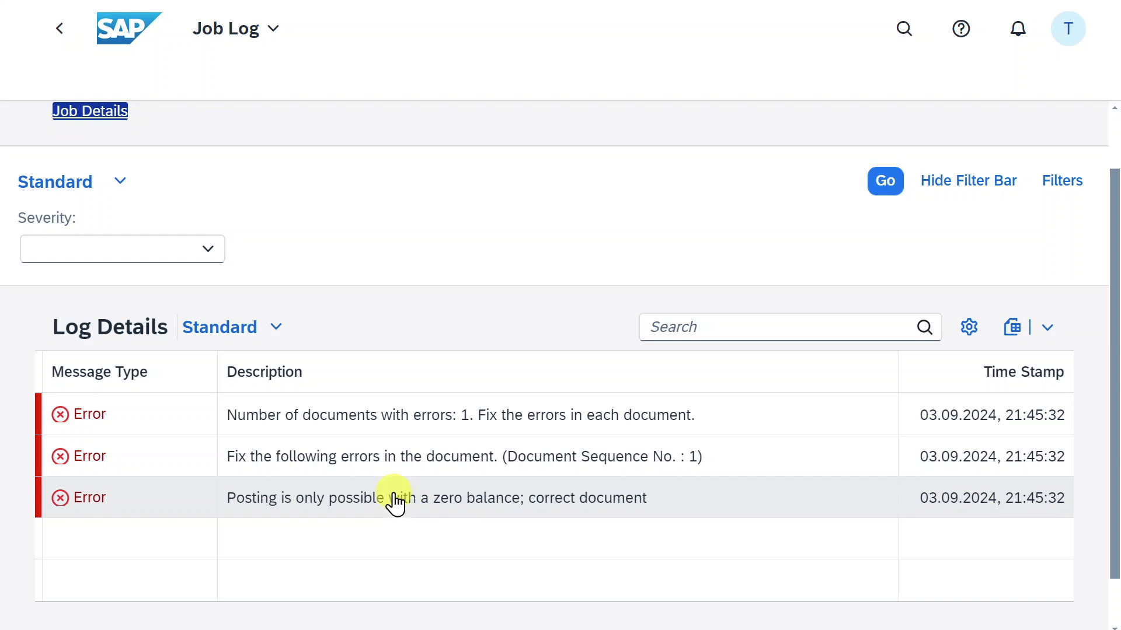
{"action": "left_click", "coordinate": [60, 28]}
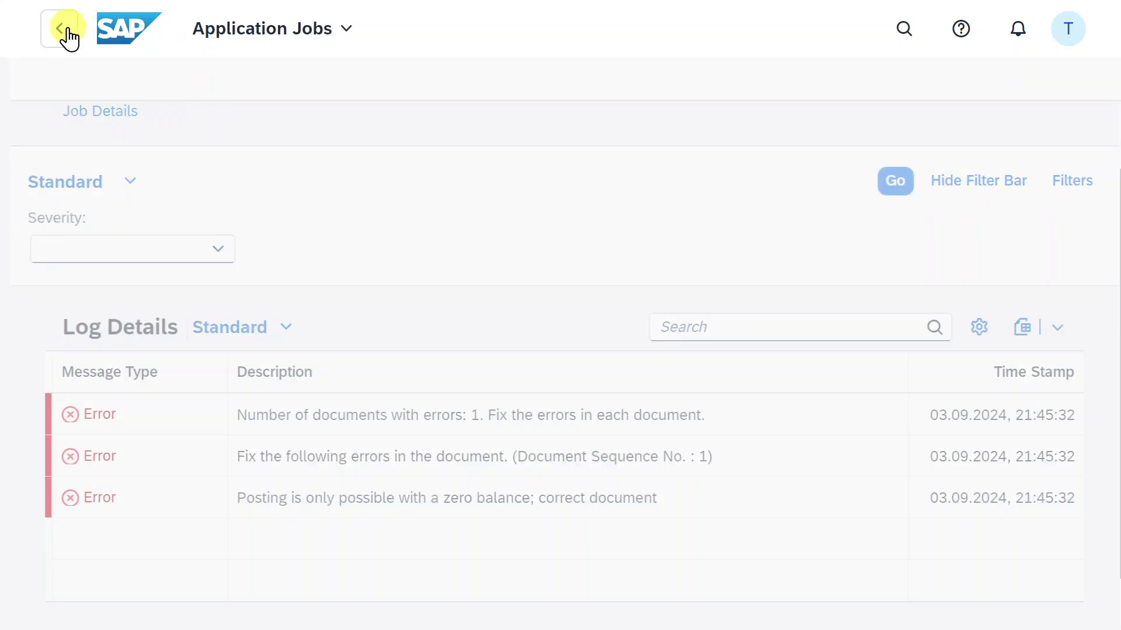
{"action": "left_click", "coordinate": [62, 28]}
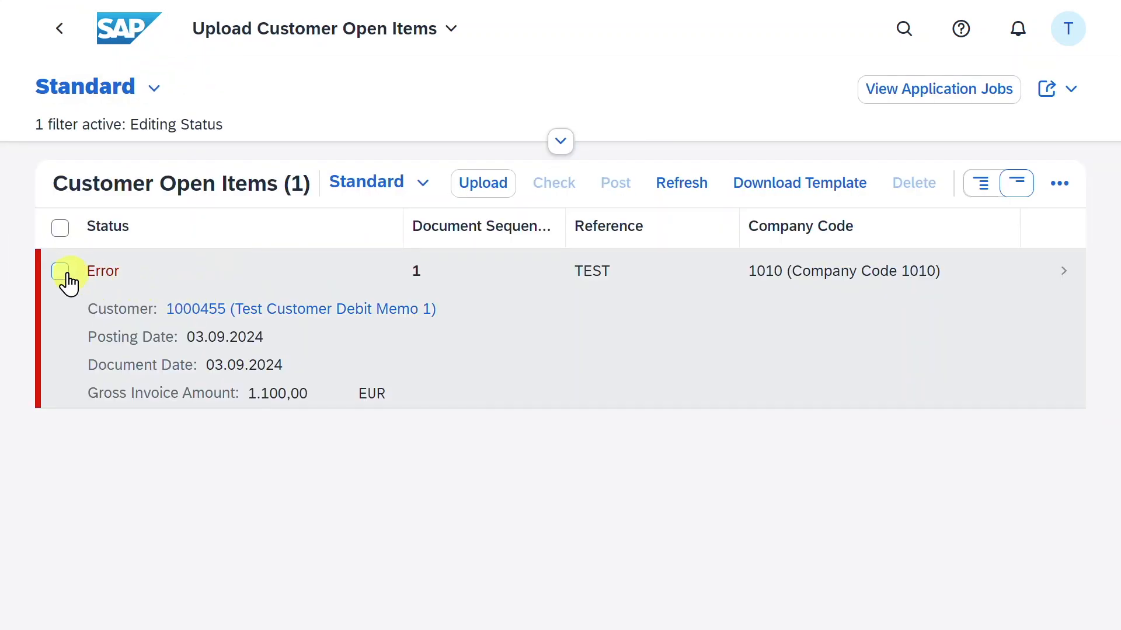
- Select the Error-status 1,100.00 EUR open item and open its detail page
{"action": "left_click", "coordinate": [60, 270]}
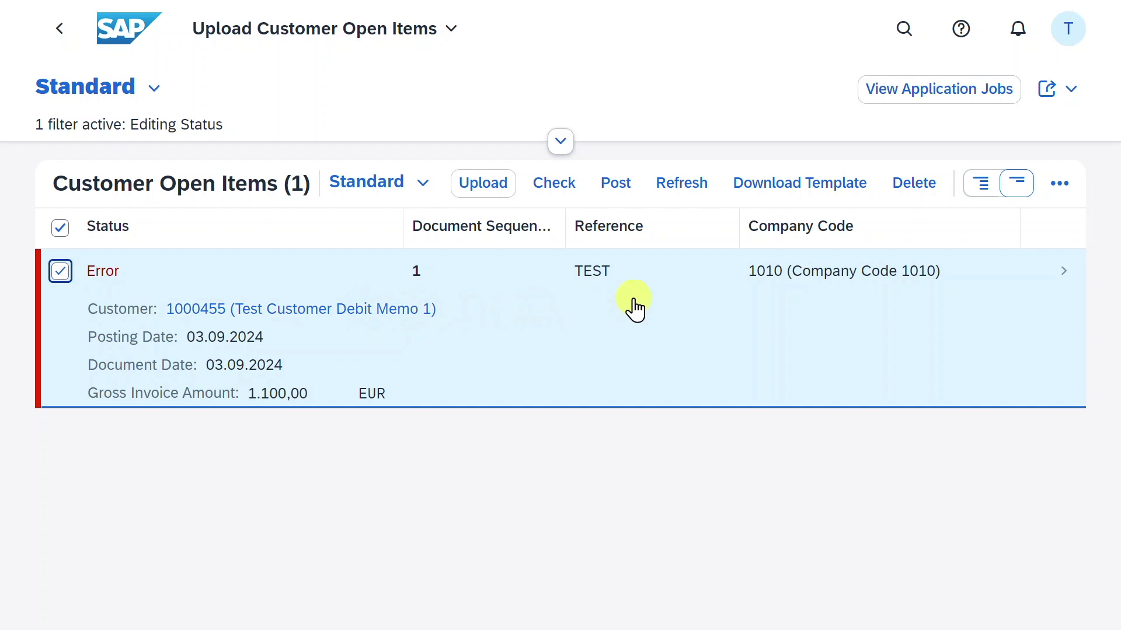
{"action": "mouse_move", "coordinate": [914, 182]}
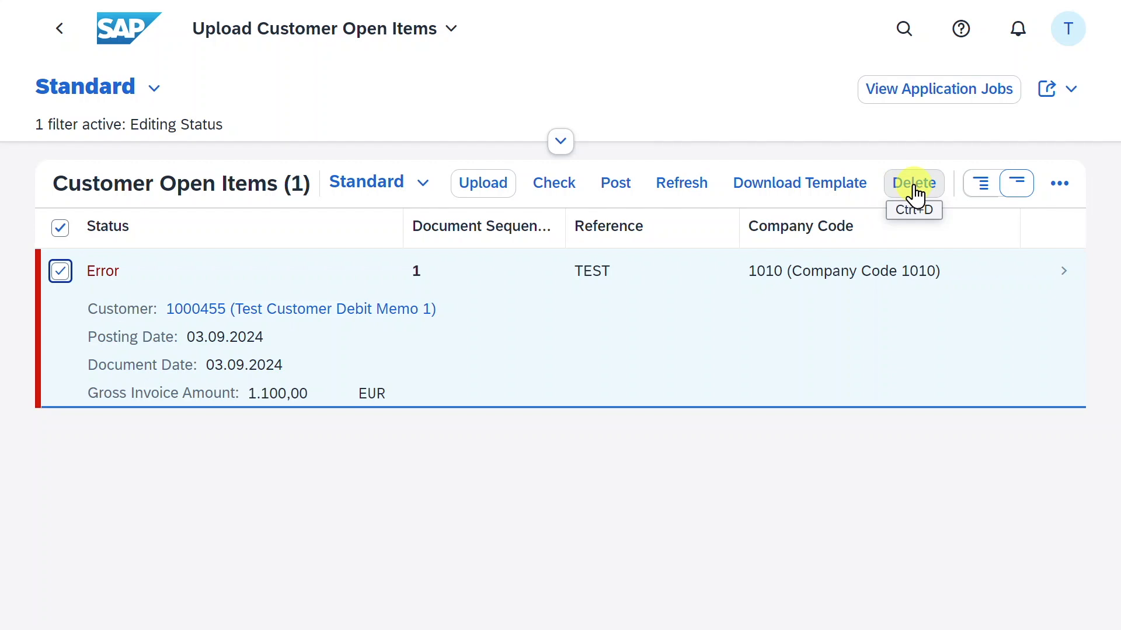
{"action": "mouse_move", "coordinate": [1063, 279]}
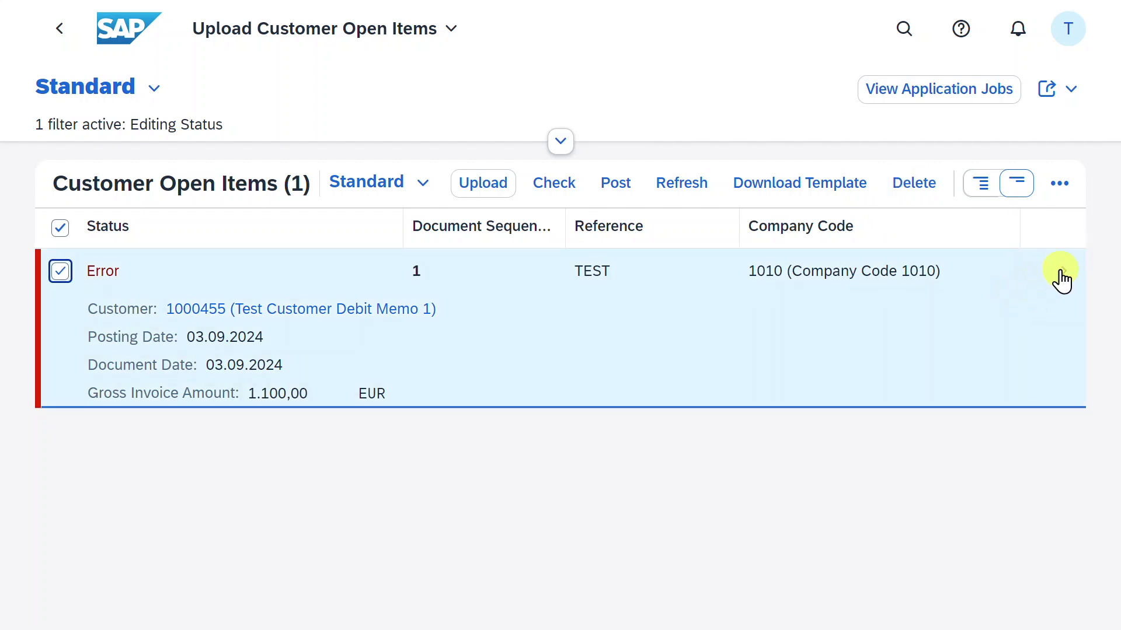
{"action": "left_click", "coordinate": [416, 271]}
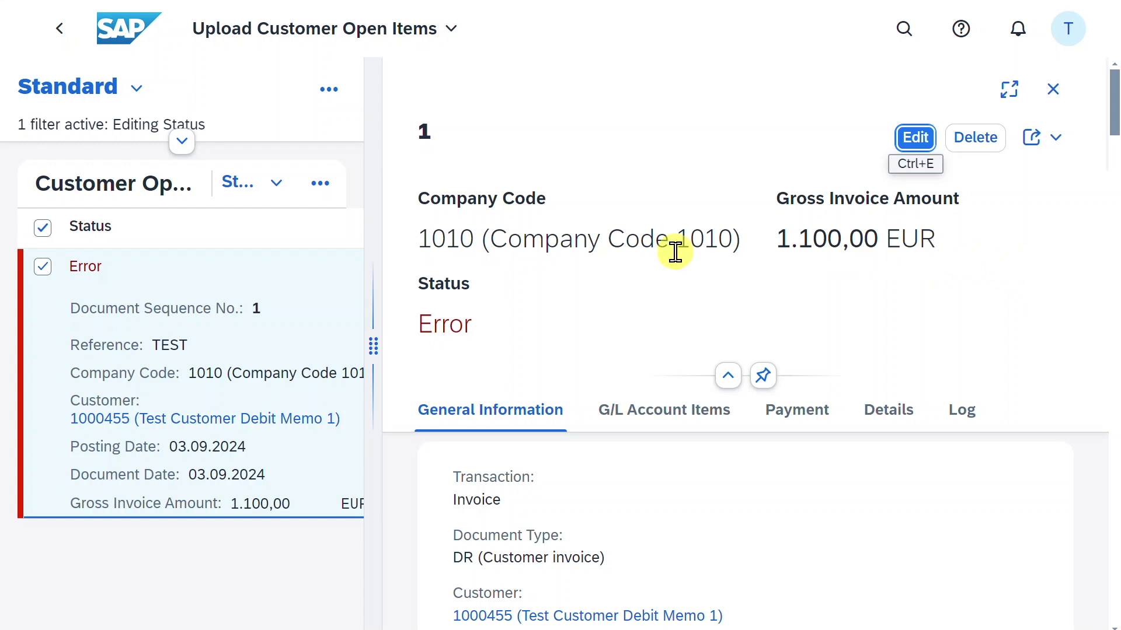
{"action": "mouse_move", "coordinate": [924, 285]}
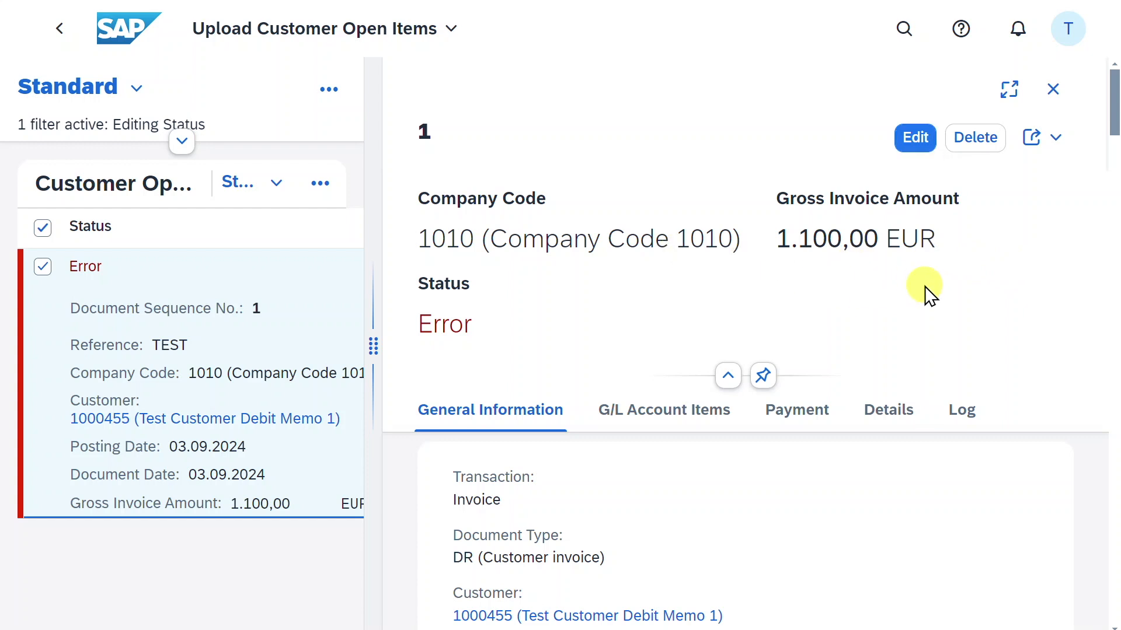
{"action": "mouse_move", "coordinate": [789, 293]}
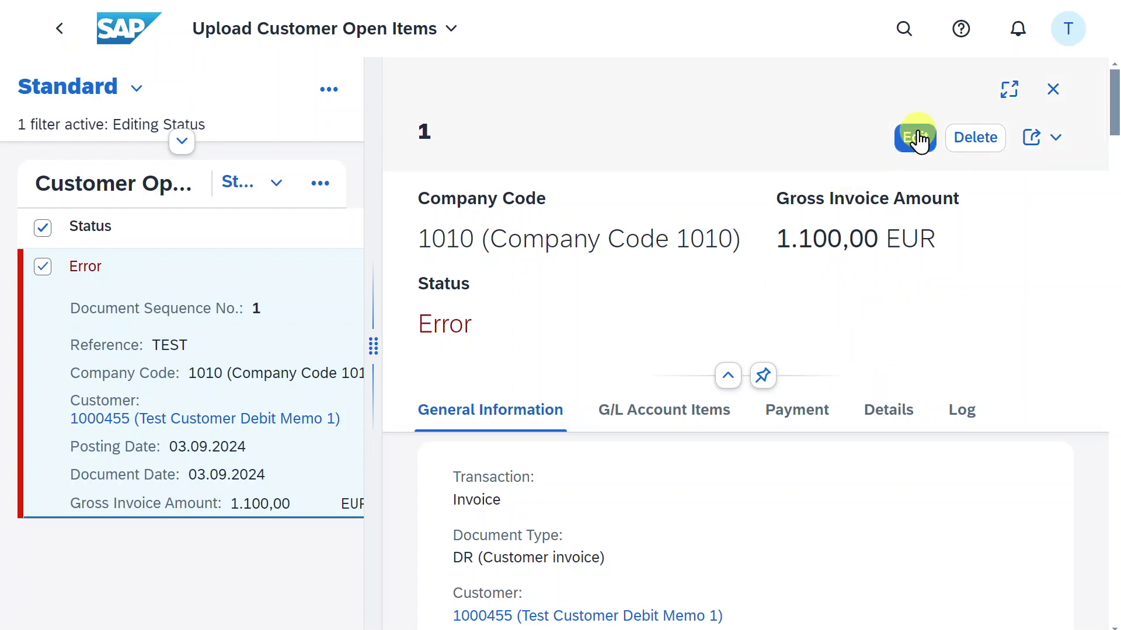
- Put the erroneous open item into edit mode and correct the credit line to 1,100.00
{"action": "left_click", "coordinate": [915, 137]}
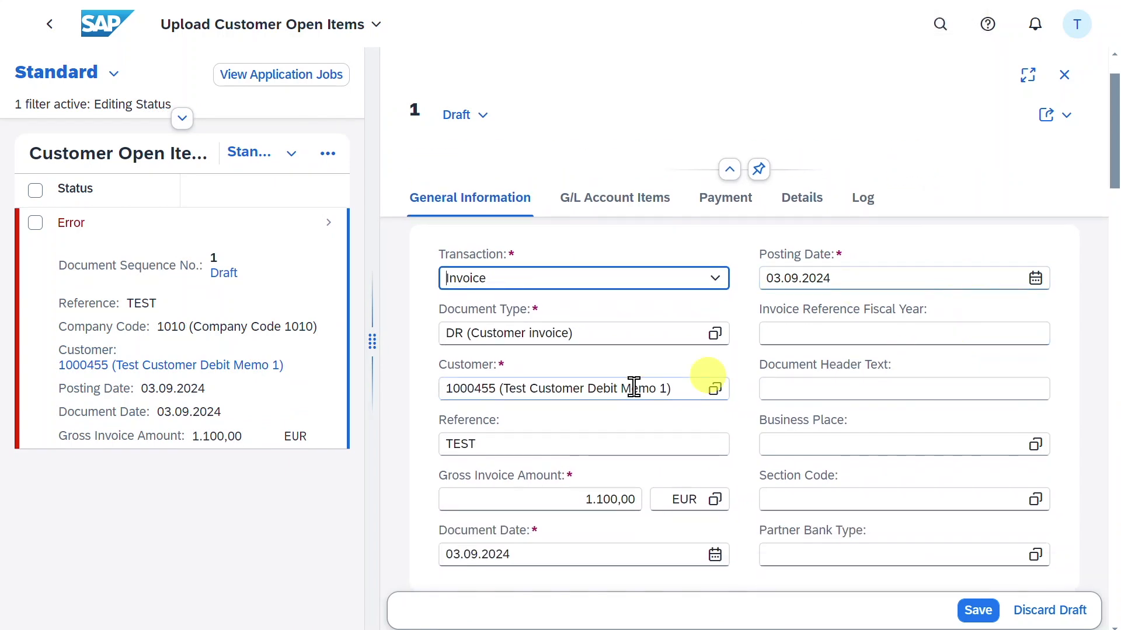
{"action": "scroll", "scroll_direction": "down", "scroll_amount": 3}
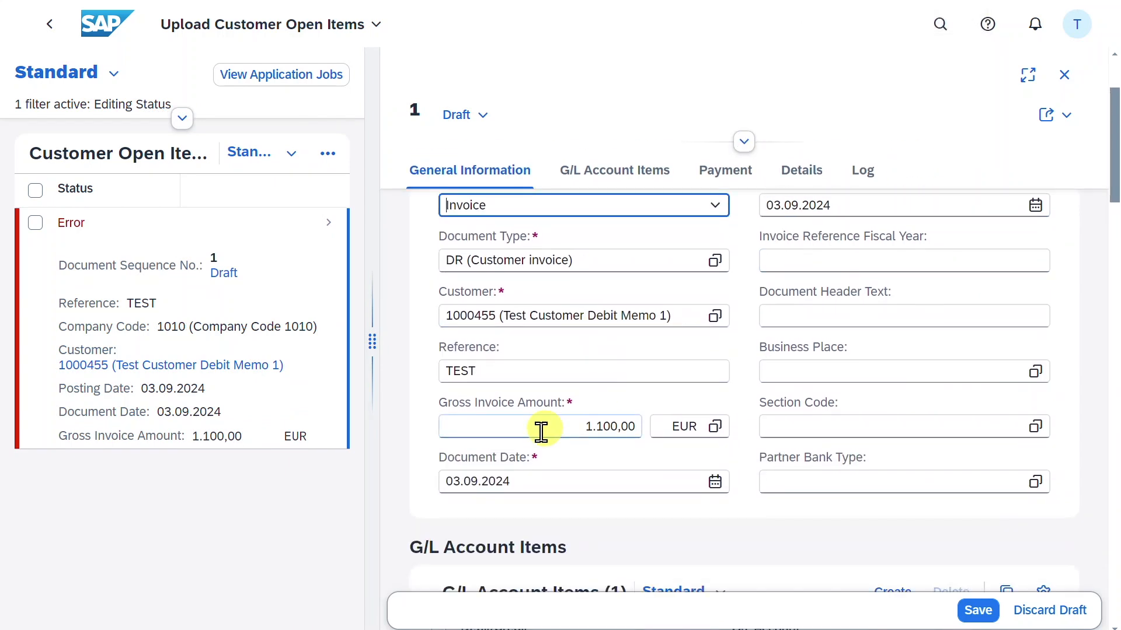
{"action": "scroll", "scroll_direction": "down", "scroll_amount": 3}
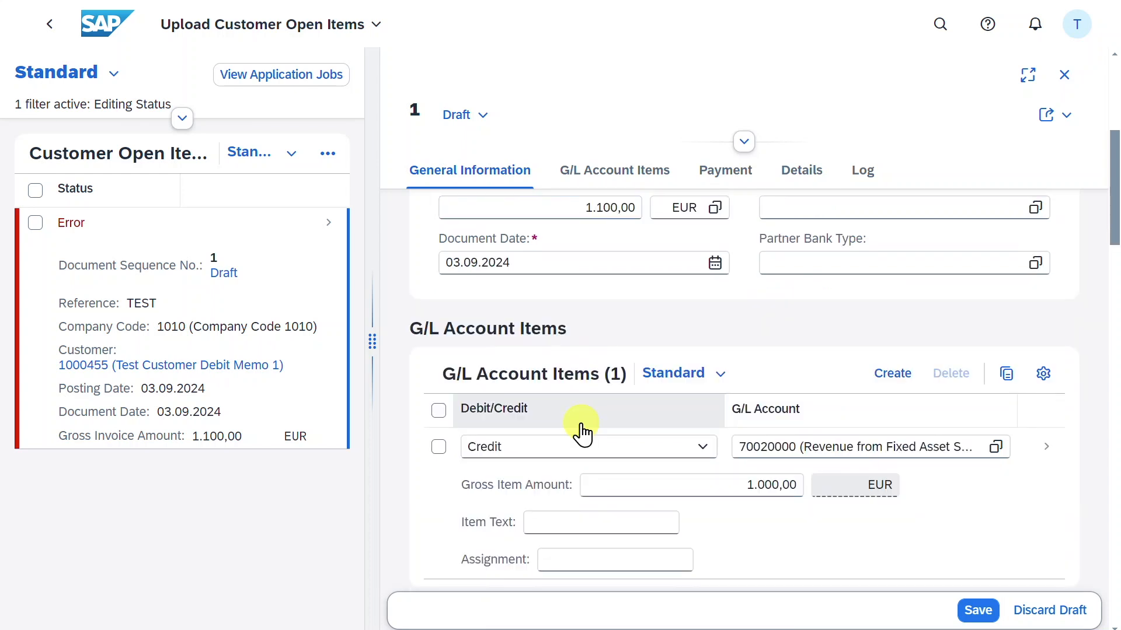
{"action": "scroll", "scroll_direction": "down", "scroll_amount": 3}
{"action": "type", "text": "1"}
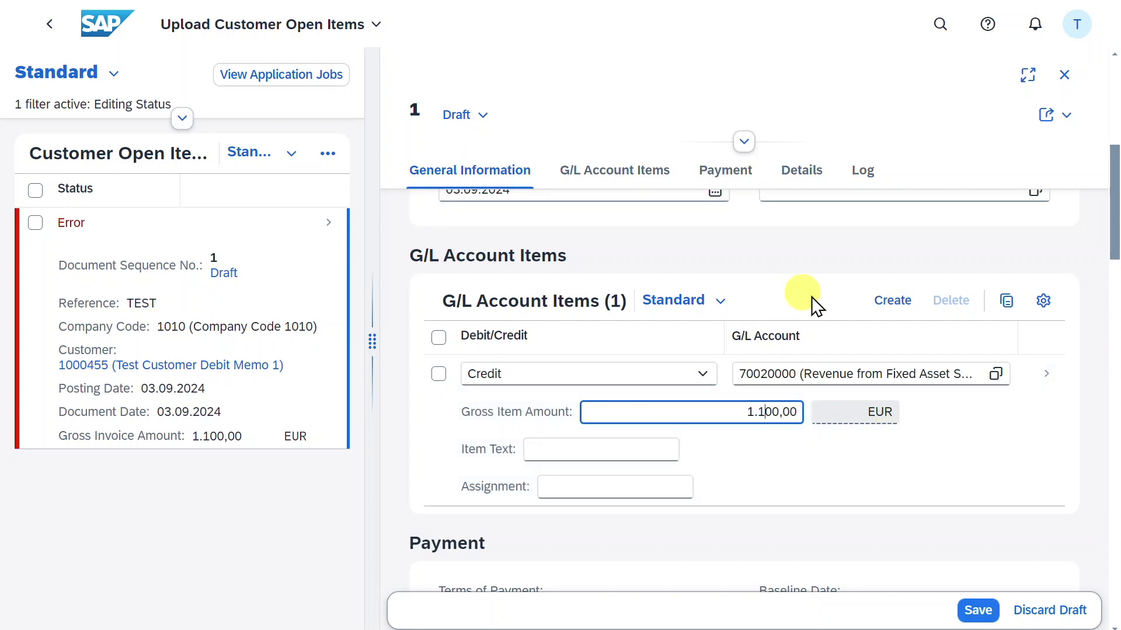
{"action": "mouse_move", "coordinate": [892, 300]}
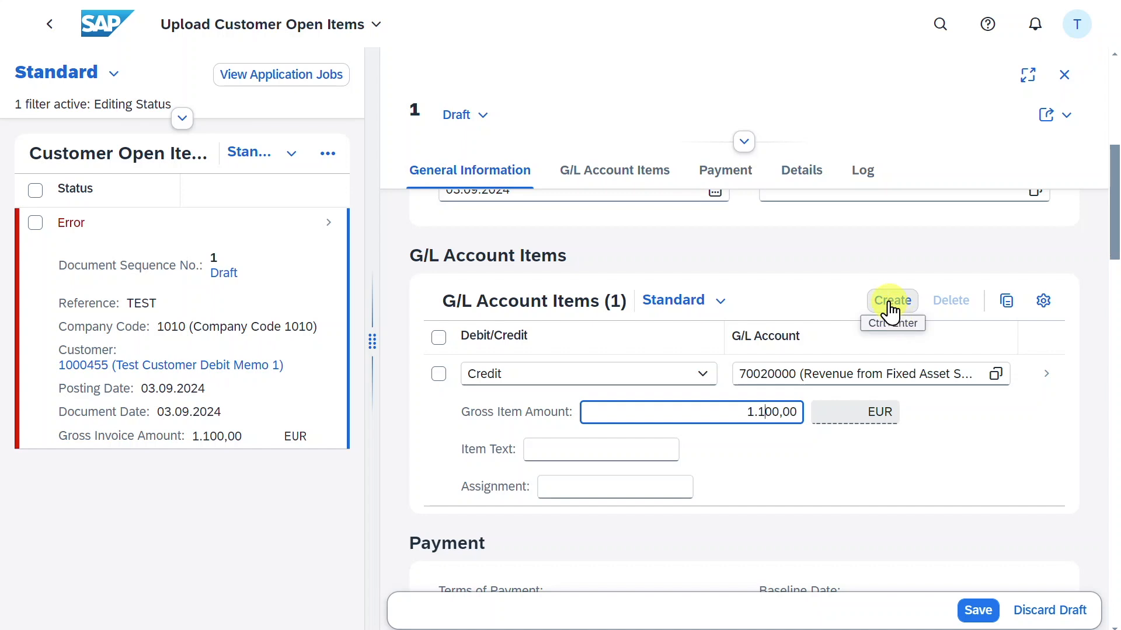
{"action": "scroll", "scroll_direction": "down", "scroll_amount": 3}
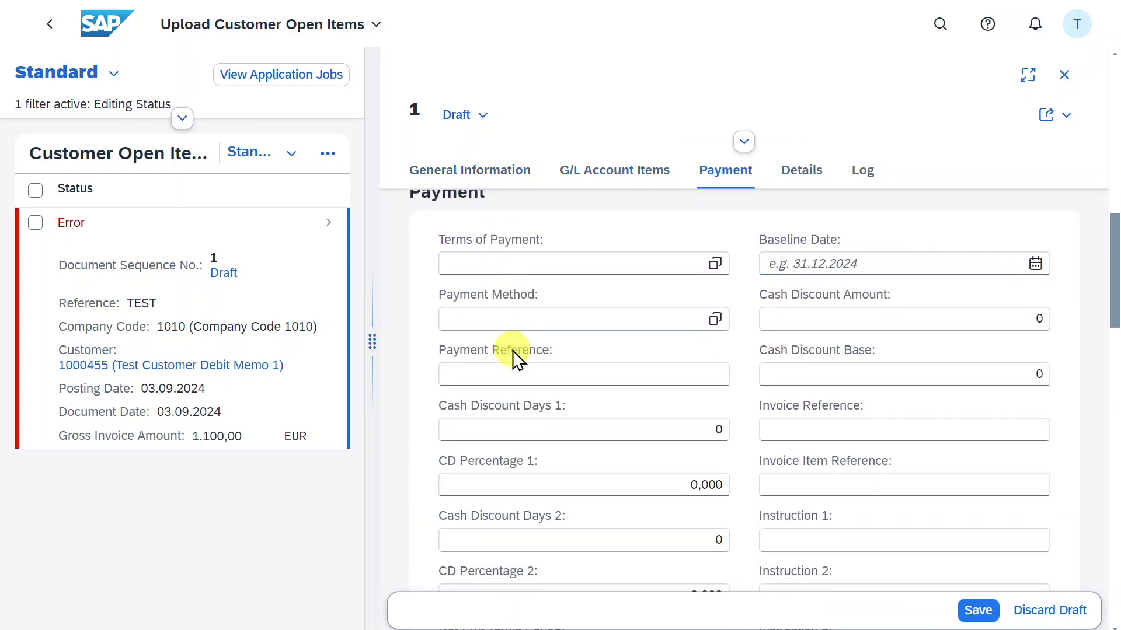
{"action": "left_click", "coordinate": [801, 170]}
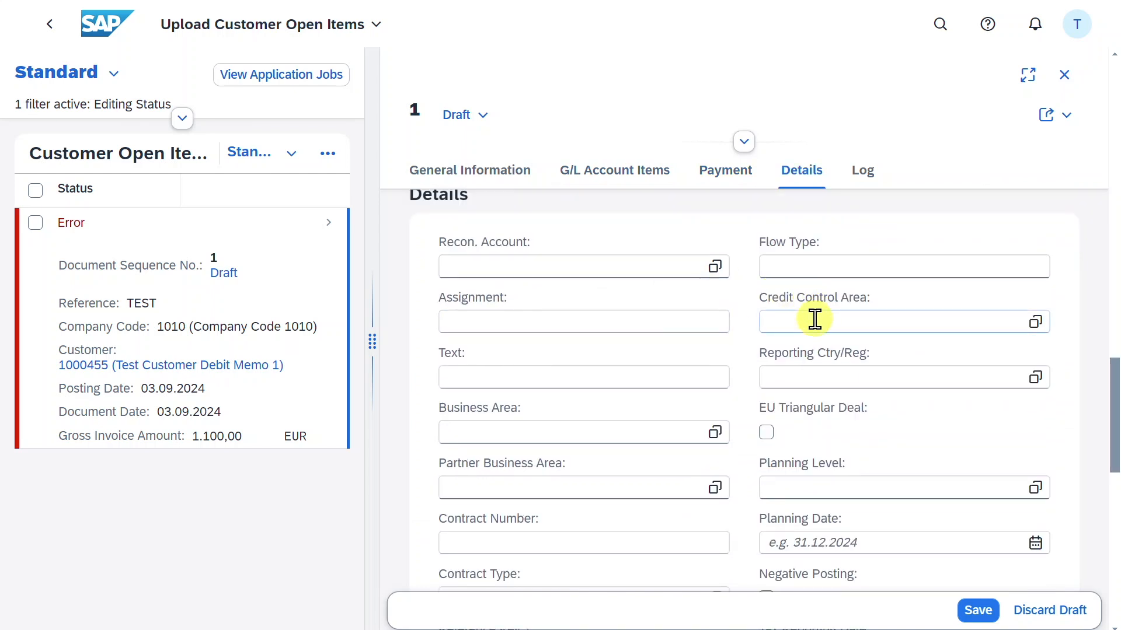
{"action": "scroll", "scroll_direction": "down", "scroll_amount": 3}
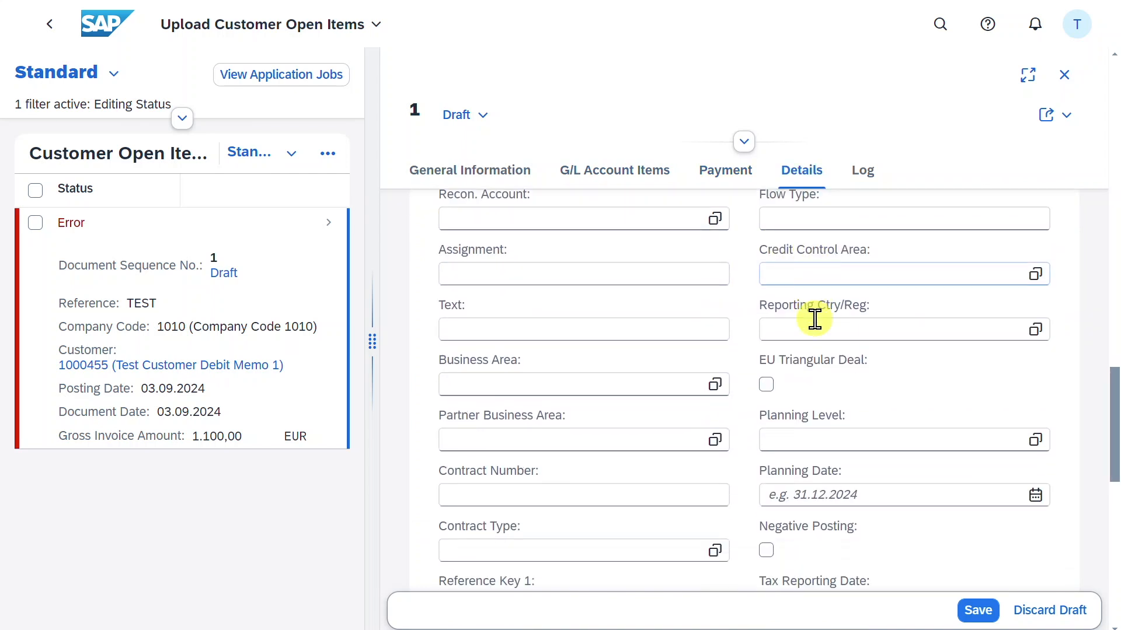
{"action": "scroll", "scroll_direction": "down", "scroll_amount": 3}
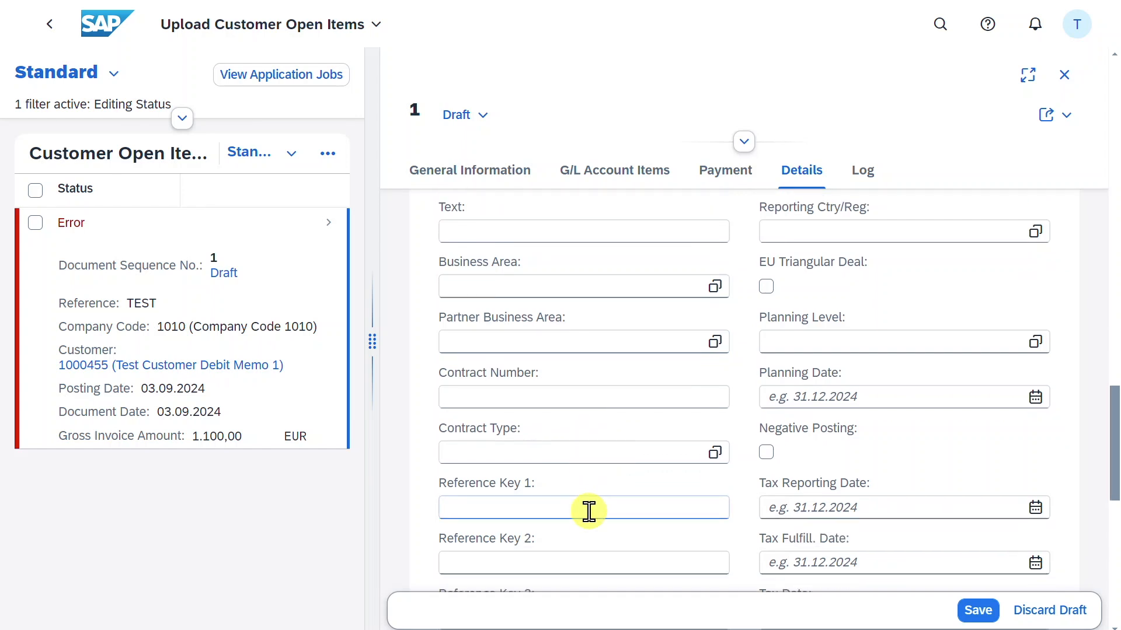
{"action": "scroll", "scroll_direction": "down", "scroll_amount": 3}
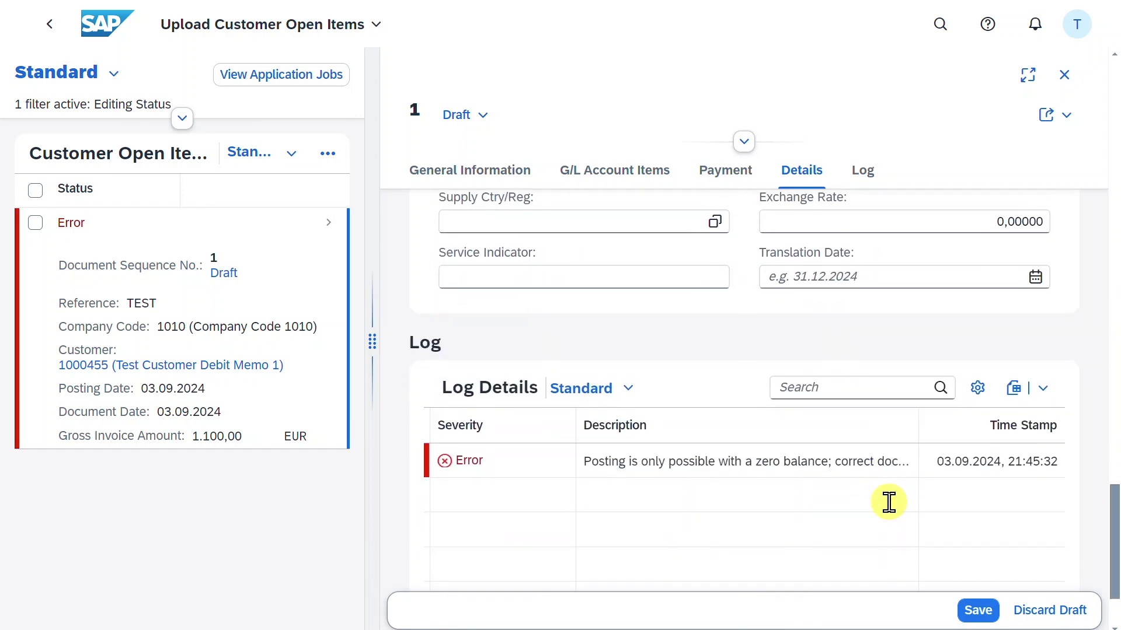
{"action": "scroll", "scroll_direction": "down", "scroll_amount": 3}
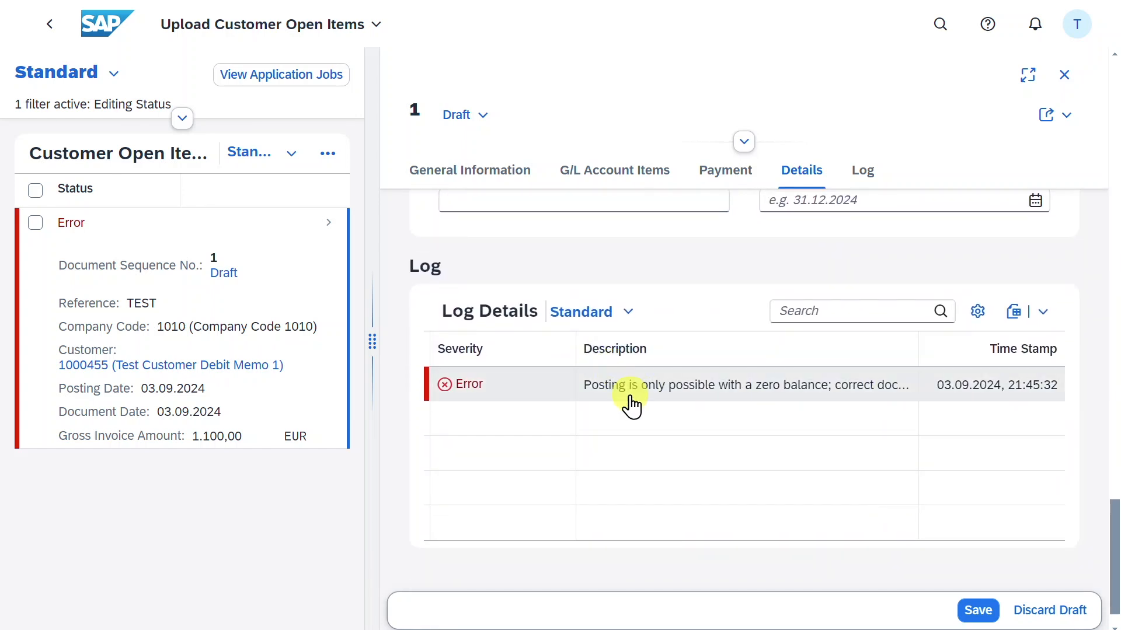
{"action": "mouse_move", "coordinate": [605, 409]}
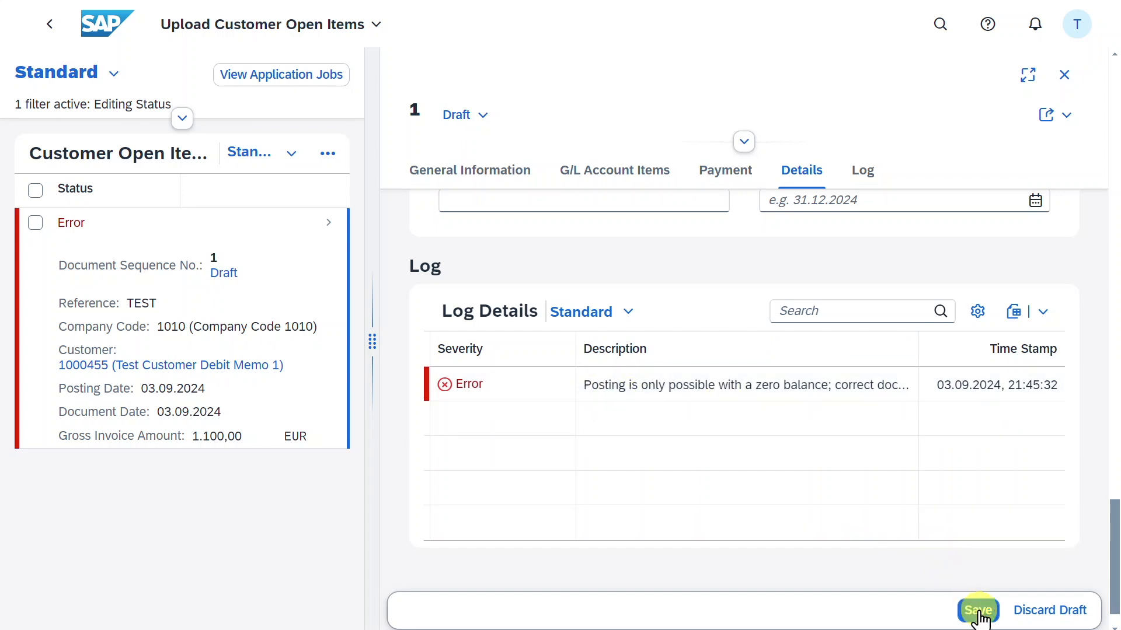
- Save the corrected item, run Check, and confirm the job log shows one document ready for posting
{"action": "left_click", "coordinate": [977, 609]}
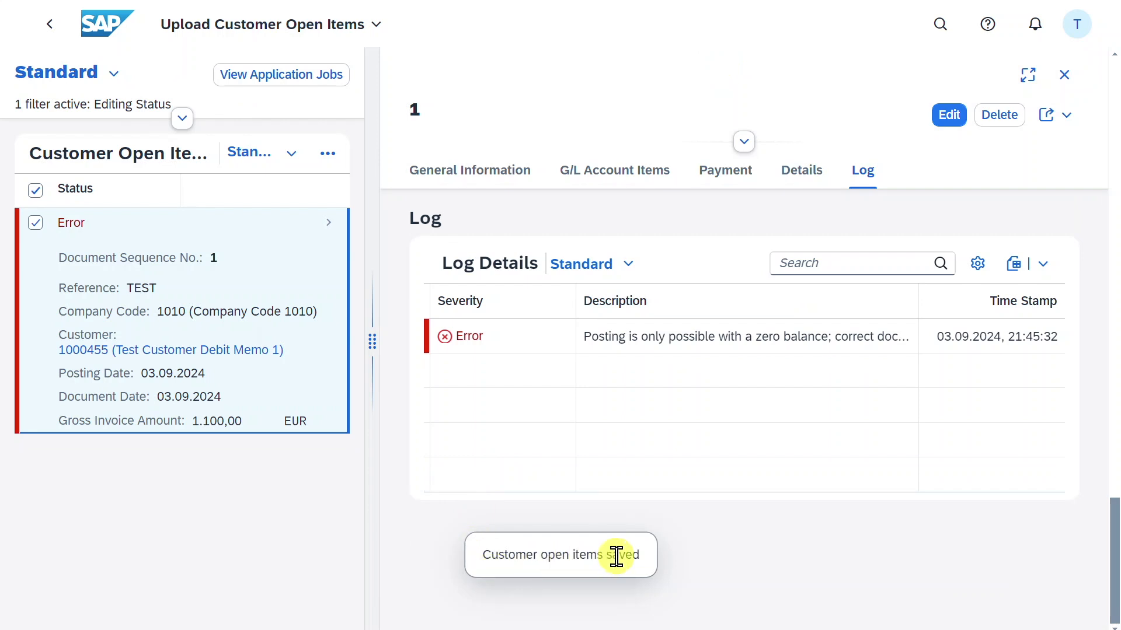
{"action": "left_click", "coordinate": [1063, 74]}
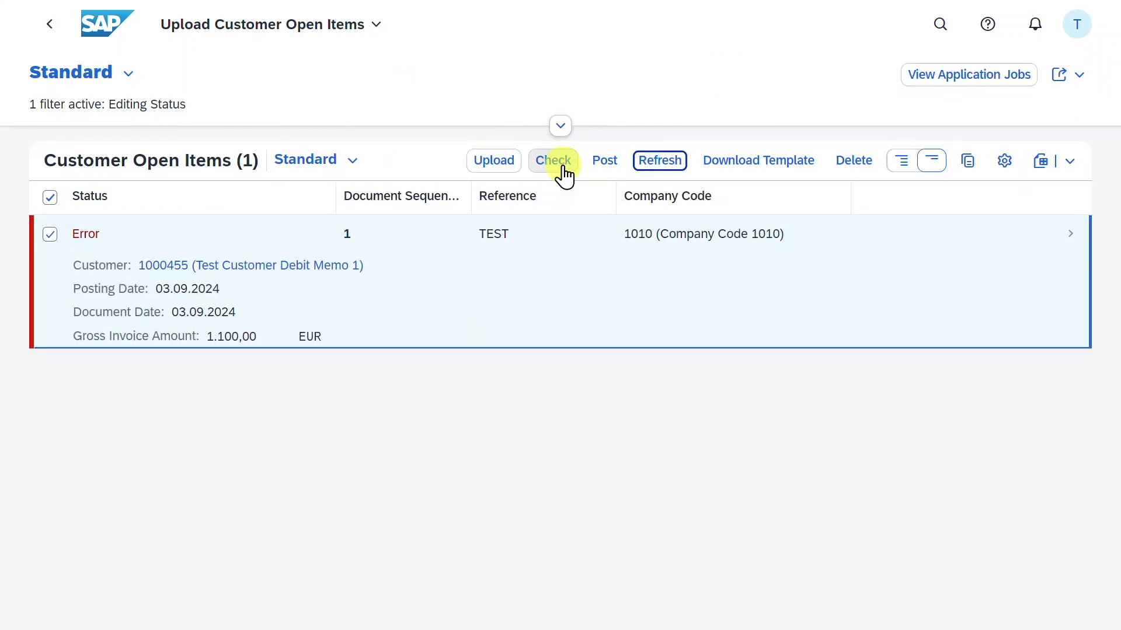
{"action": "left_click", "coordinate": [553, 160]}
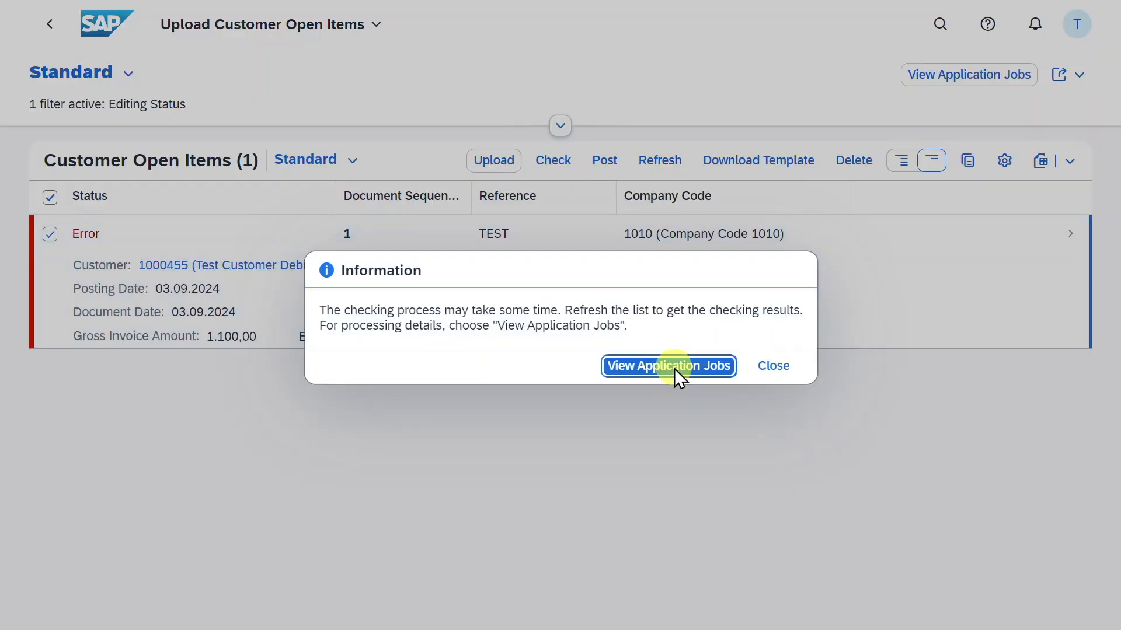
{"action": "left_click", "coordinate": [667, 365]}
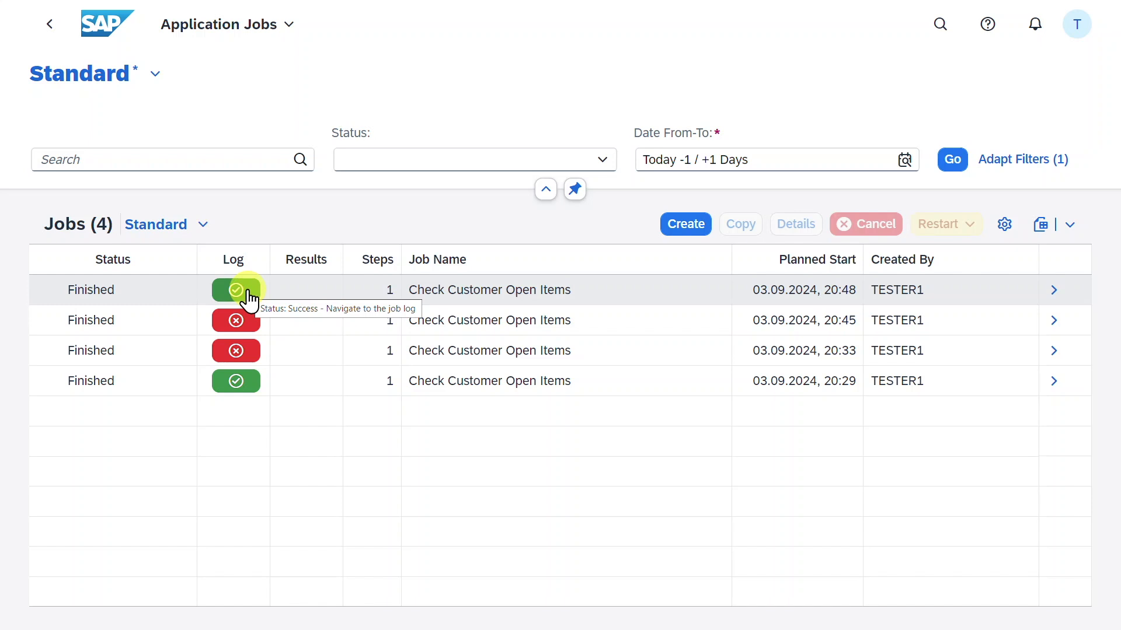
{"action": "left_click", "coordinate": [235, 289]}
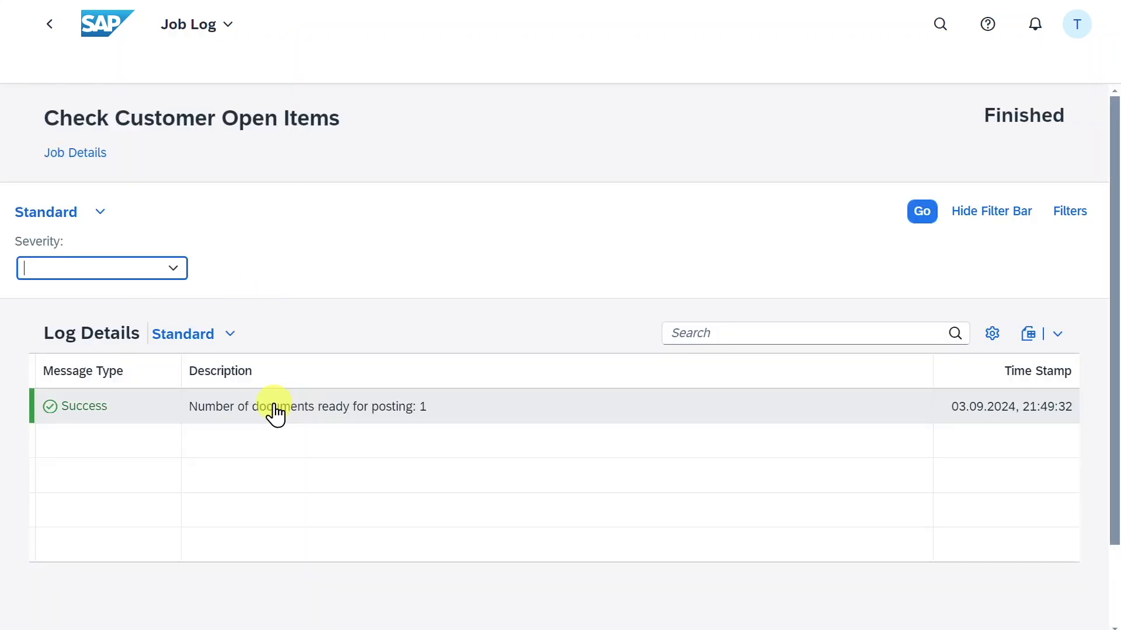
{"action": "mouse_move", "coordinate": [404, 414]}
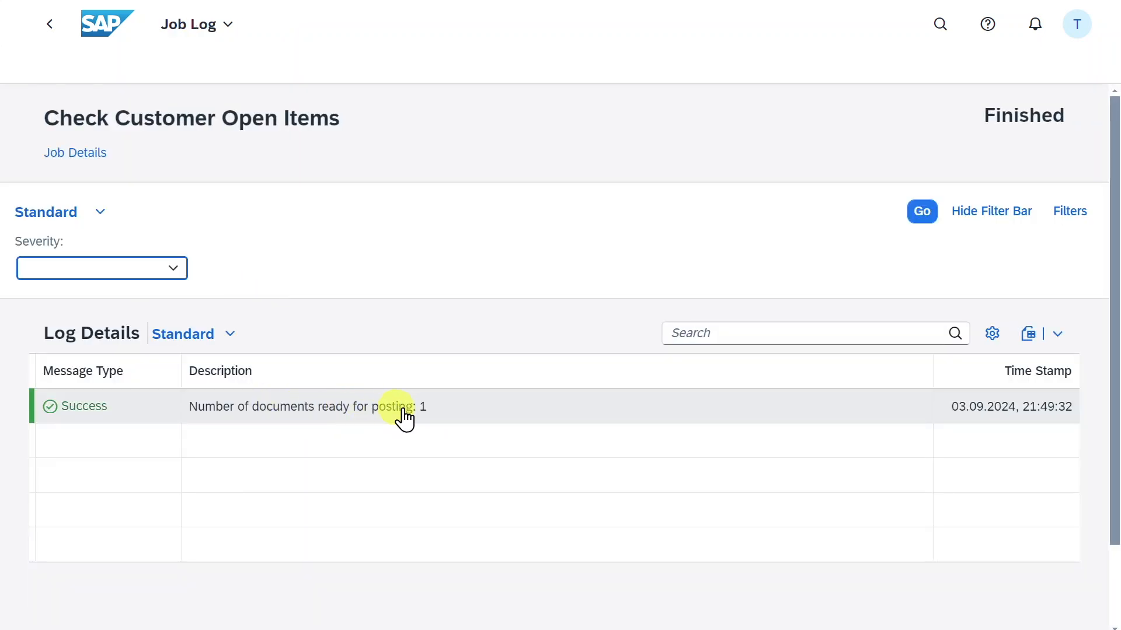
{"action": "left_click", "coordinate": [50, 23]}
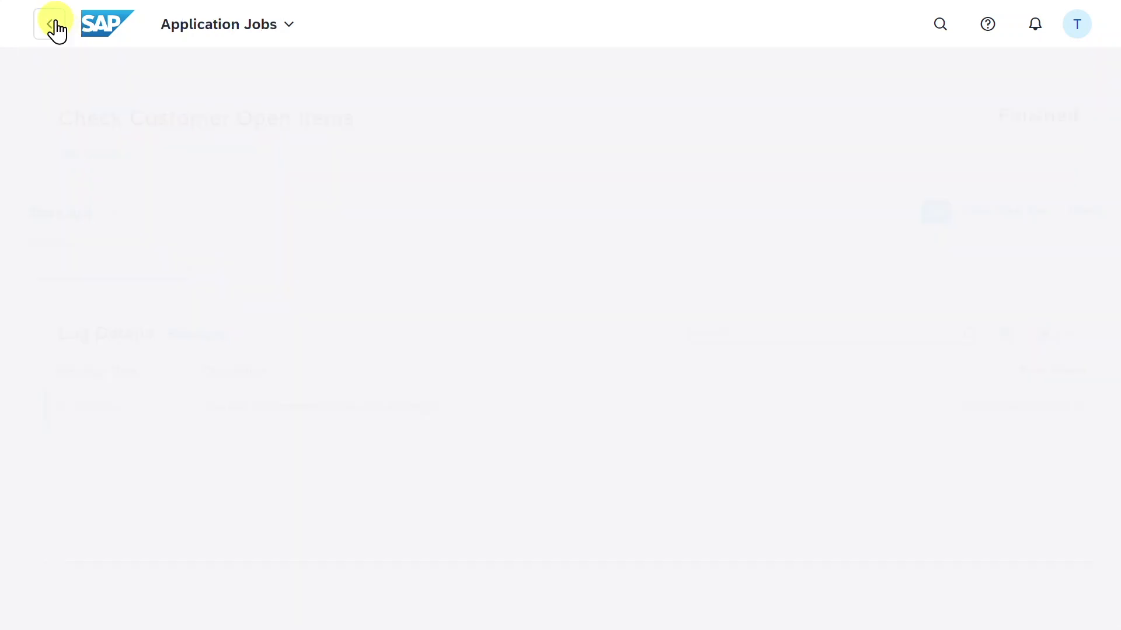
{"action": "left_click", "coordinate": [51, 24]}
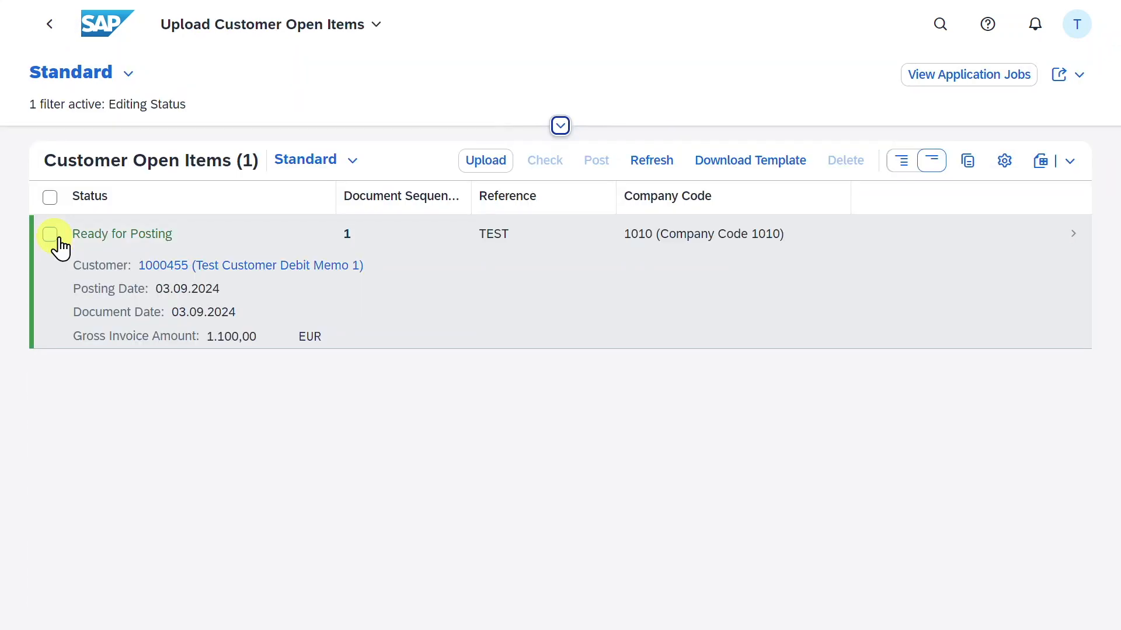
{"action": "mouse_move", "coordinate": [131, 246]}
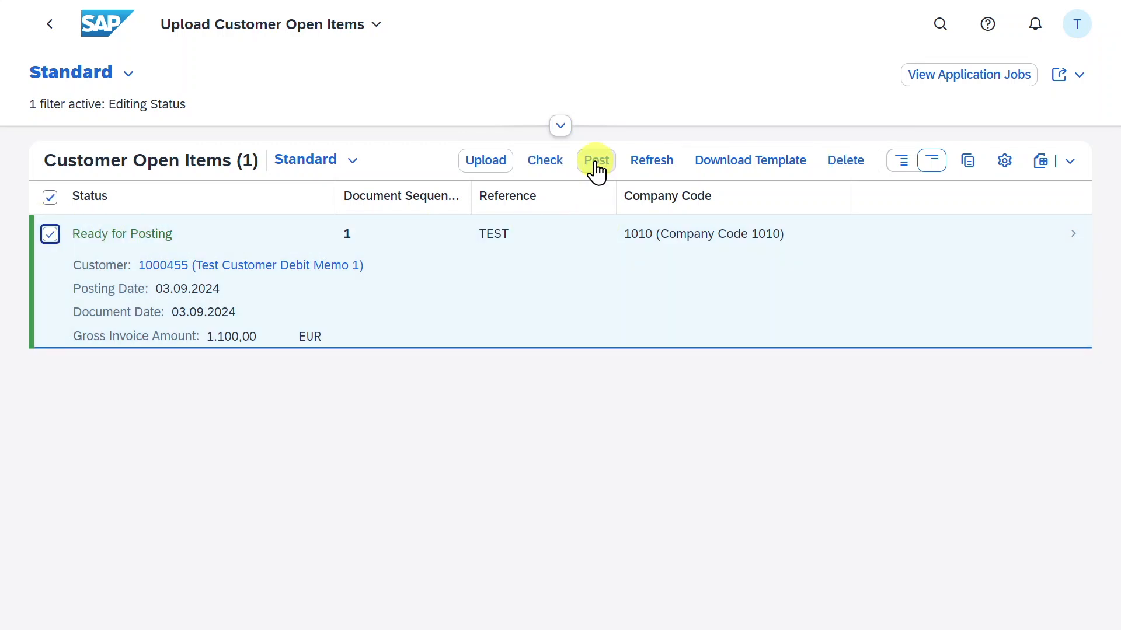
{"action": "left_click", "coordinate": [595, 160]}
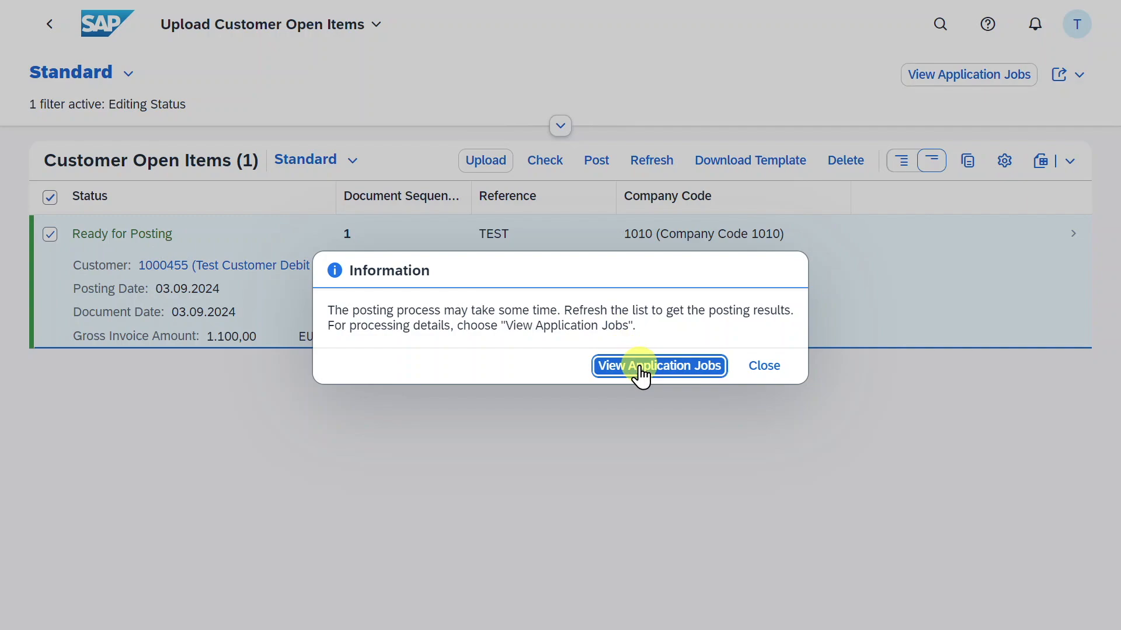
{"action": "left_click", "coordinate": [659, 366]}
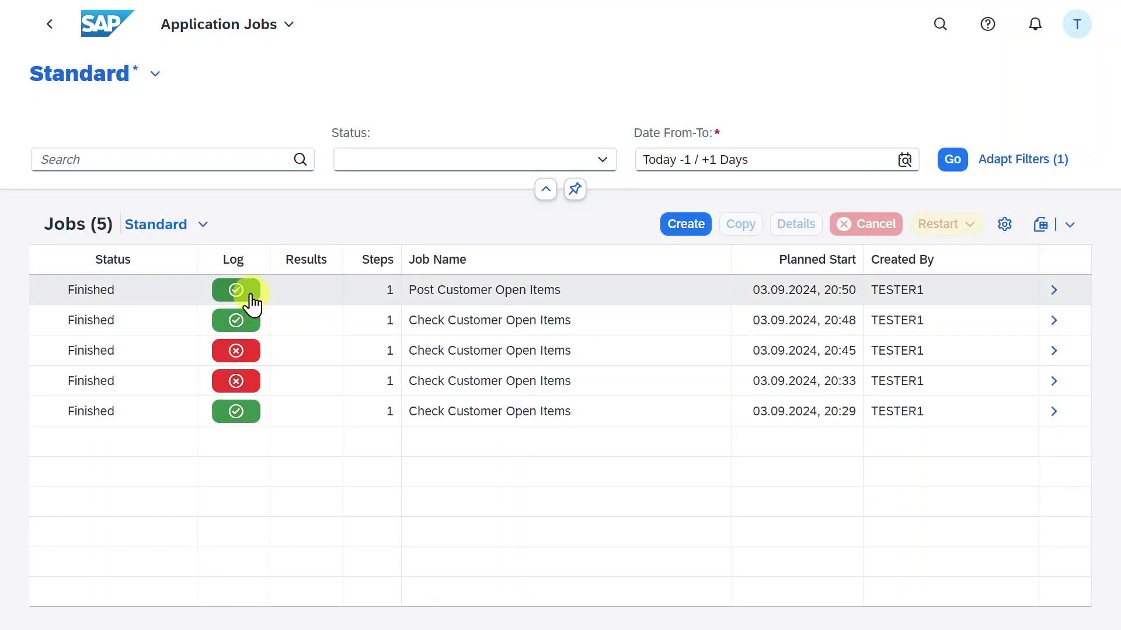
{"action": "mouse_move", "coordinate": [235, 289]}
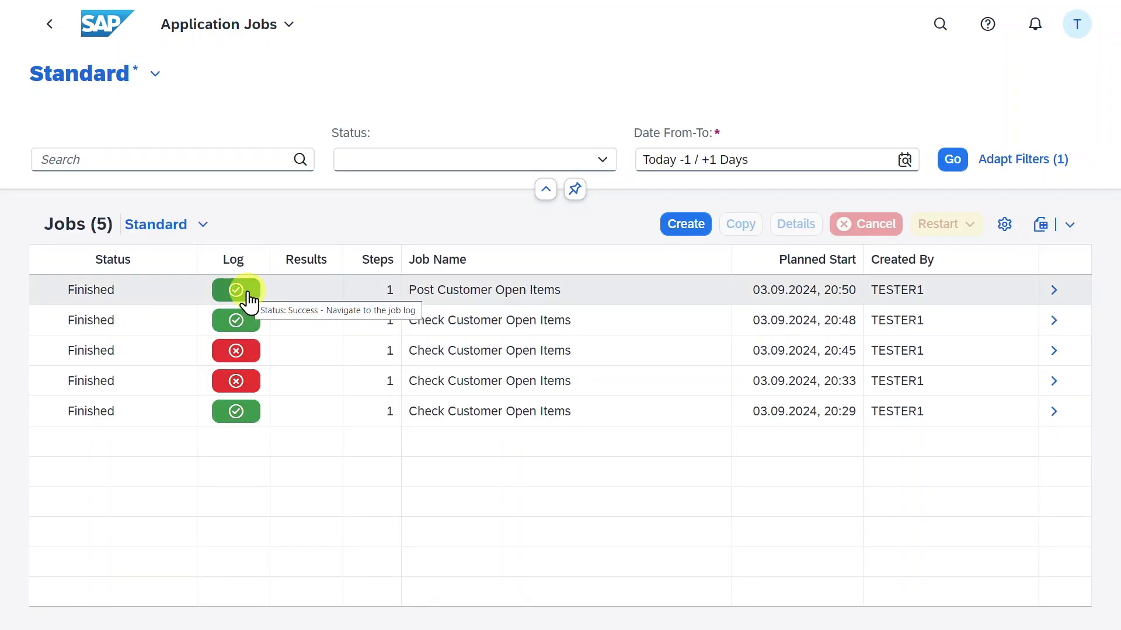
{"action": "left_click", "coordinate": [235, 289]}
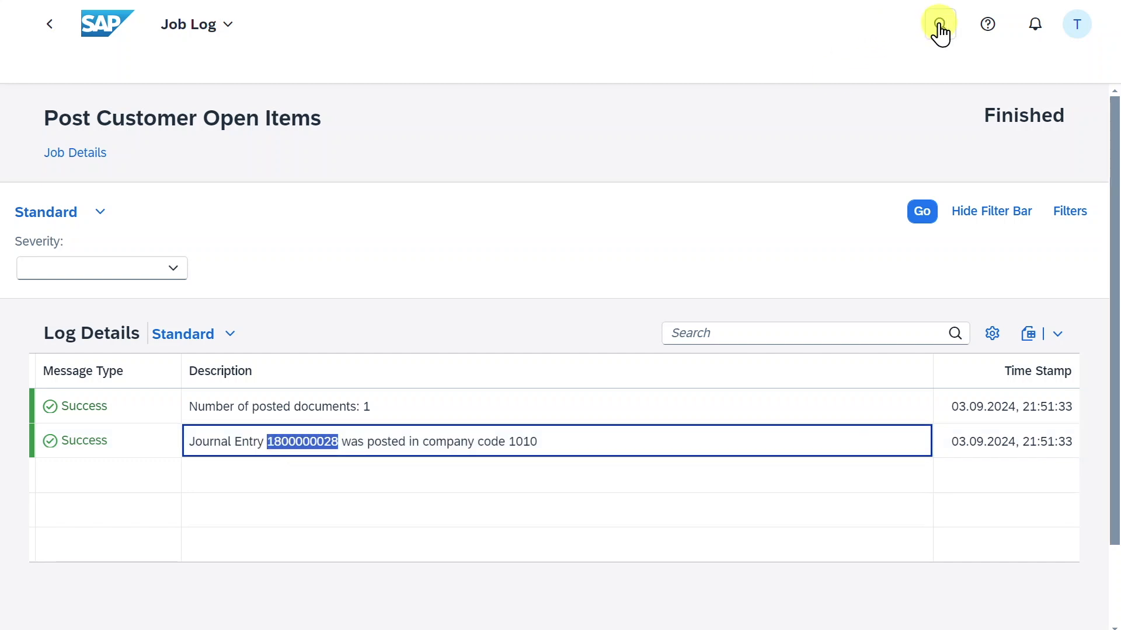
- Search 'manage journal entries', open the new app version, and focus the Journal Entry filter
{"action": "left_click", "coordinate": [939, 23]}
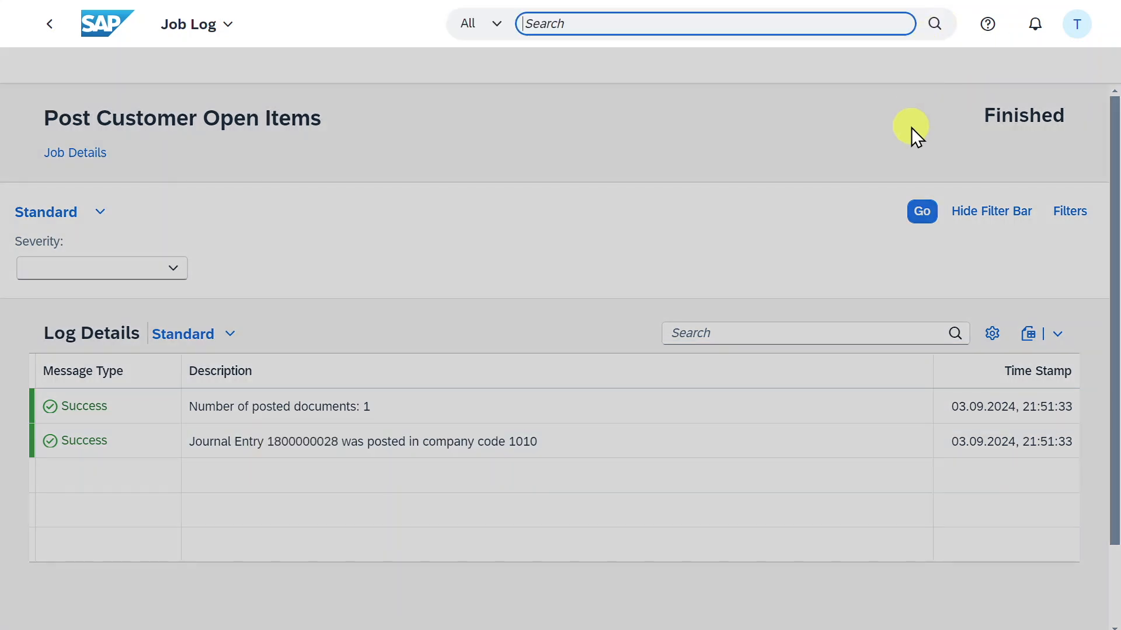
{"action": "type", "text": "manage journal"}
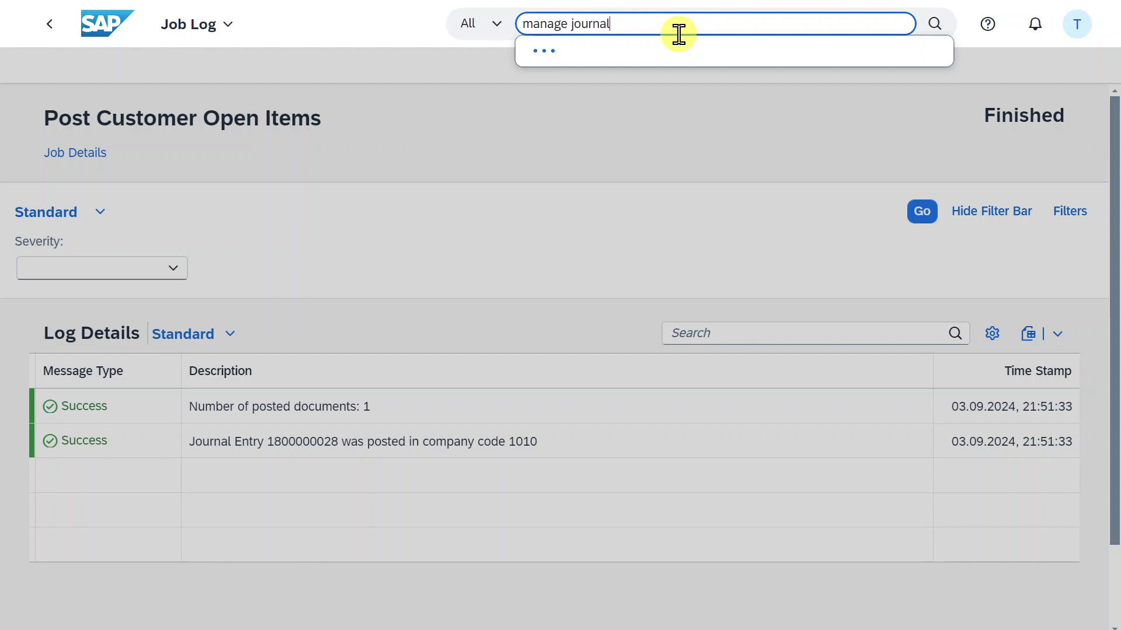
{"action": "type", "text": "entries"}
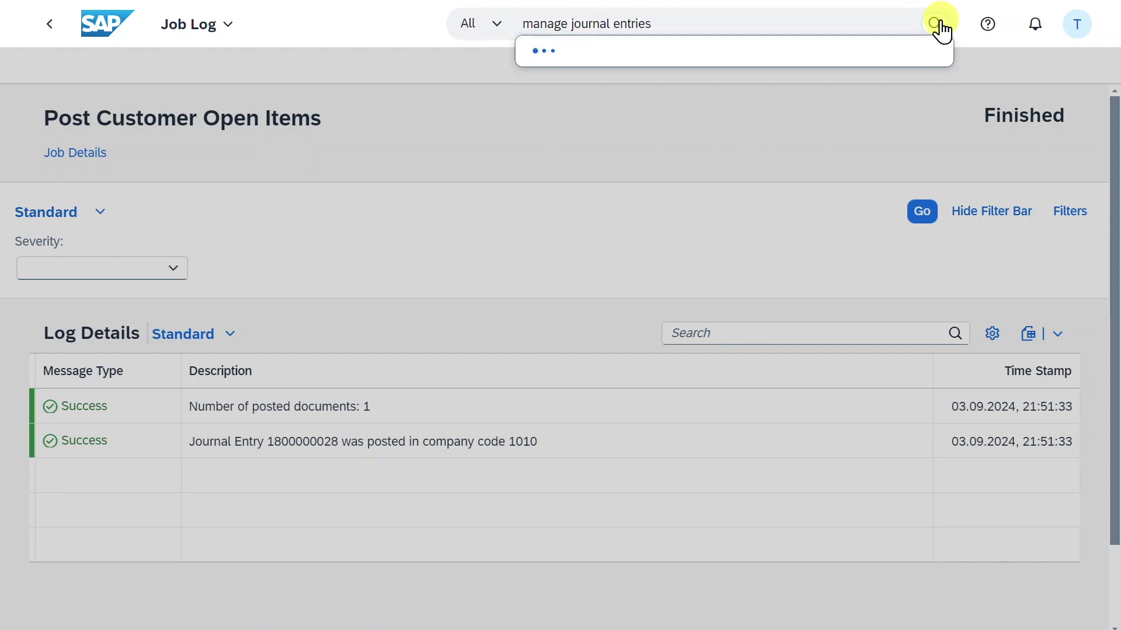
{"action": "left_click", "coordinate": [939, 23]}
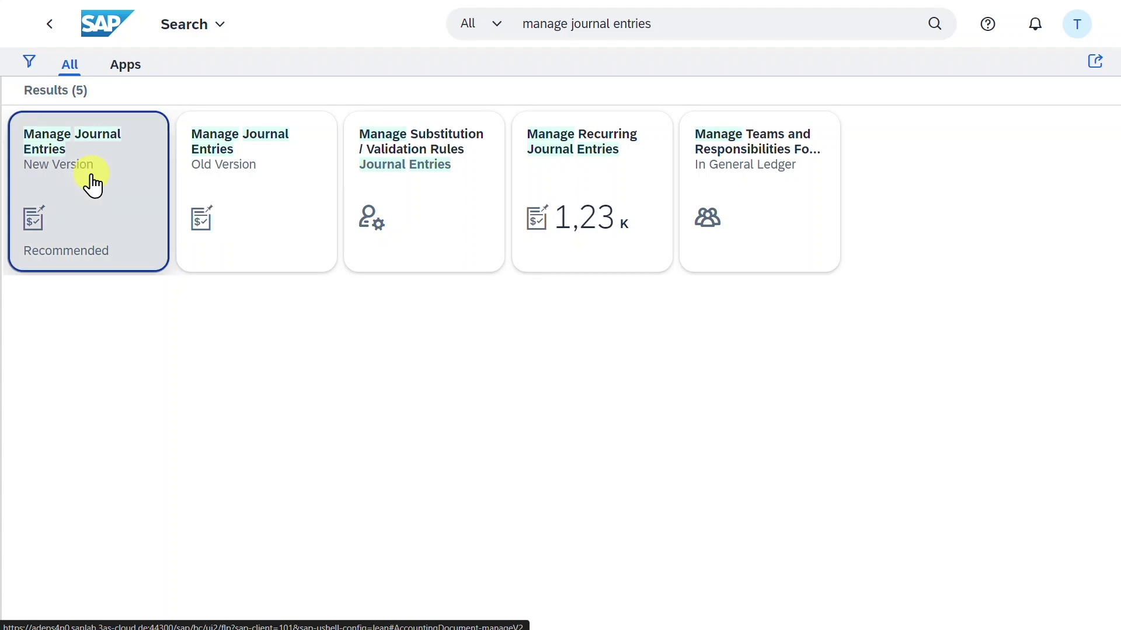
{"action": "left_click", "coordinate": [87, 191]}
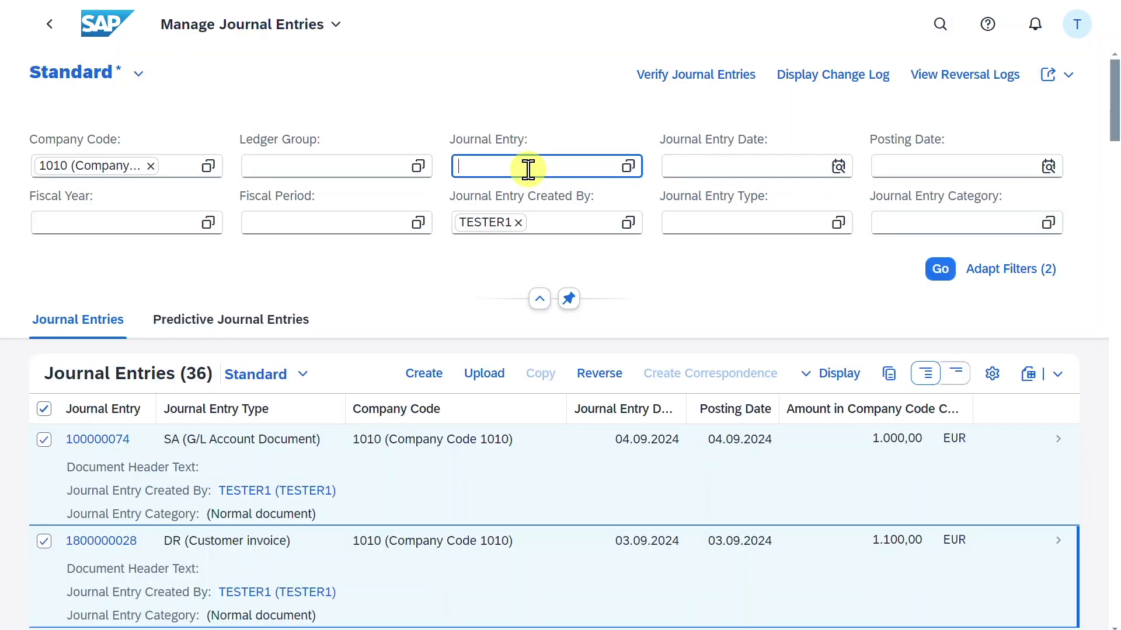
{"action": "left_click", "coordinate": [951, 268]}
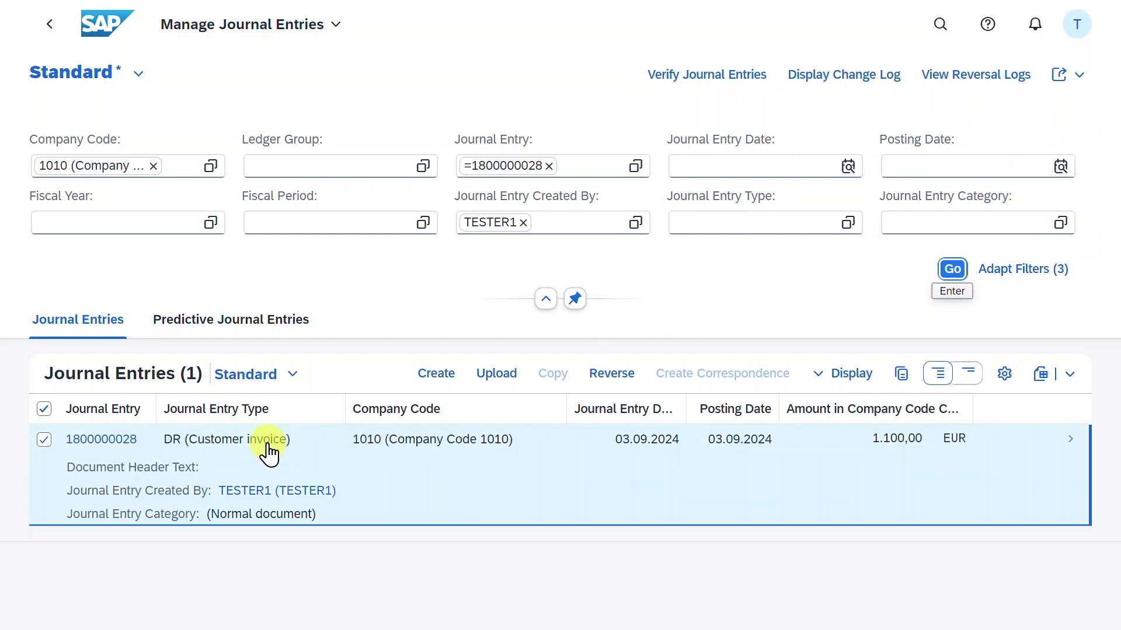
{"action": "mouse_move", "coordinate": [856, 446]}
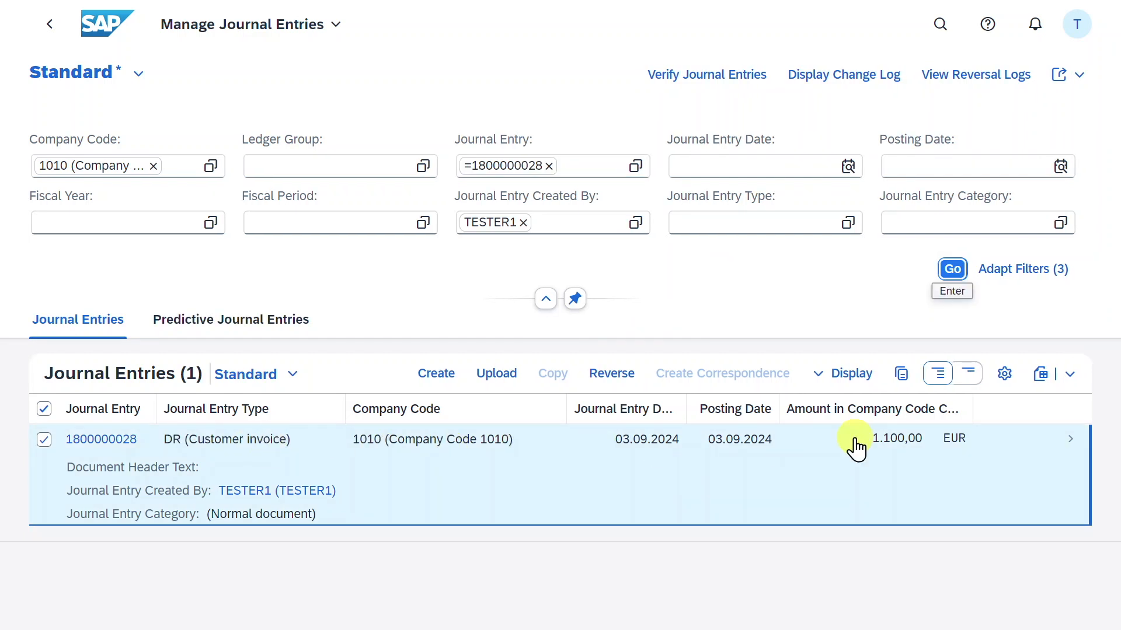